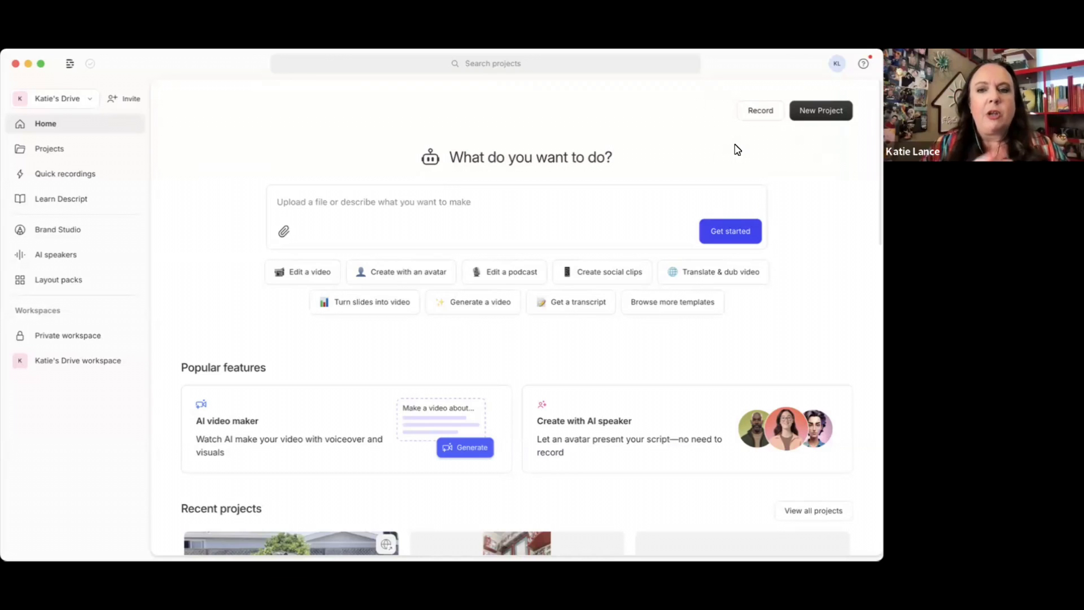
mouse_move(796, 82)
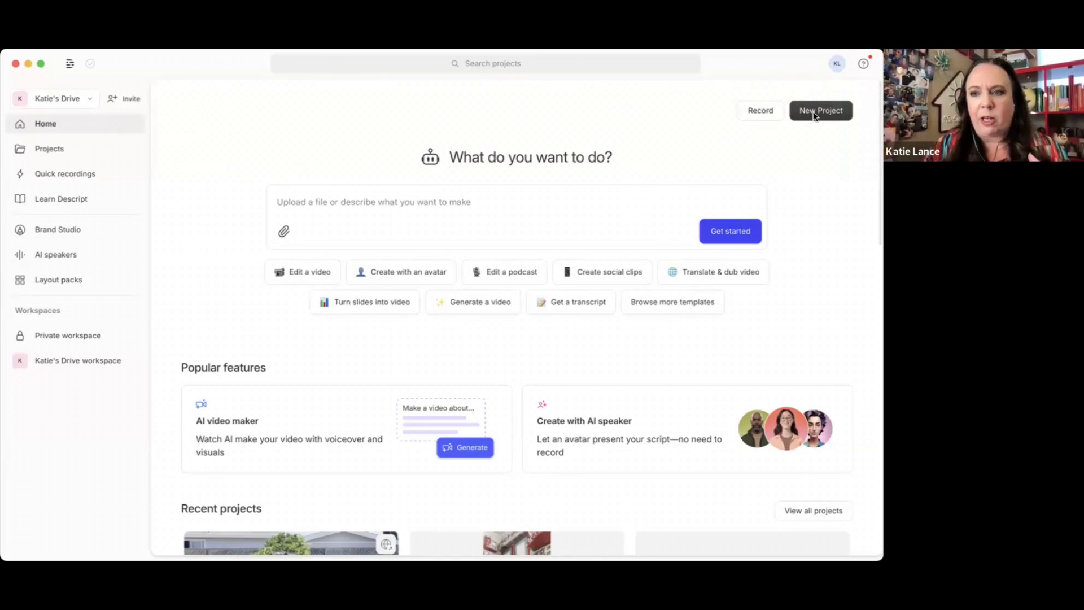
Step: Start a blank project and return to the Recent projects list showing it
left_click(821, 110)
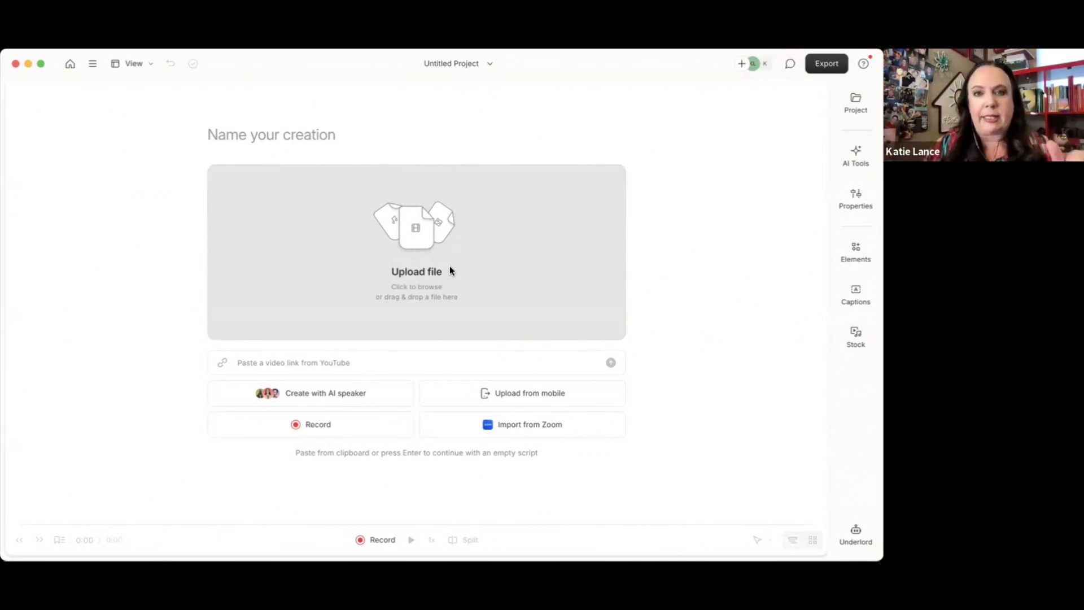
mouse_move(411, 302)
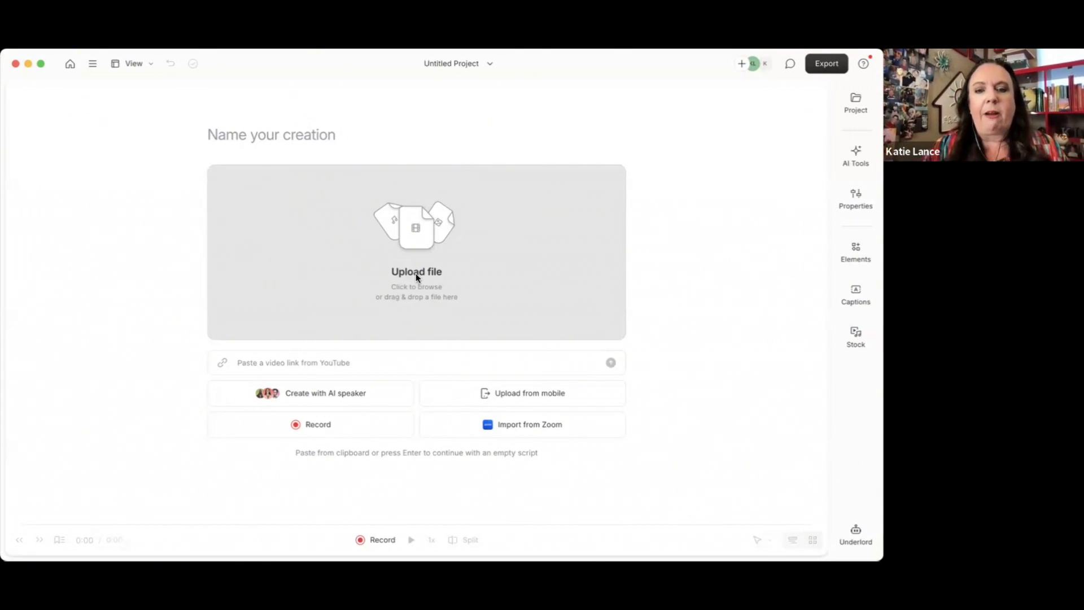
mouse_move(446, 259)
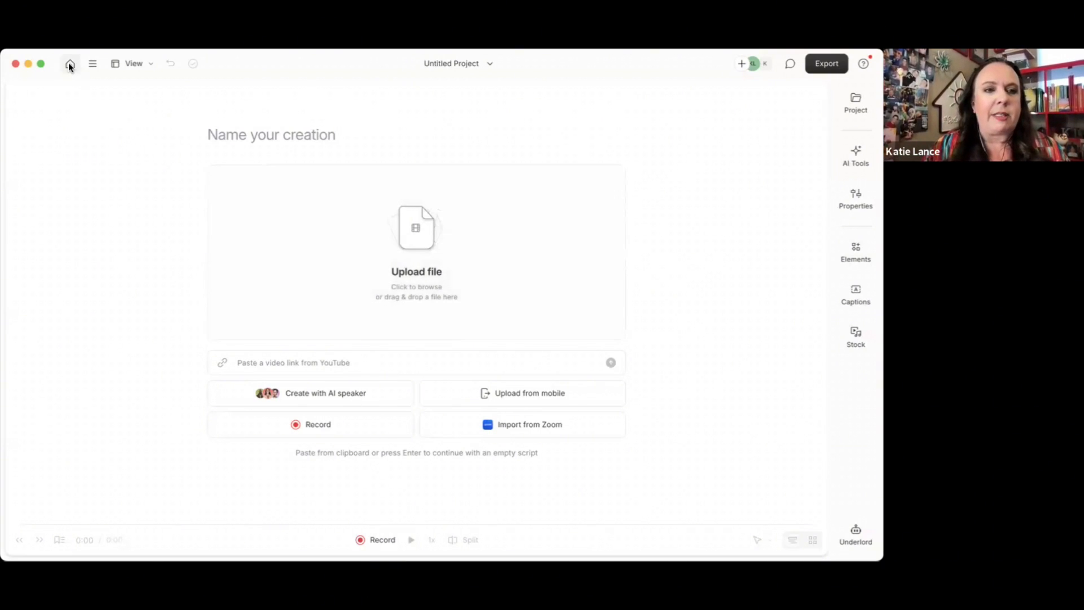
mouse_move(68, 65)
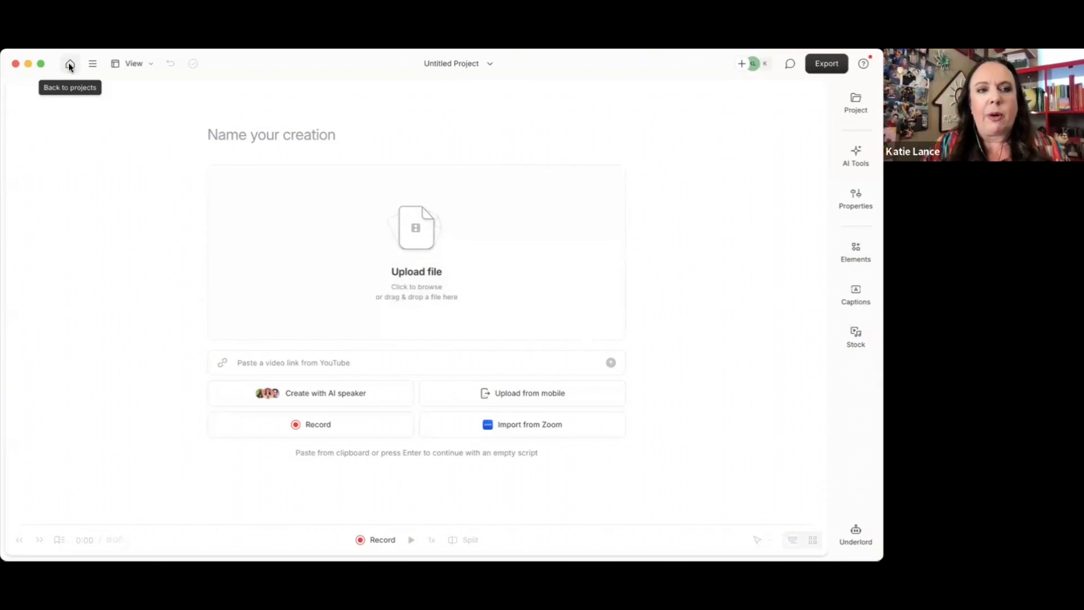
left_click(69, 64)
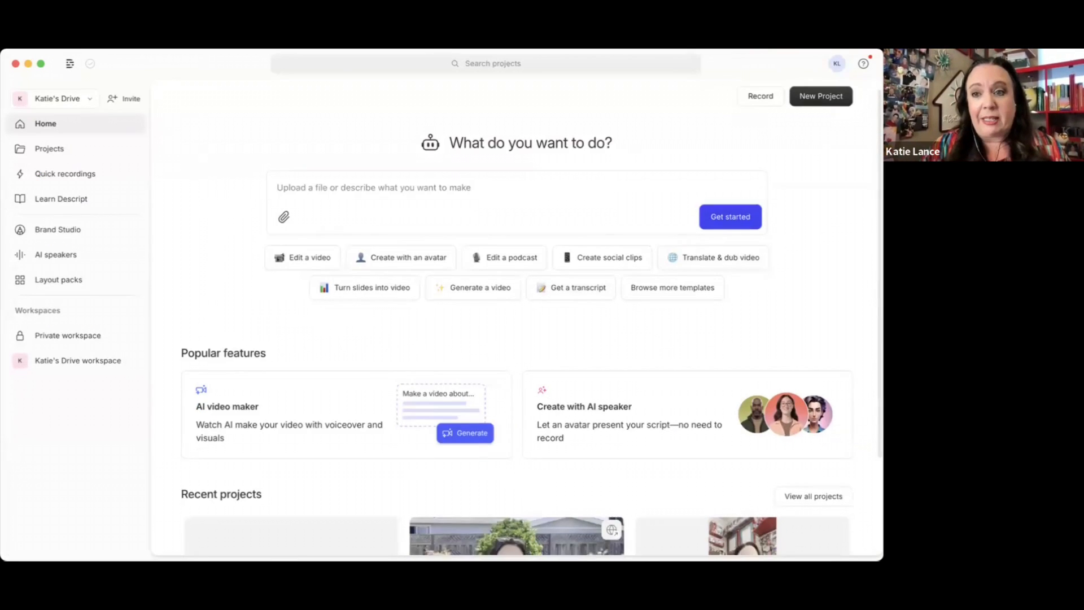
scroll("down", 3)
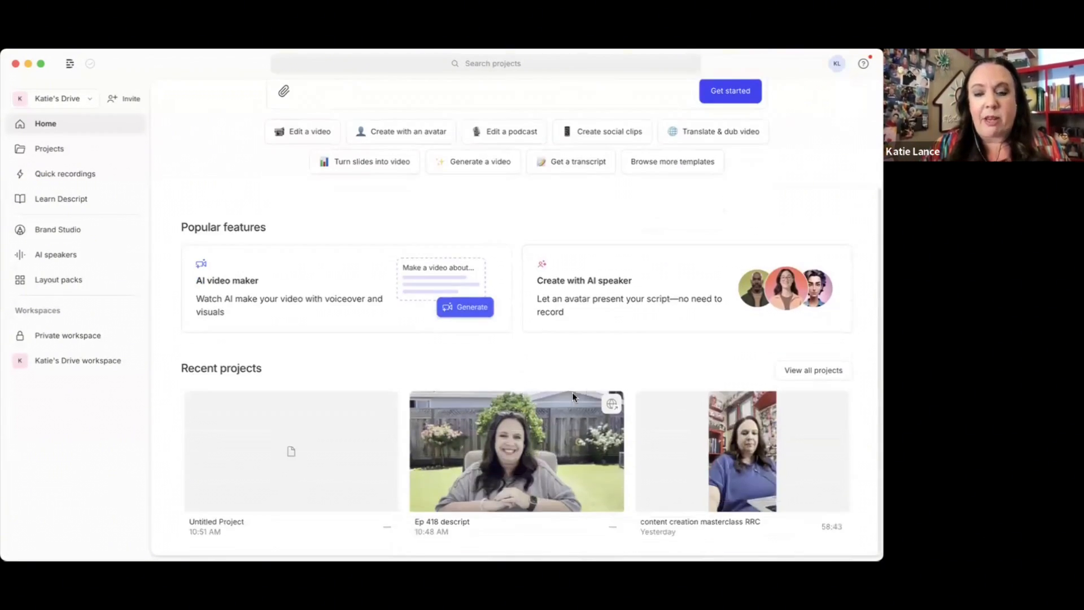
Step: Open Ep 418 descript from Recent projects and scroll through its transcript
left_click(516, 450)
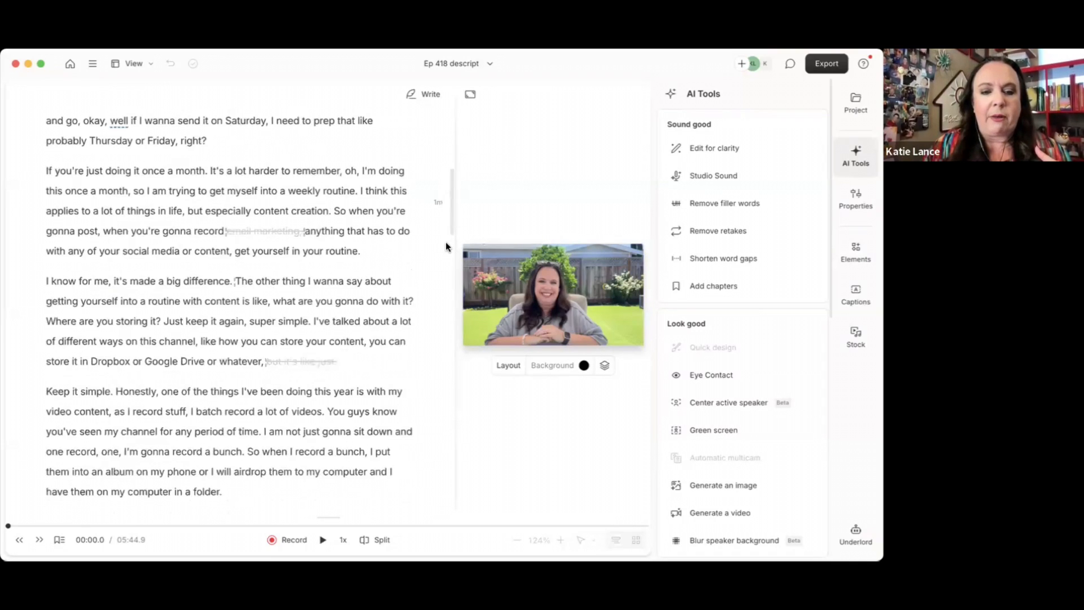
scroll("down", 3)
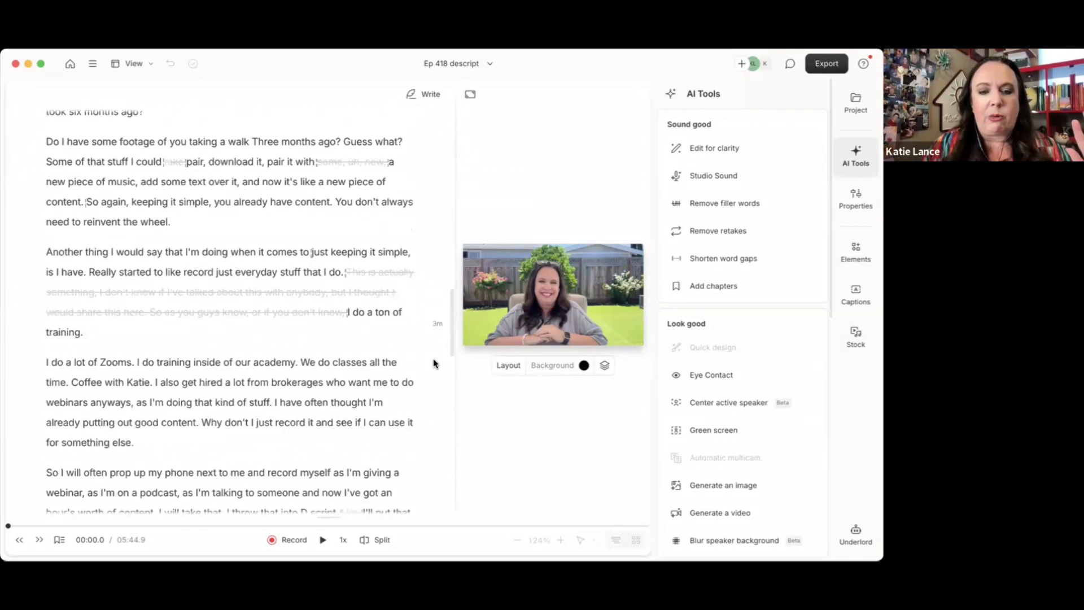
scroll("down", 3)
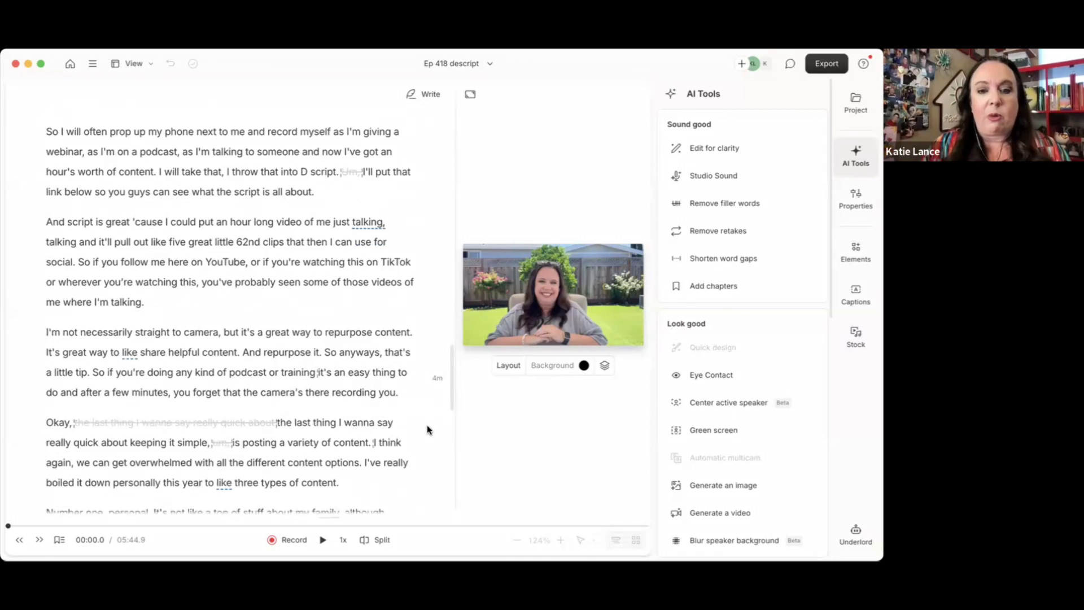
scroll("down", 3)
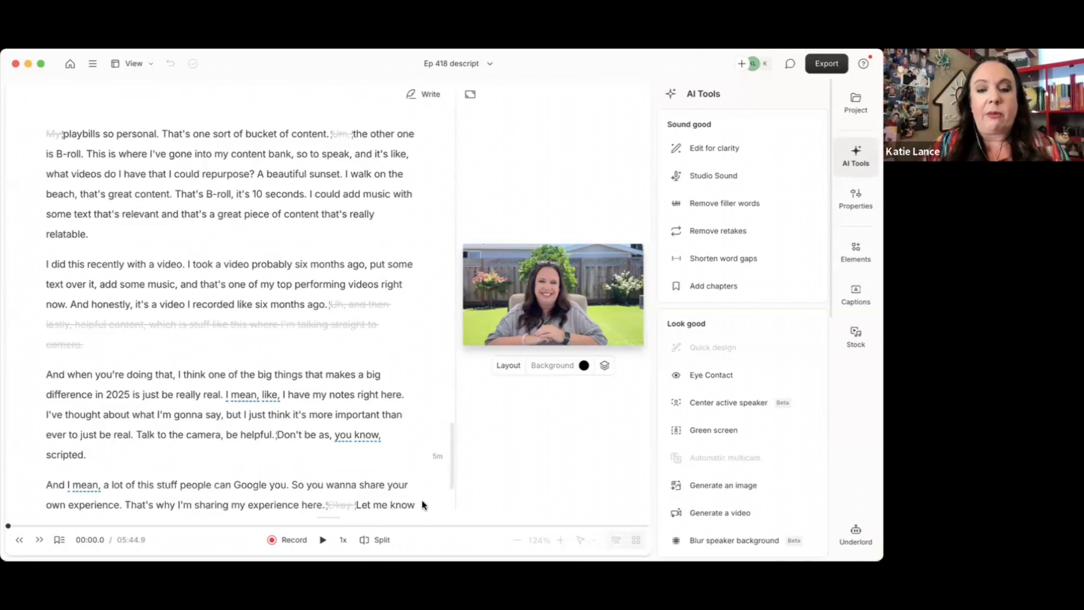
scroll("down", 3)
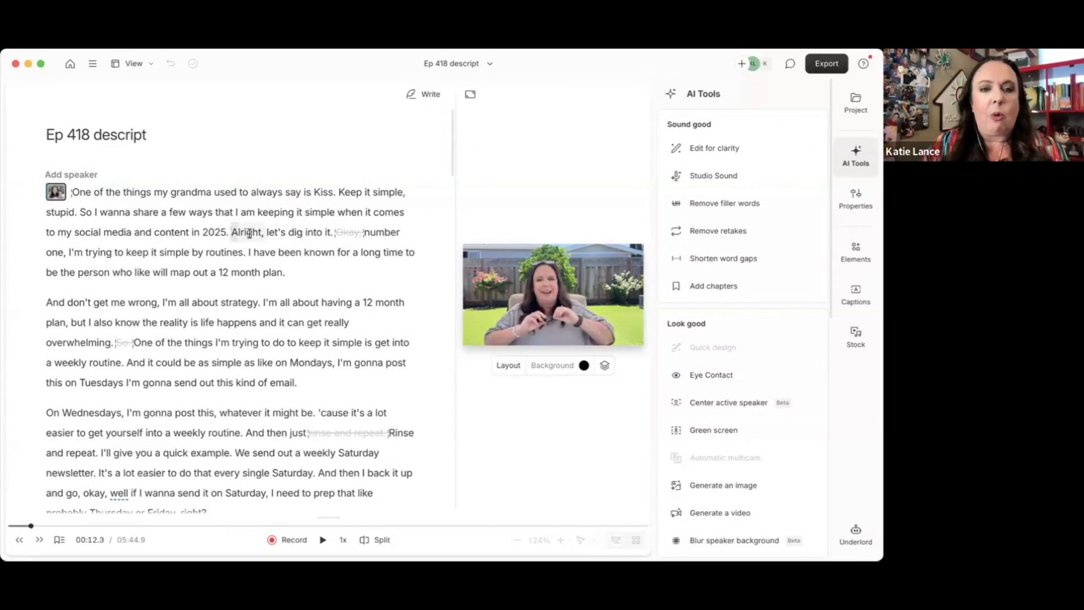
left_click(248, 232)
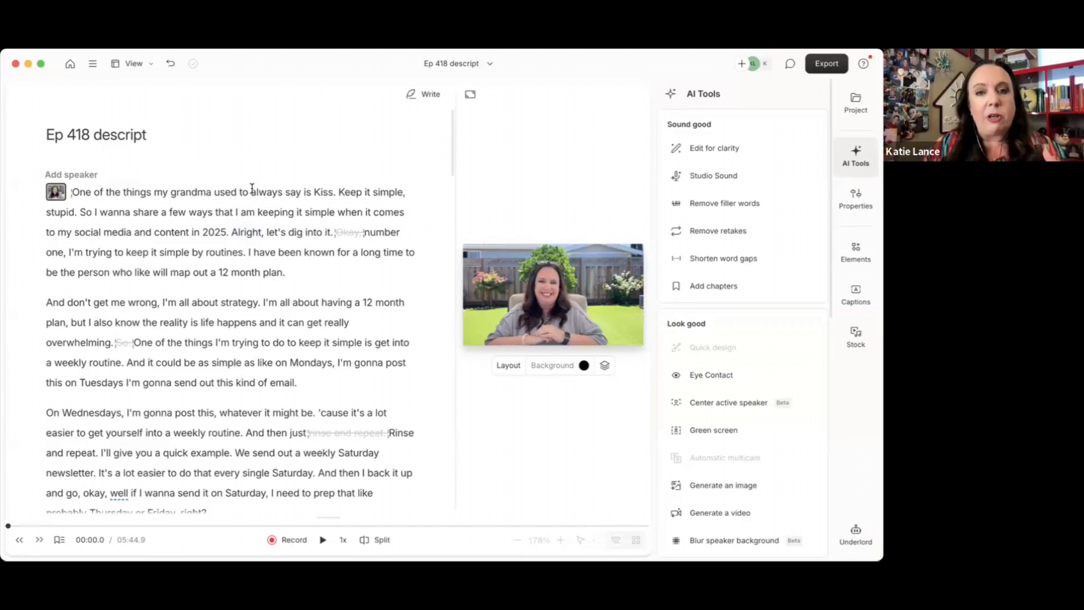
mouse_move(248, 174)
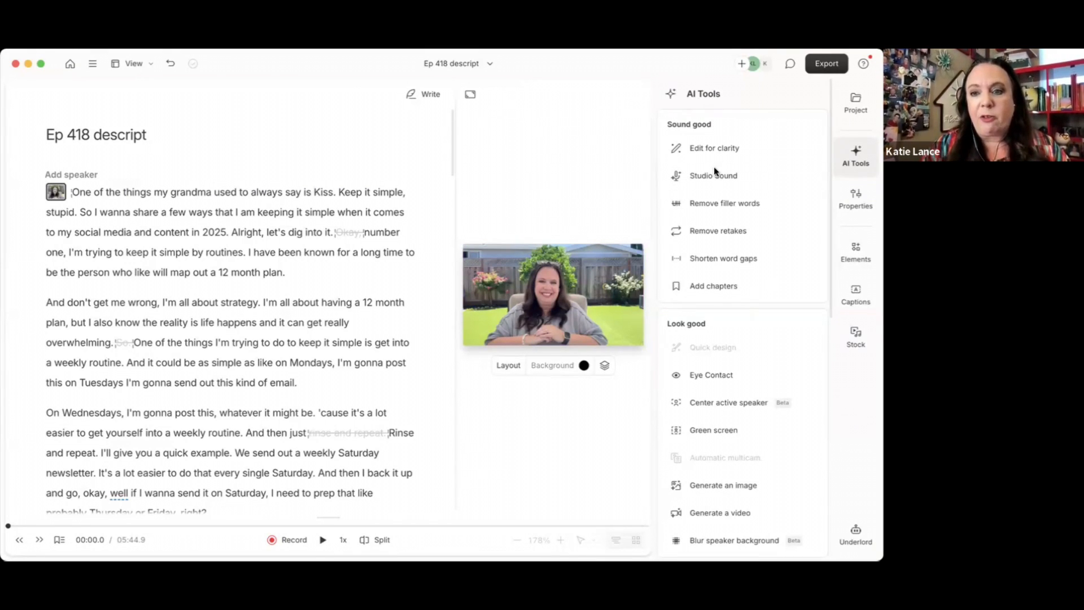
mouse_move(713, 176)
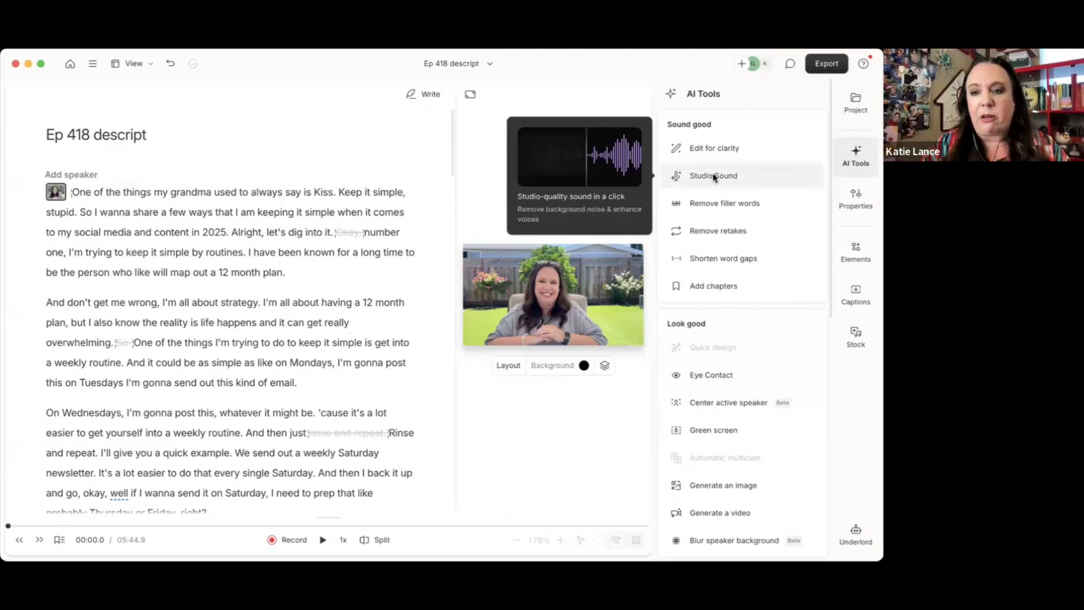
Step: Enable Studio Sound on the episode audio and verify it in Properties before returning to AI Tools
left_click(713, 176)
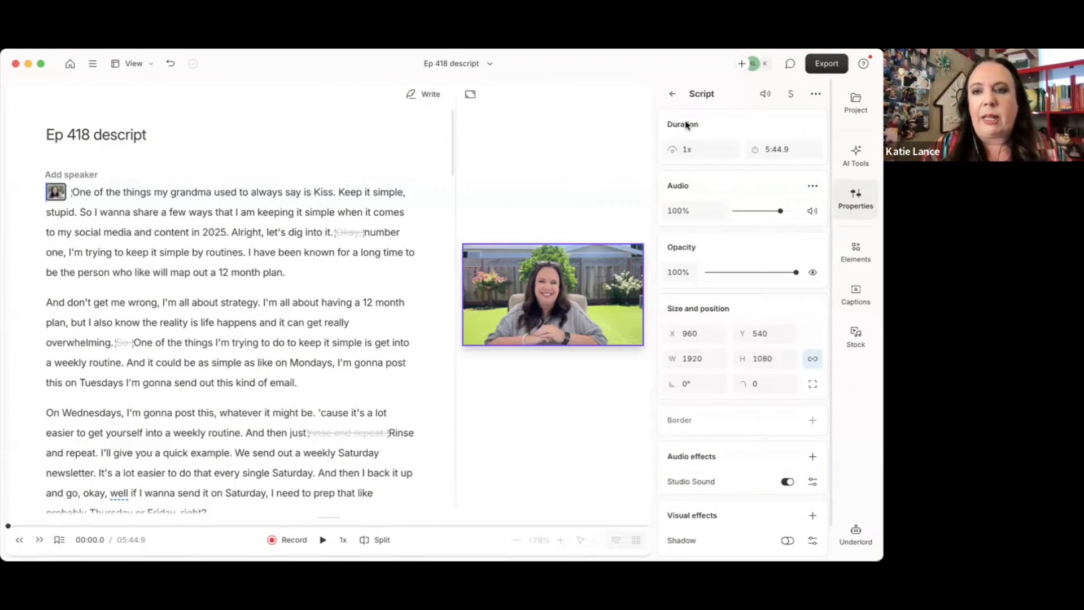
left_click(672, 93)
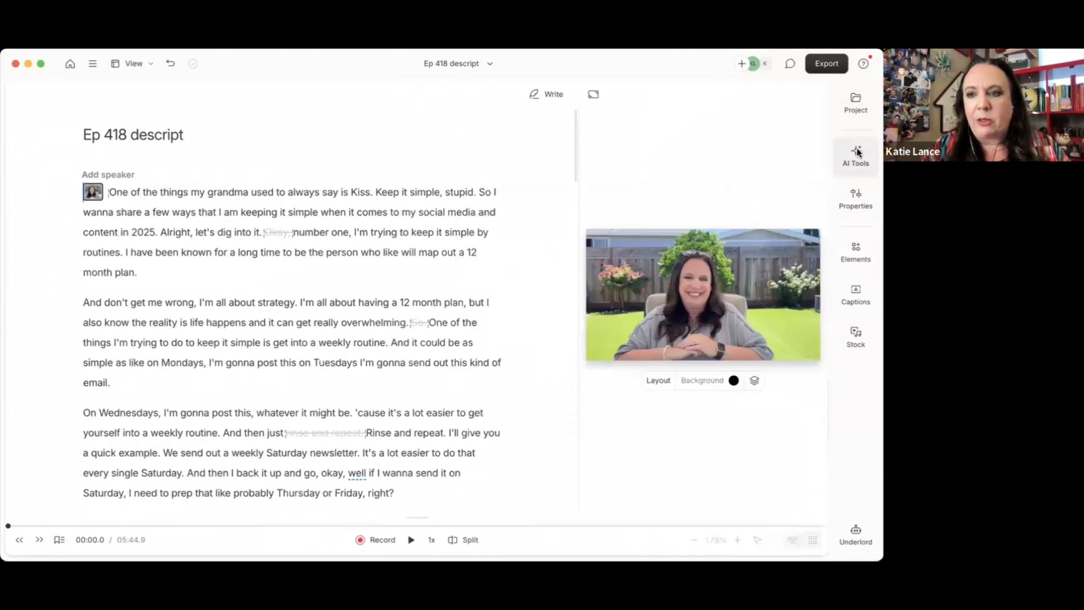
left_click(855, 156)
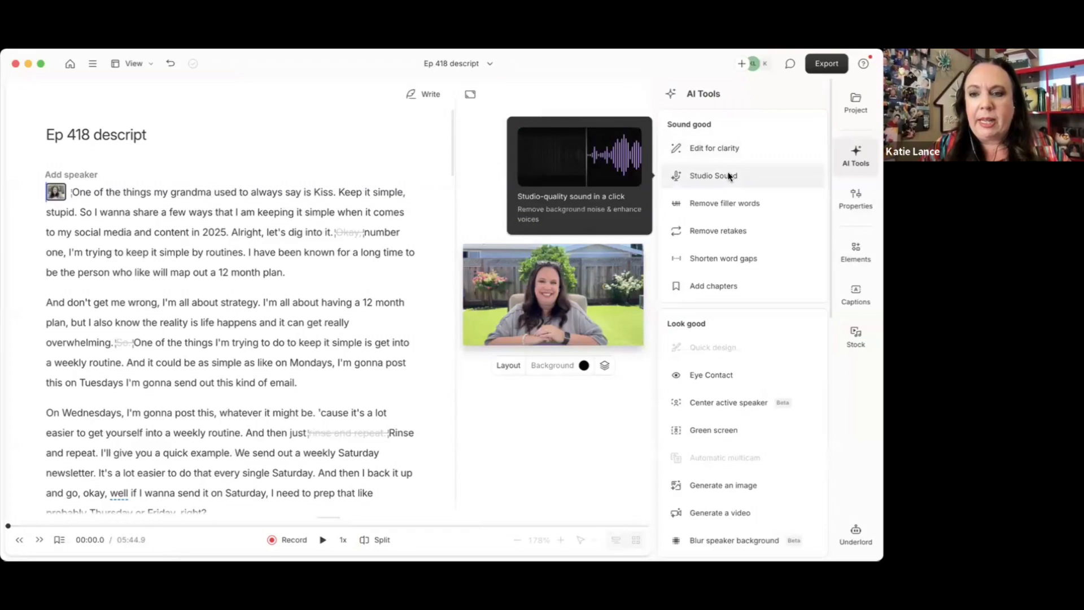
left_click(713, 176)
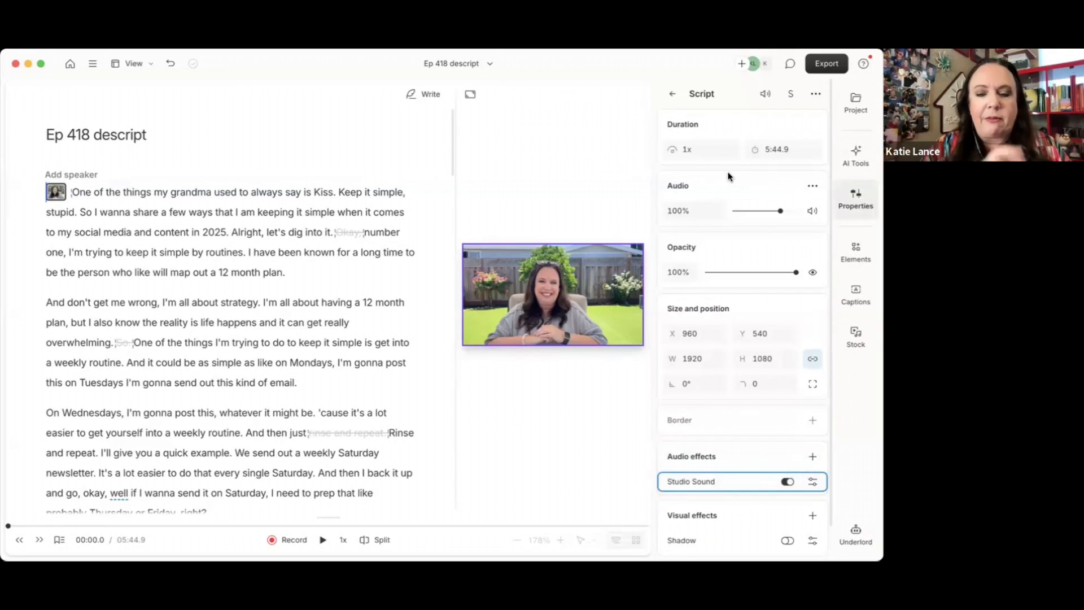
left_click(672, 93)
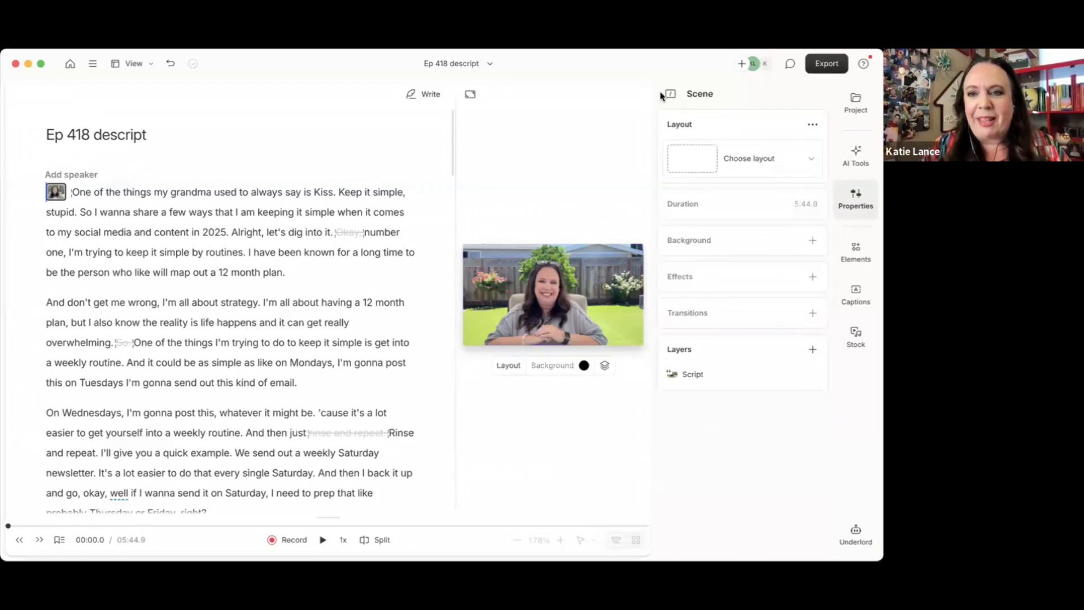
left_click(856, 156)
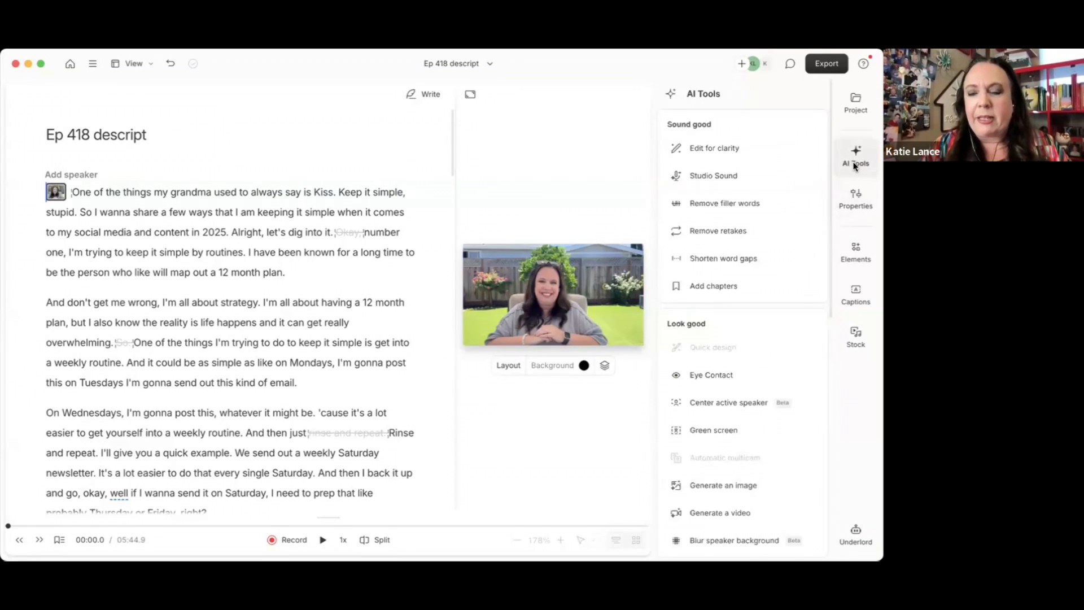
mouse_move(713, 176)
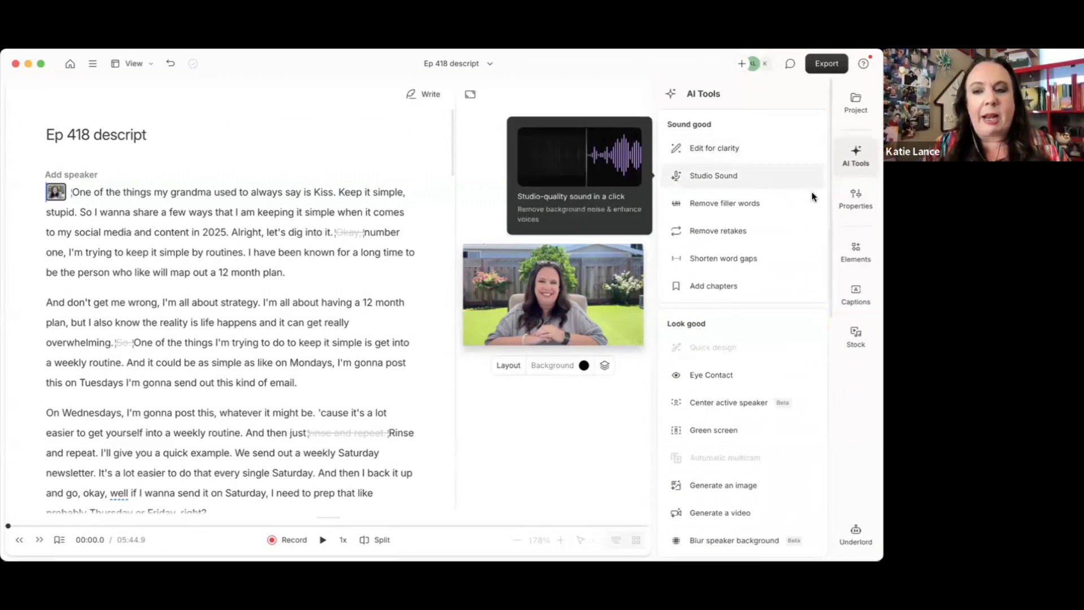
mouse_move(741, 180)
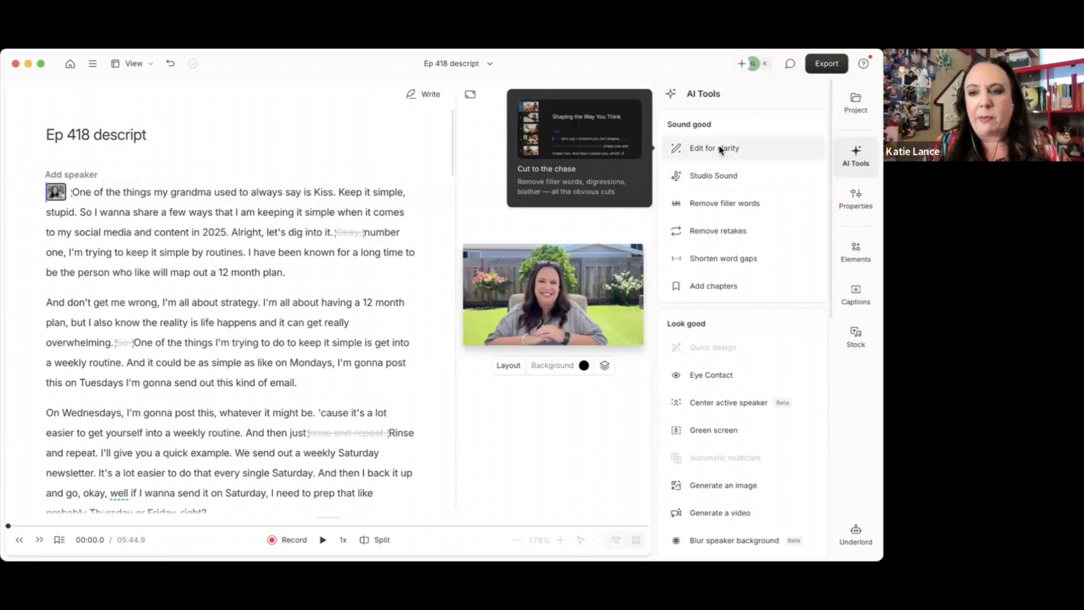
Step: Run Edit for clarity on the transcript at Low intensity
left_click(713, 148)
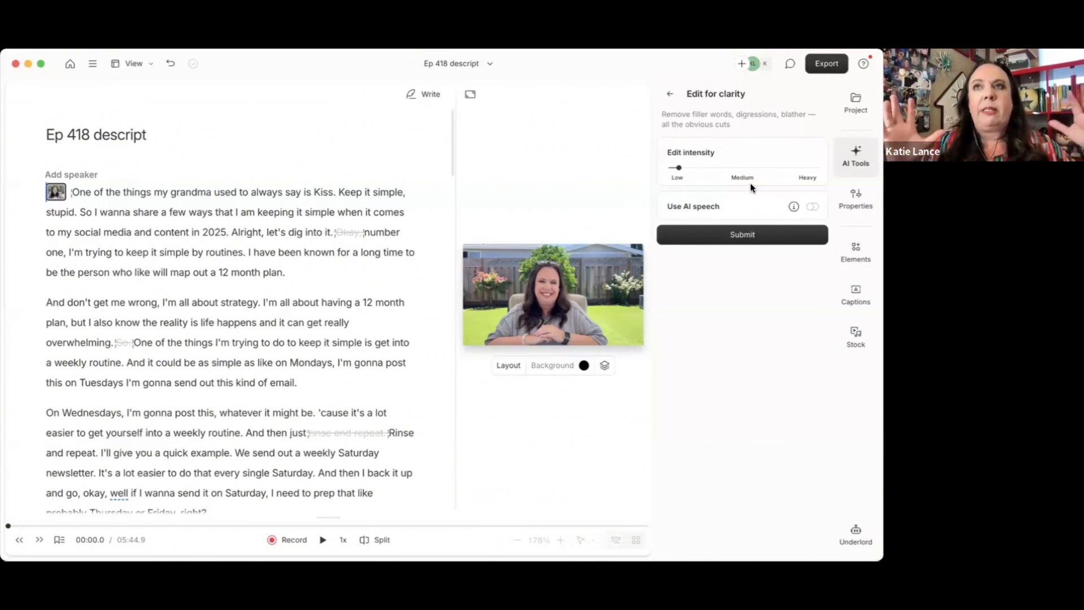
mouse_move(745, 187)
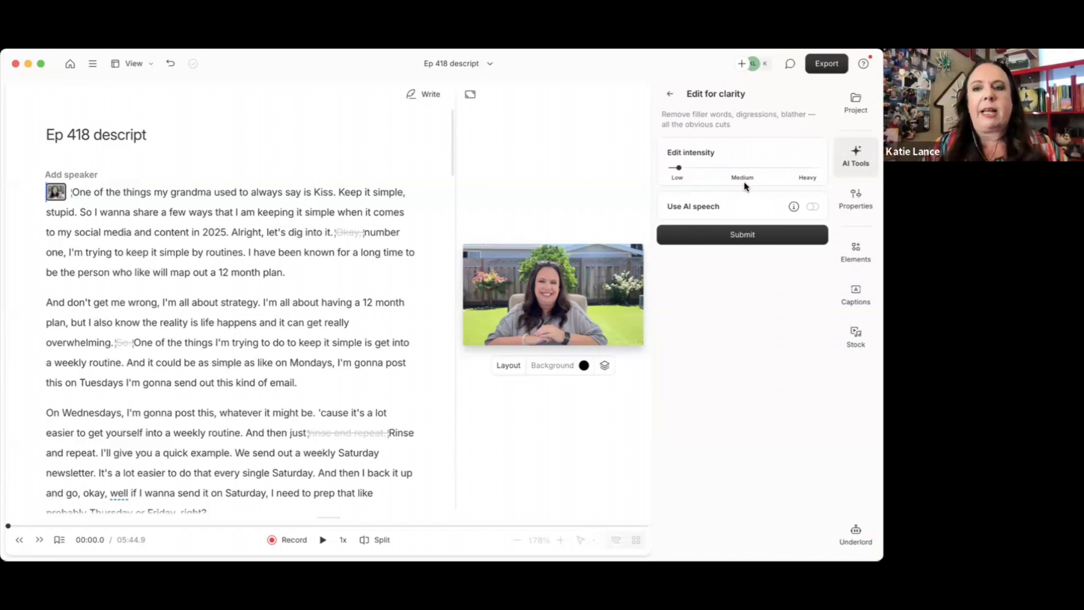
mouse_move(727, 173)
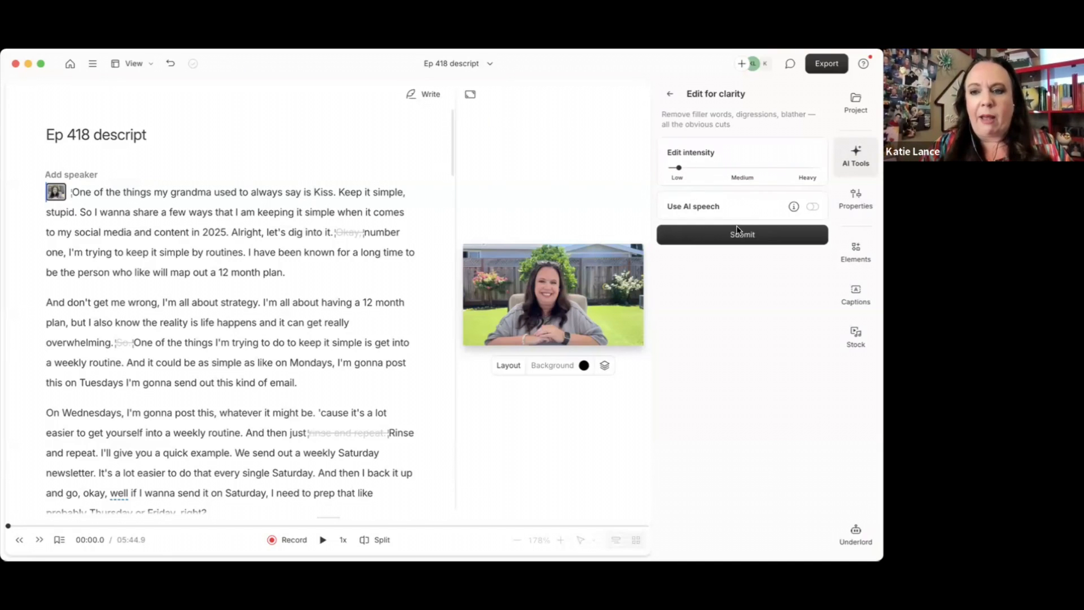
left_click(742, 234)
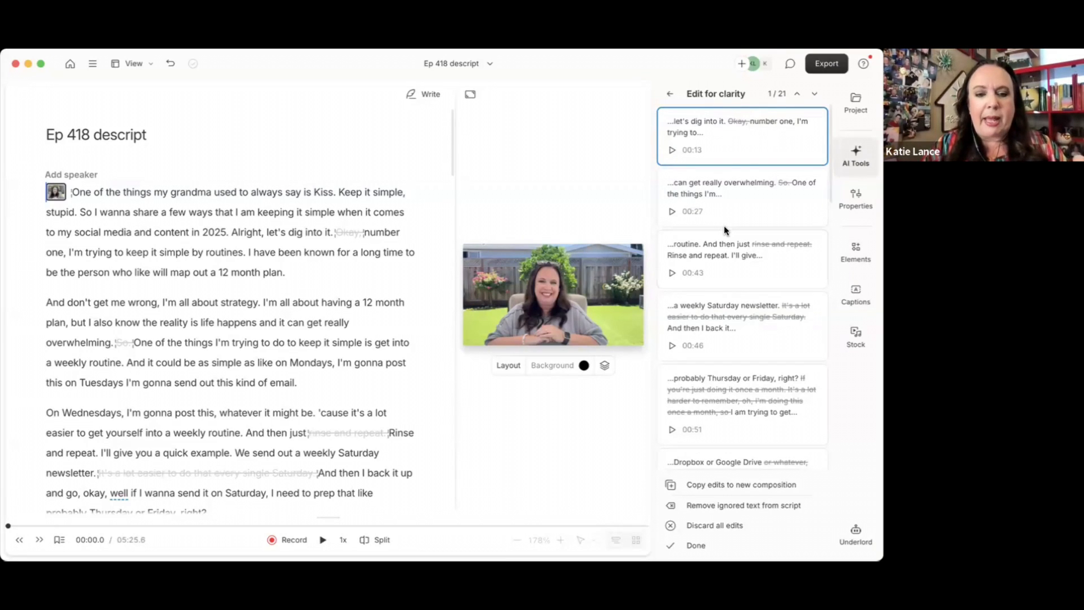
mouse_move(520, 242)
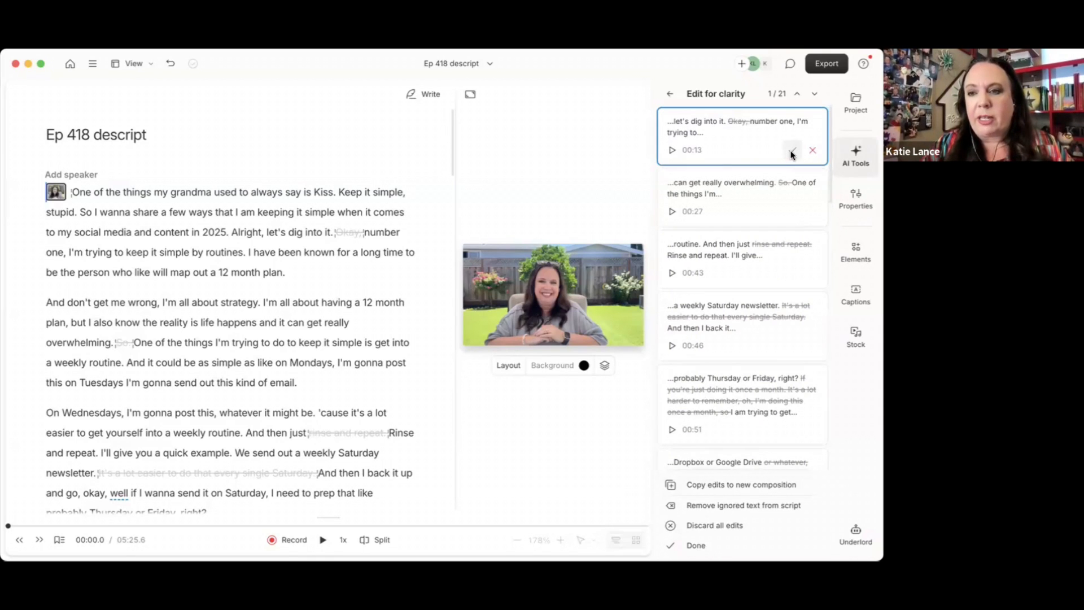
Step: Accept the stray Okay and repeated rinse-and-repeat cuts, discard the unwanted ones, leaving 5:31.7
left_click(792, 150)
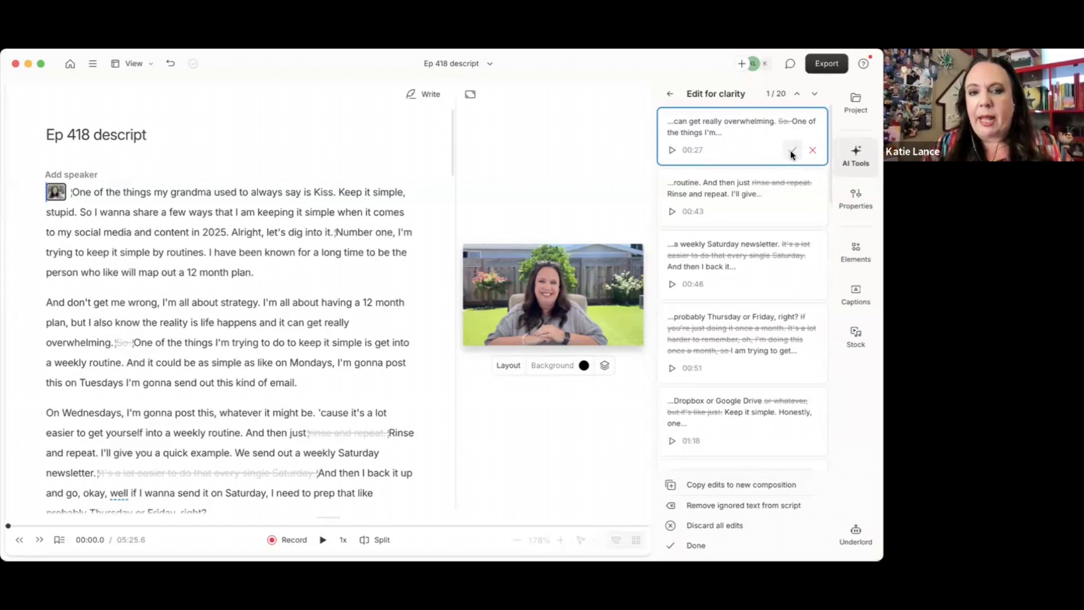
left_click(792, 150)
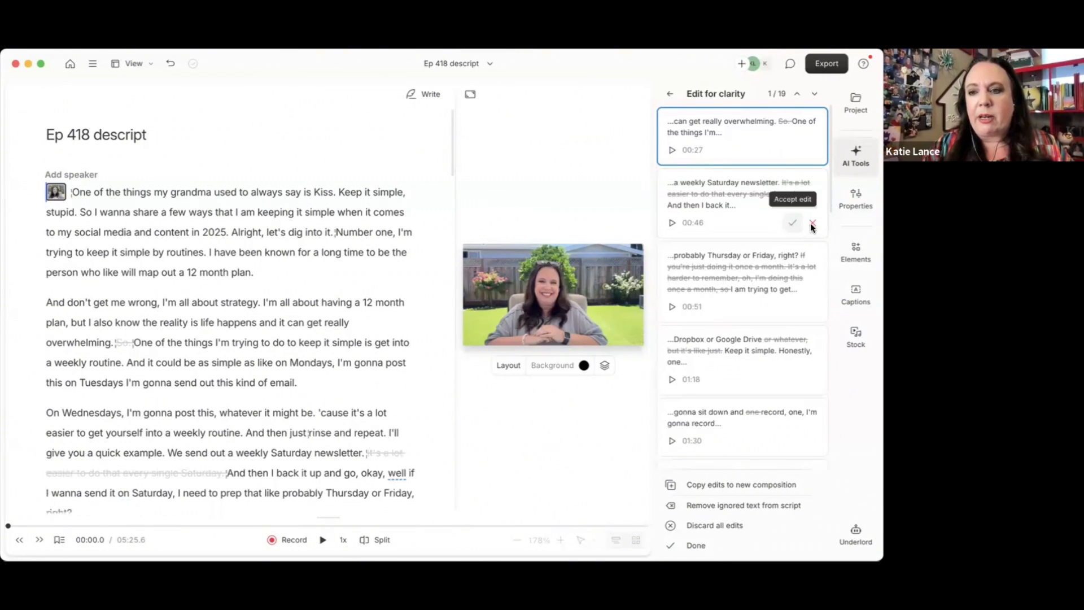
left_click(792, 222)
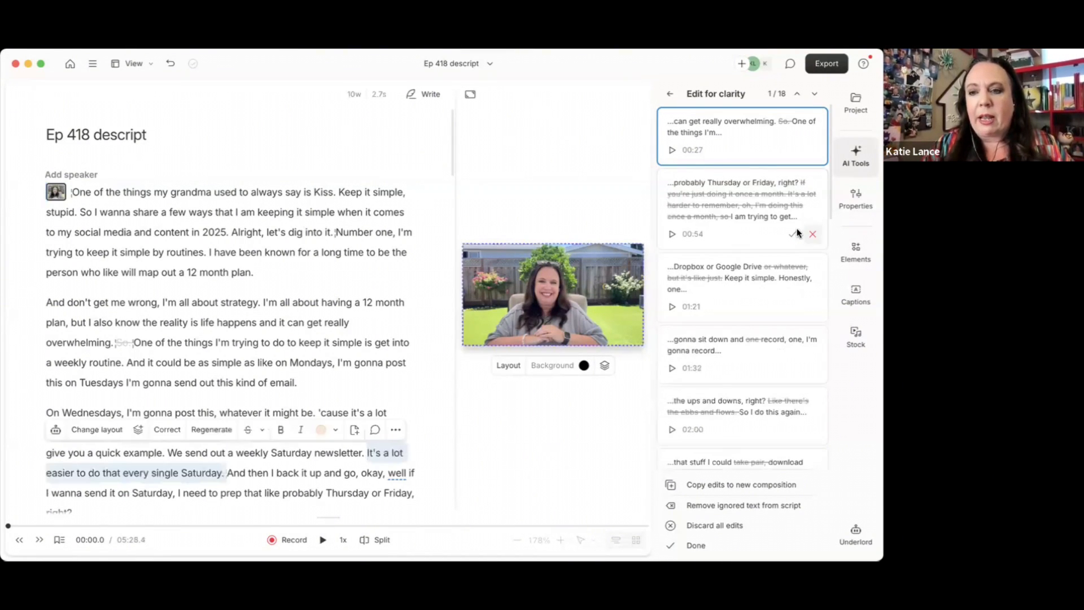
left_click(812, 234)
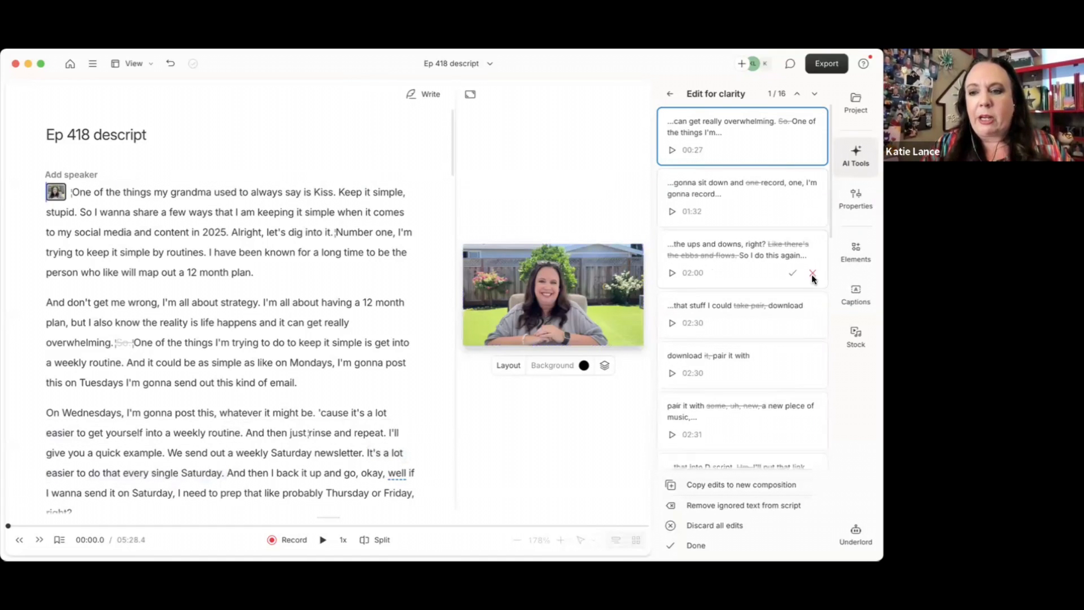
left_click(813, 273)
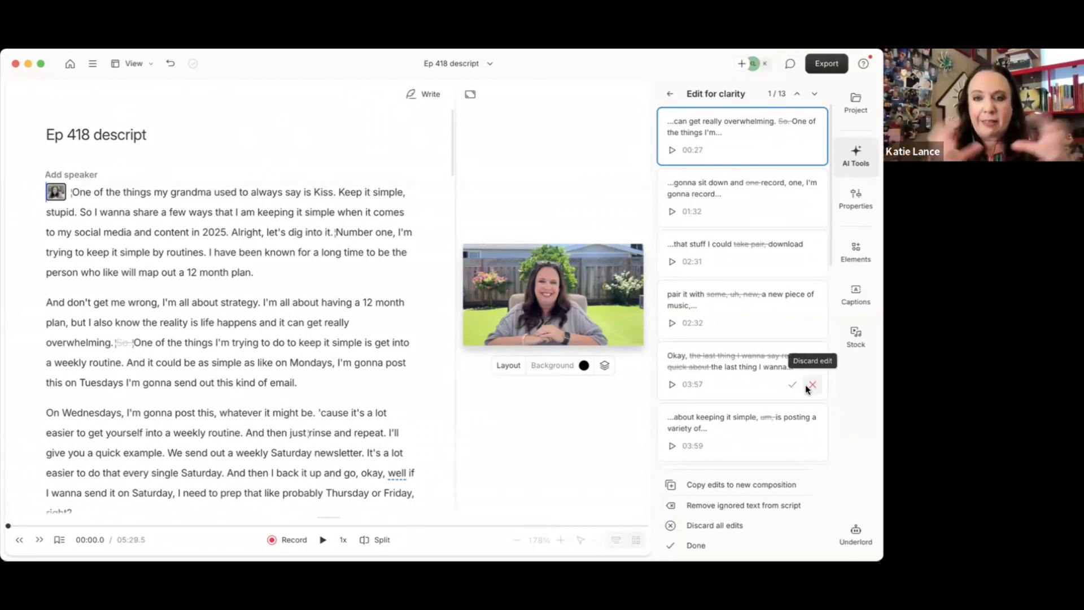
left_click(812, 384)
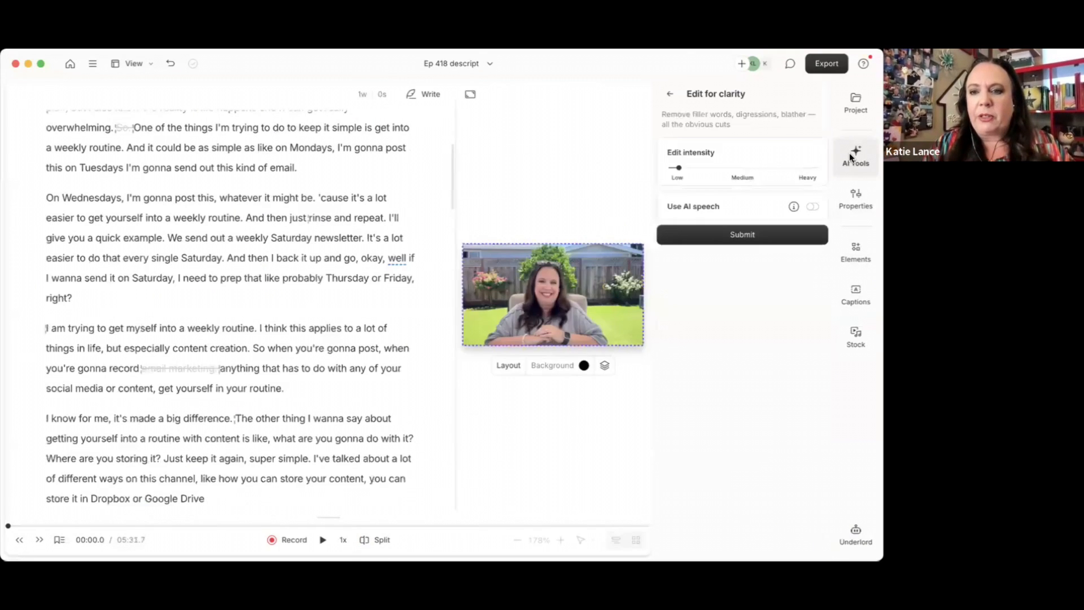
Step: Rerun Edit for clarity to confirm no suggestions remain
left_click(670, 93)
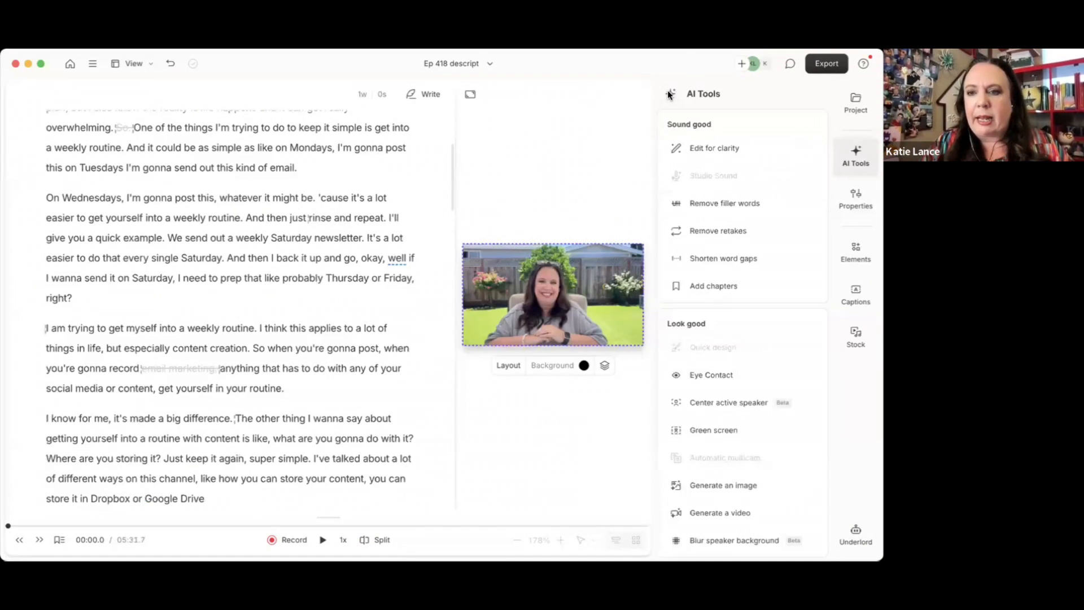
mouse_move(724, 156)
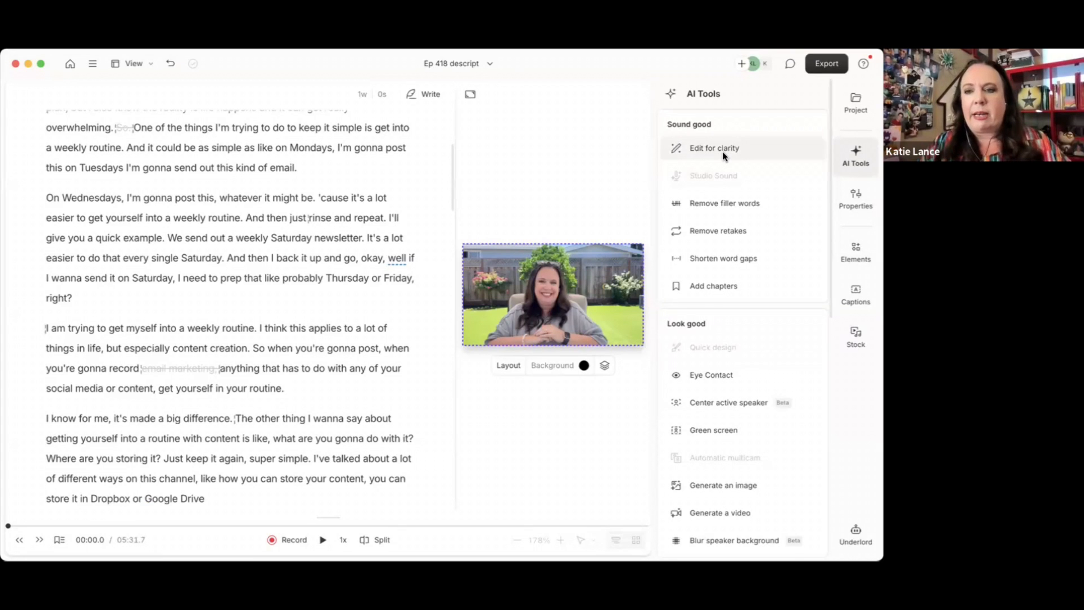
left_click(714, 148)
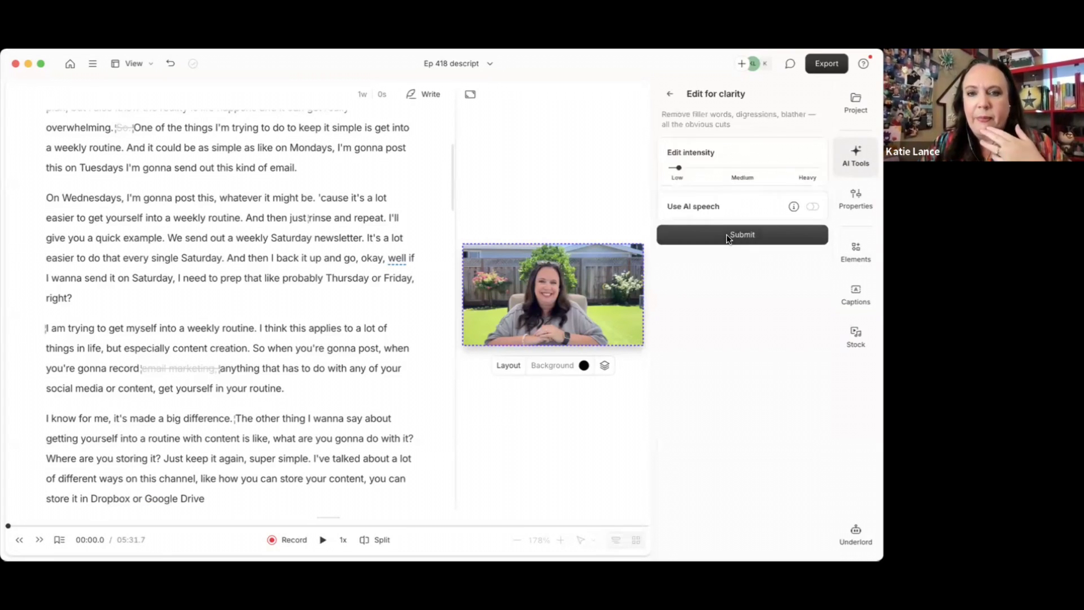
left_click(742, 235)
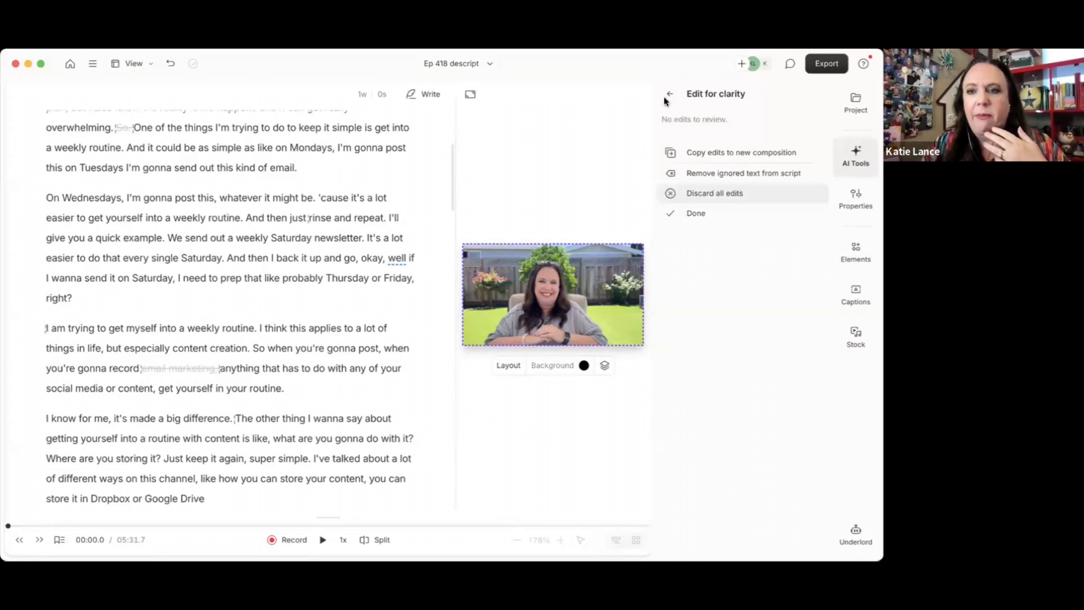
left_click(670, 94)
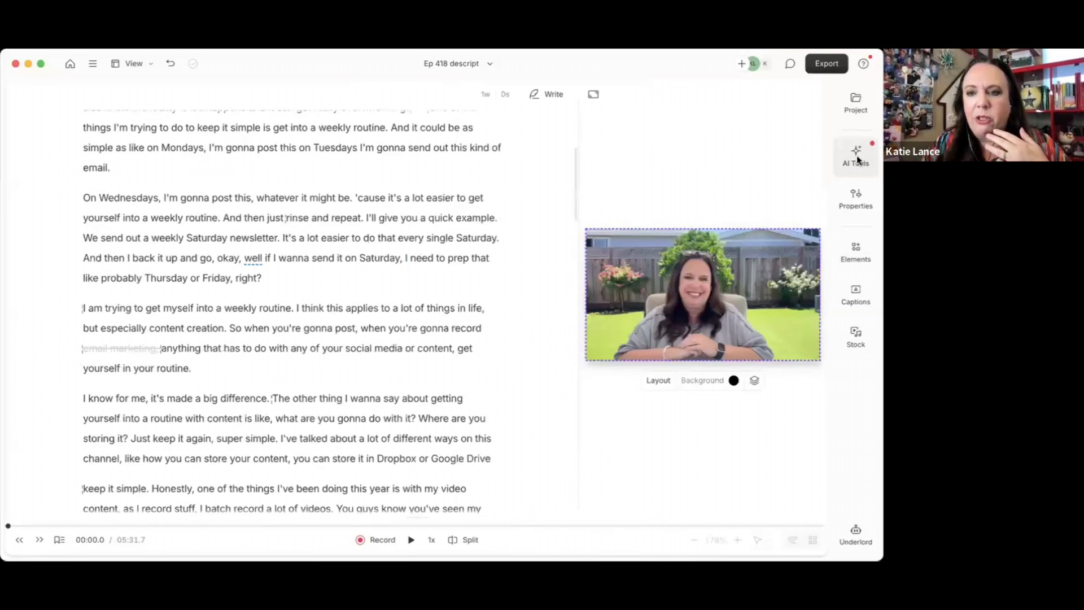
left_click(856, 156)
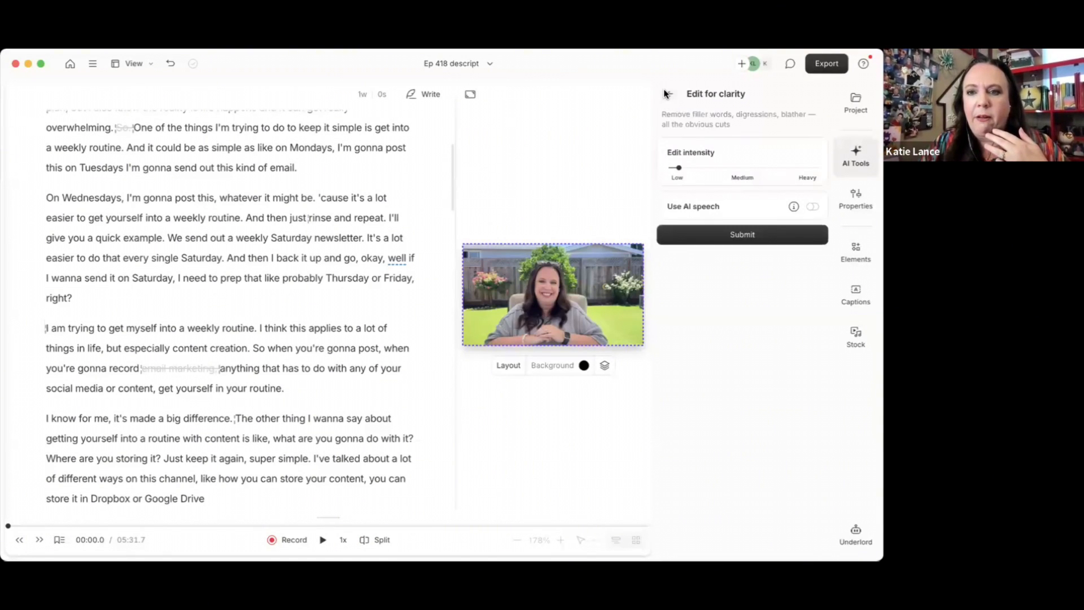
left_click(666, 93)
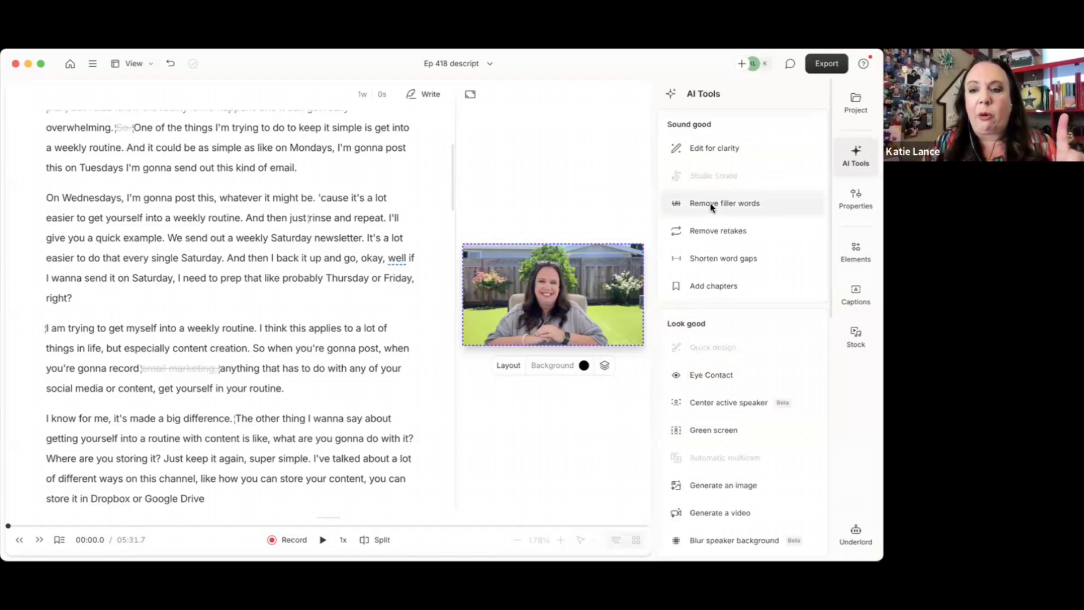
Step: Run Remove filler words on the transcript, which finds no results
left_click(725, 204)
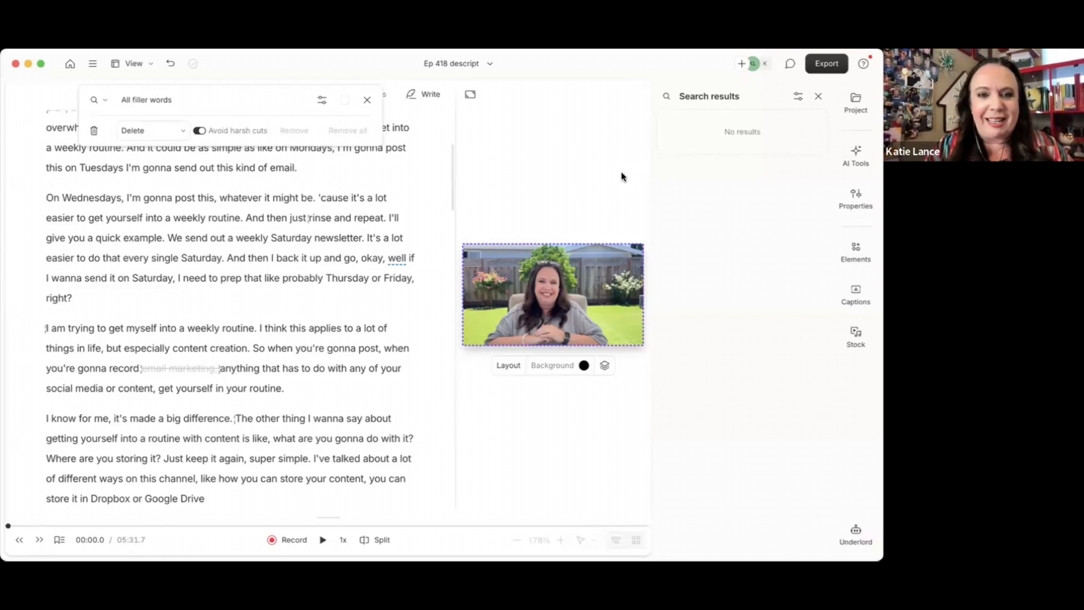
mouse_move(458, 203)
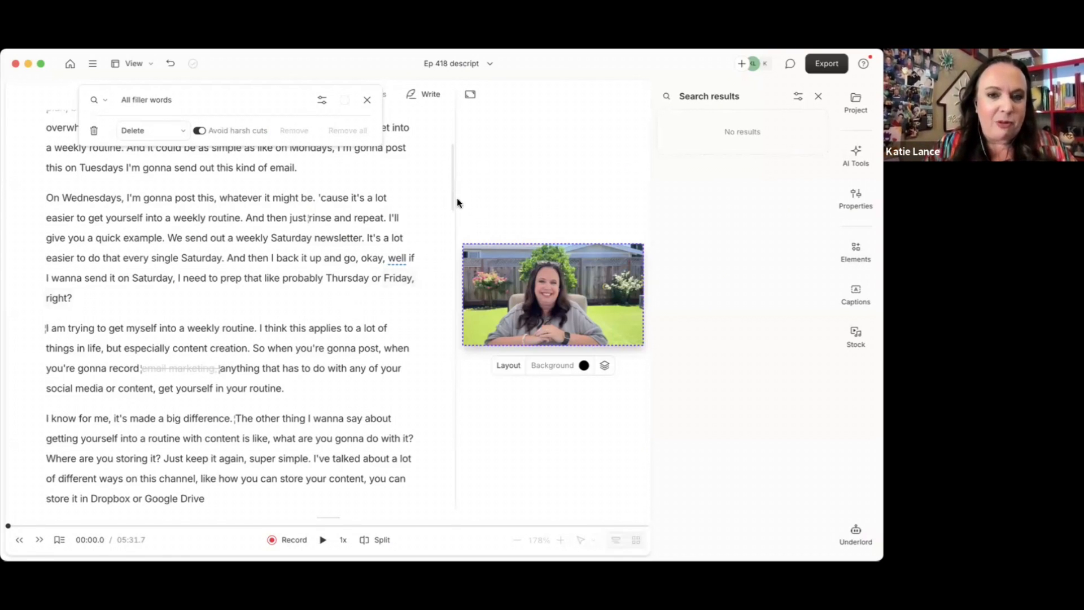
scroll("down", 3)
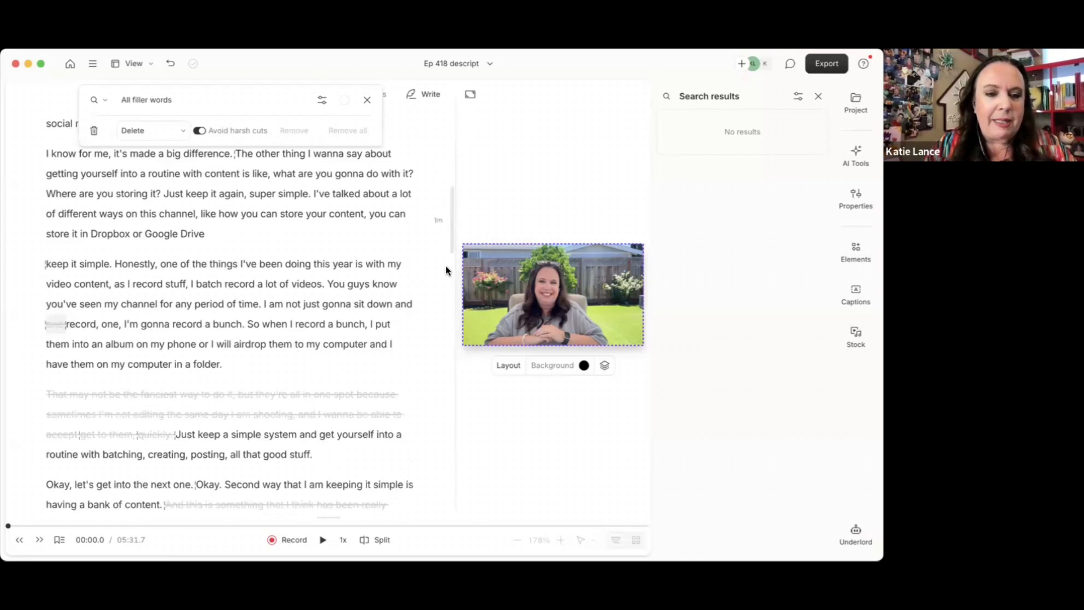
scroll("down", 3)
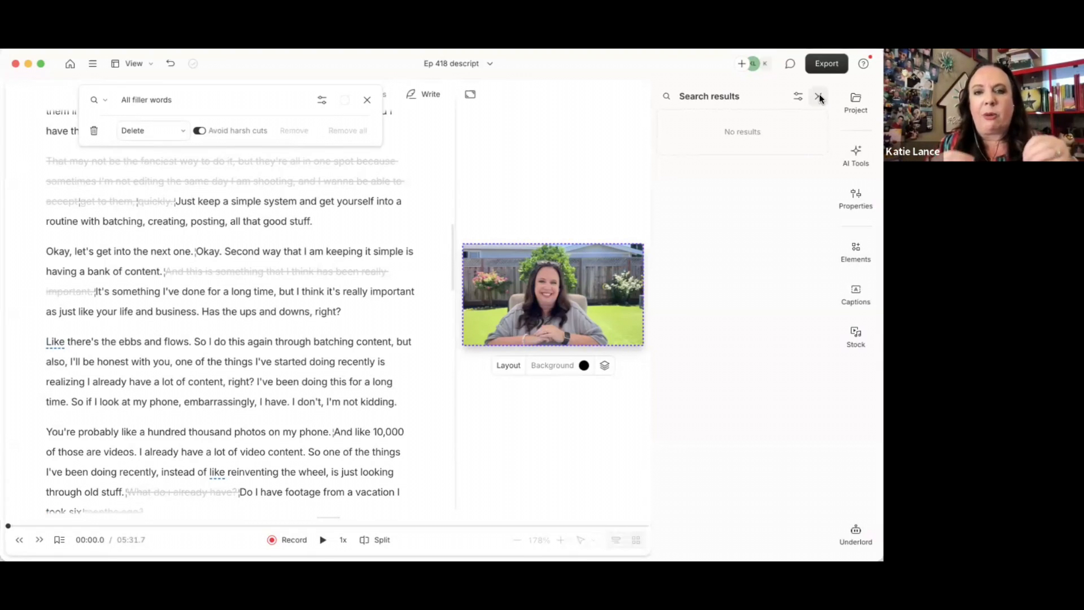
Step: Close the empty filler-word search and show the AI tools list again
left_click(819, 96)
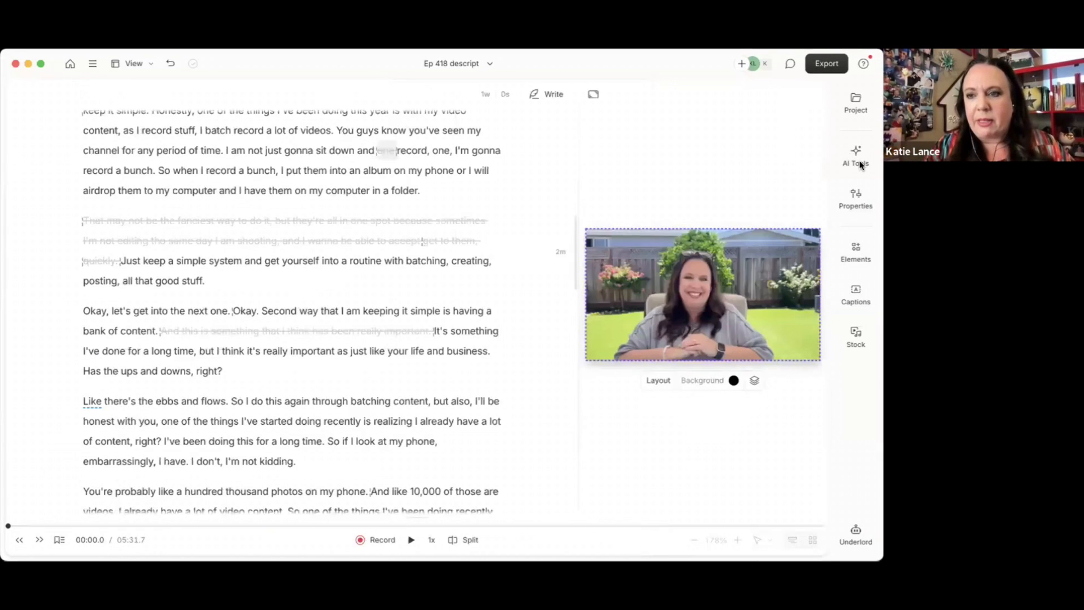
left_click(855, 156)
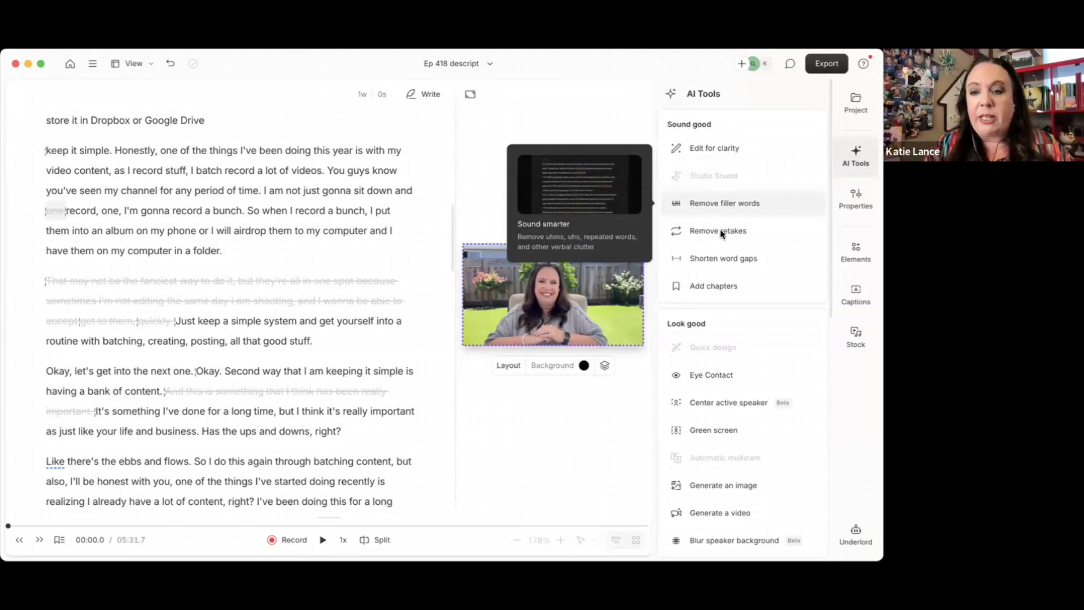
mouse_move(719, 236)
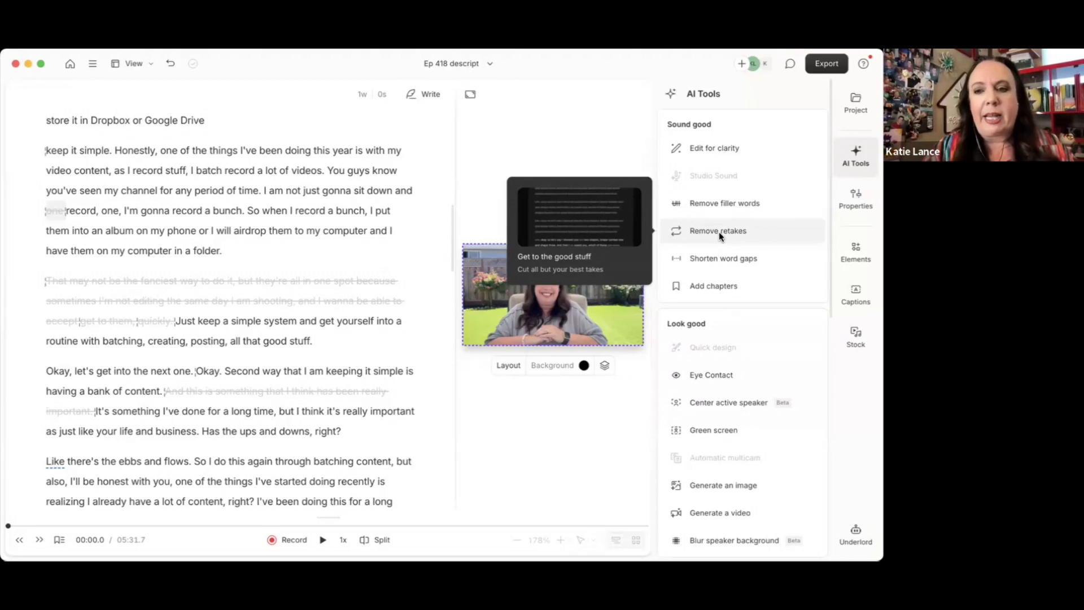
mouse_move(706, 236)
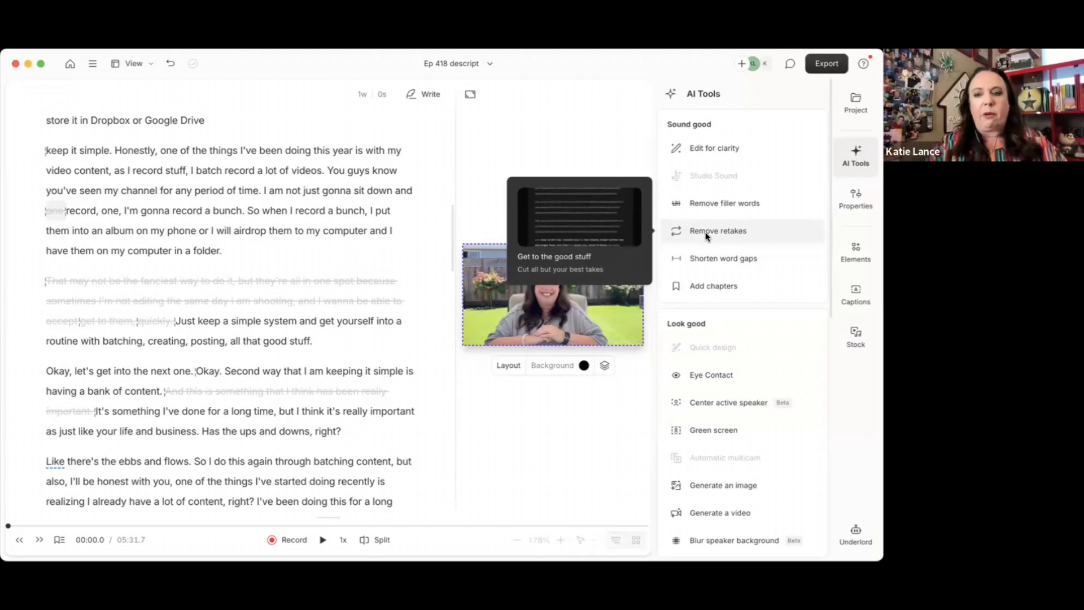
mouse_move(723, 258)
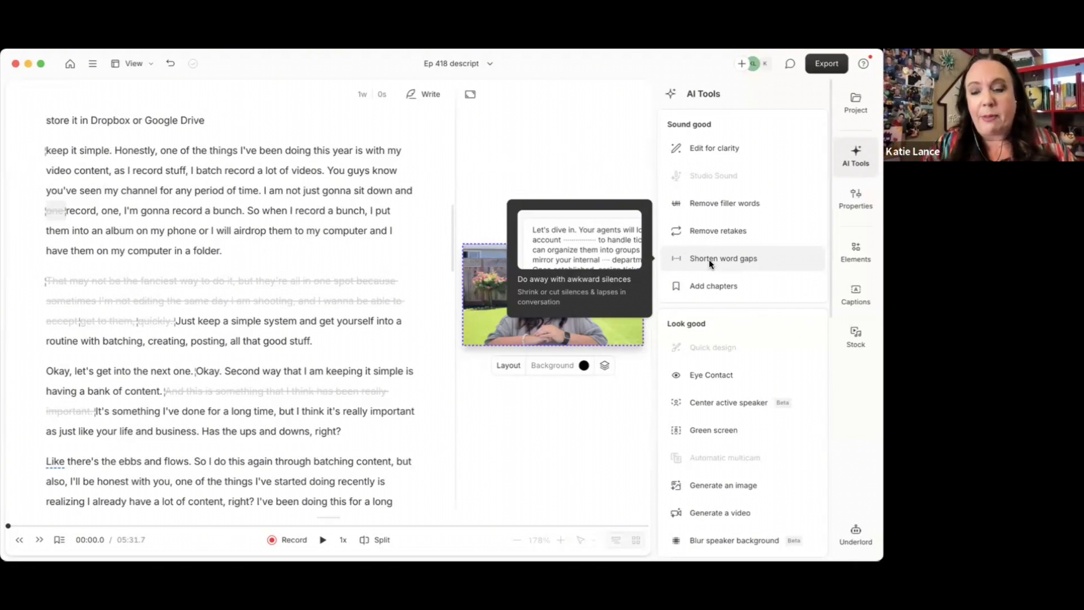
Step: Run Shorten word gaps for pauses over 1 second, finding none
left_click(723, 259)
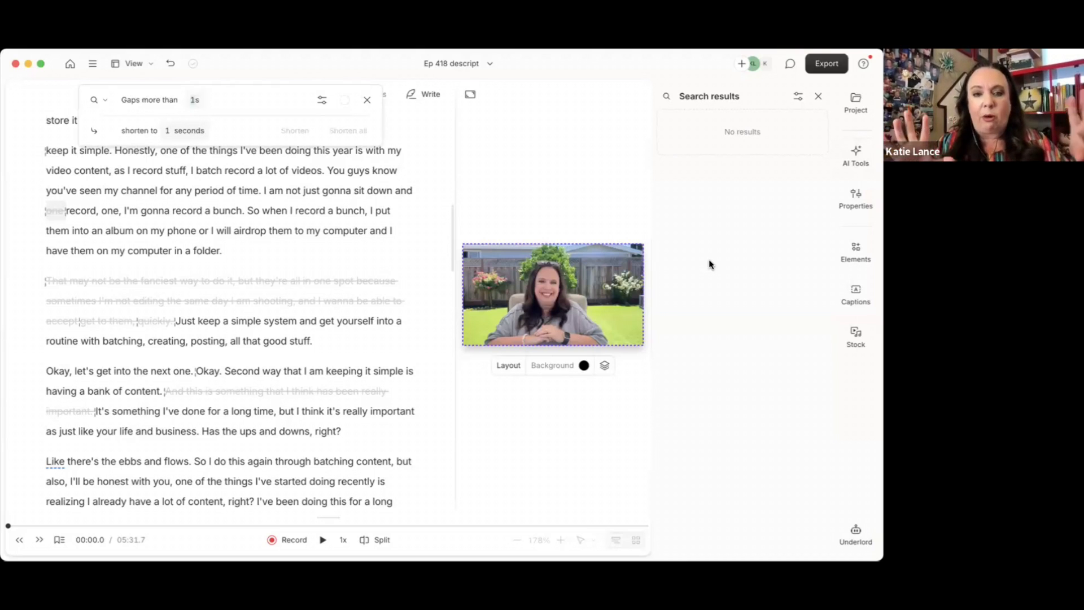
mouse_move(732, 145)
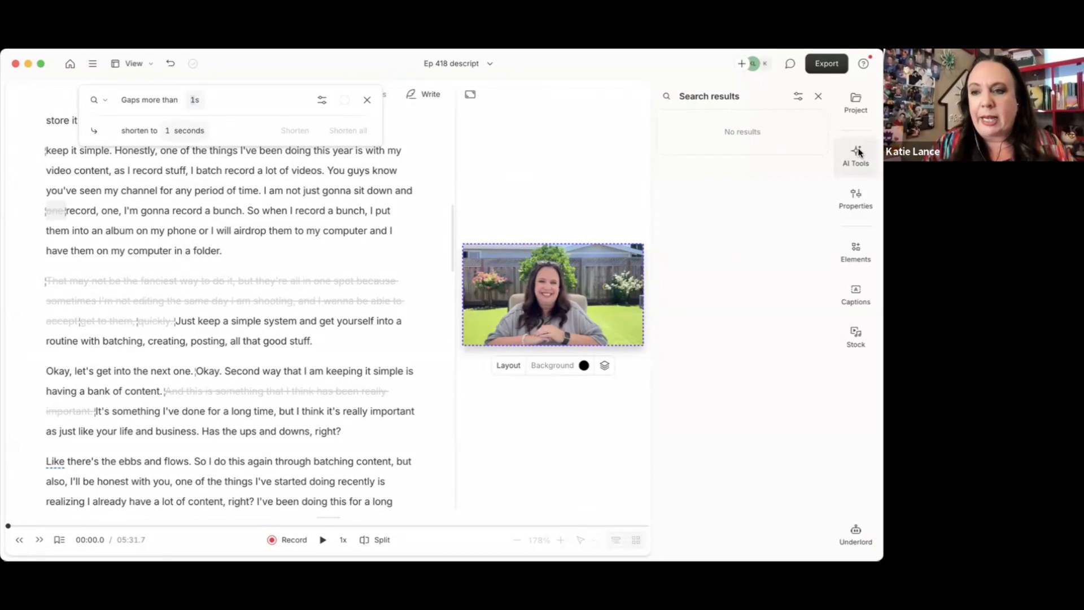
left_click(856, 155)
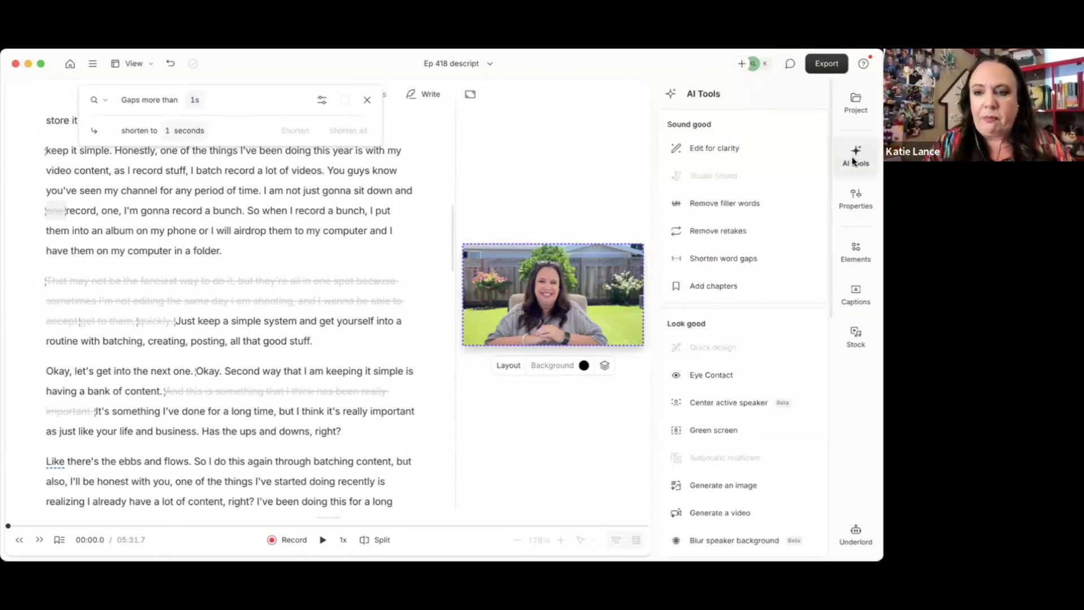
mouse_move(730, 291)
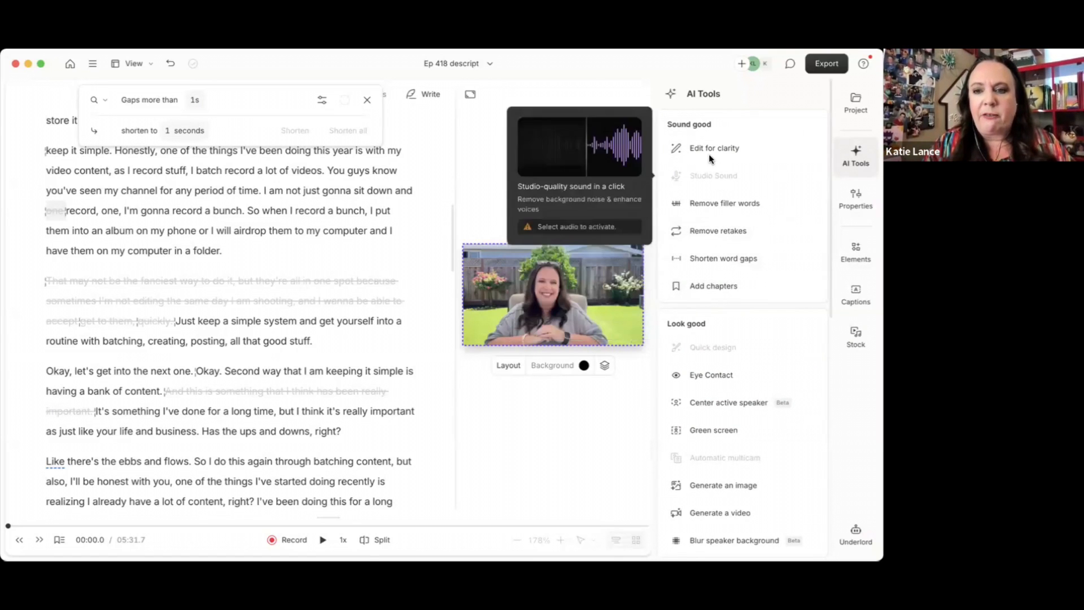
mouse_move(695, 235)
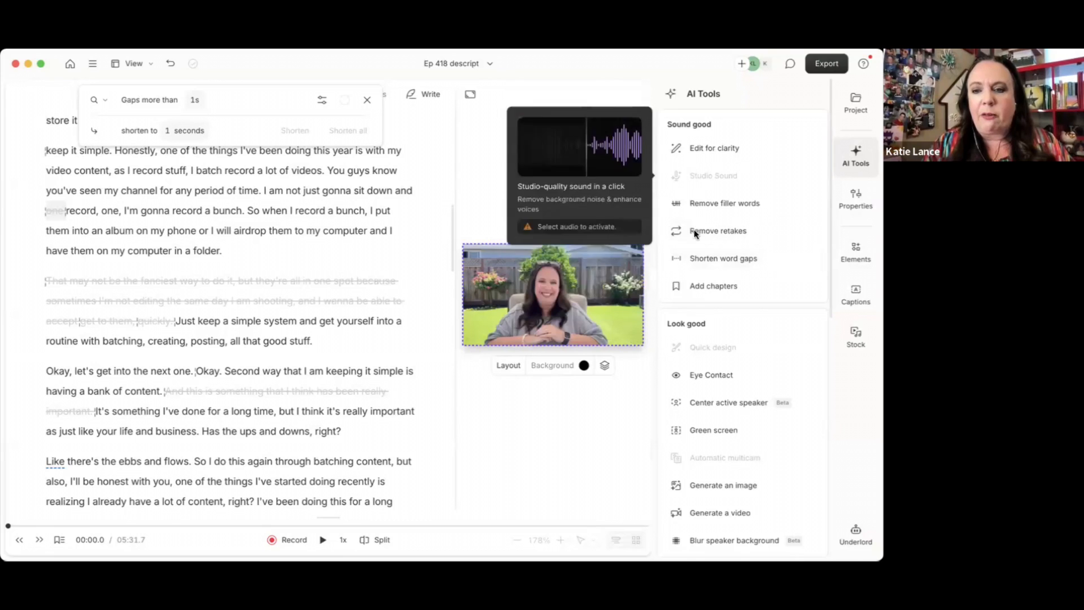
mouse_move(722, 258)
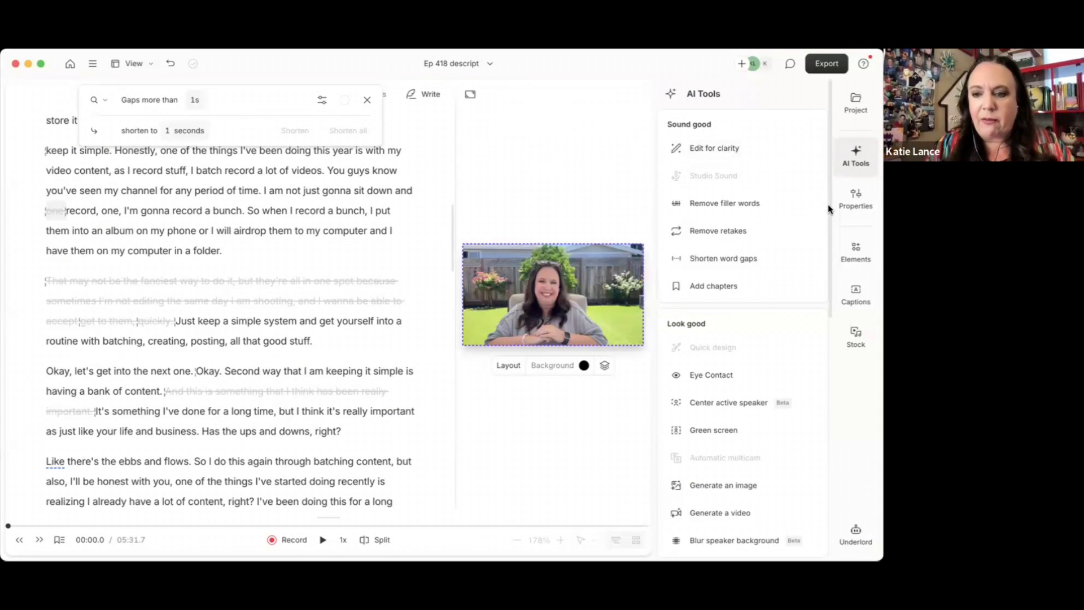
Step: Configure Create clips for 5 clips of 58 seconds with a captioned social layout
scroll("down", 3)
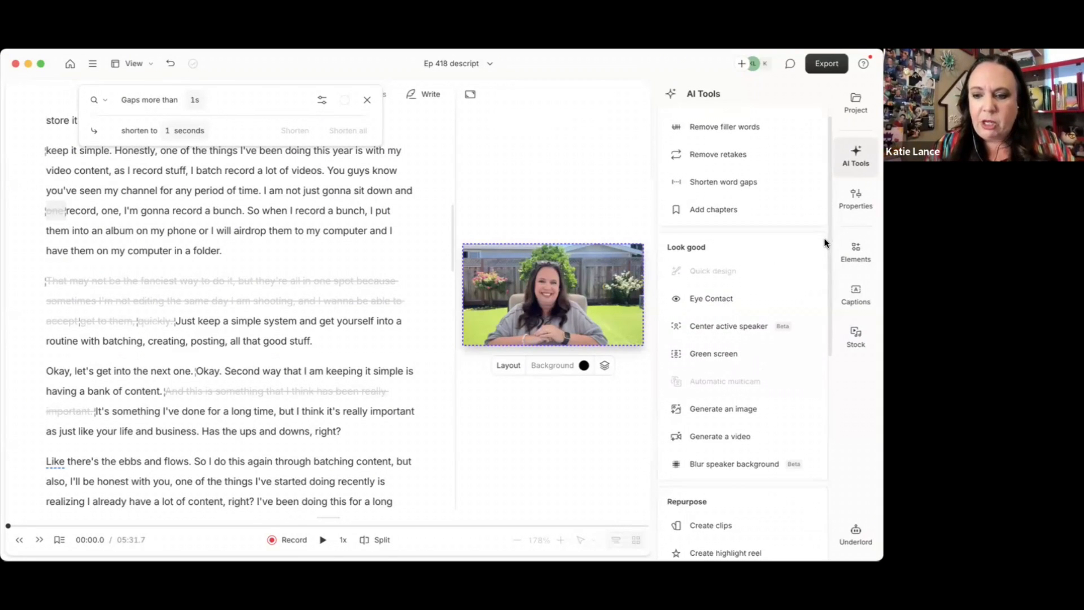
scroll("down", 3)
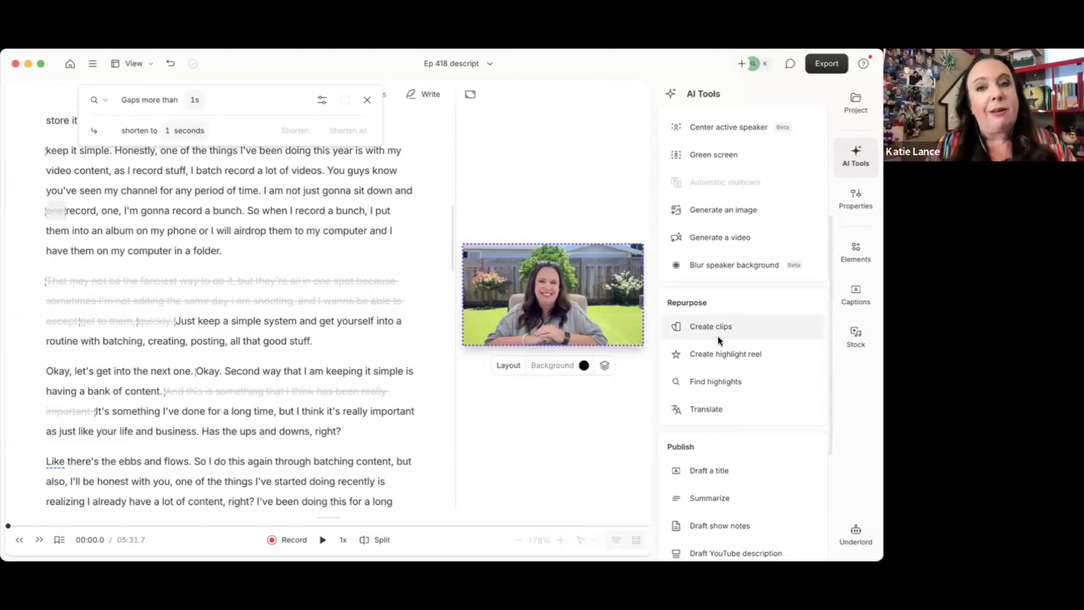
mouse_move(726, 326)
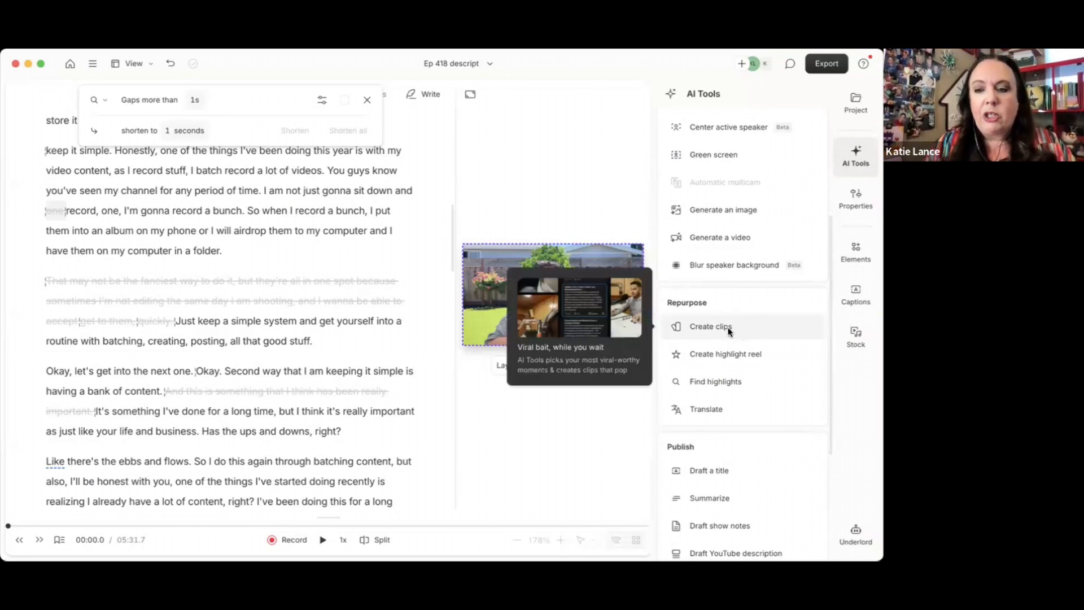
mouse_move(715, 327)
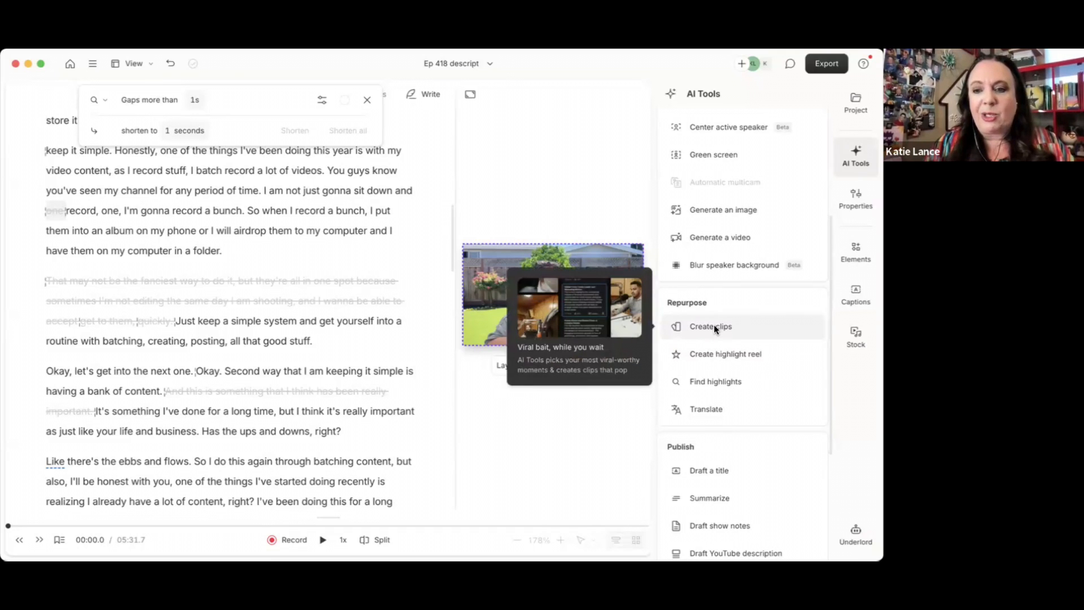
left_click(710, 327)
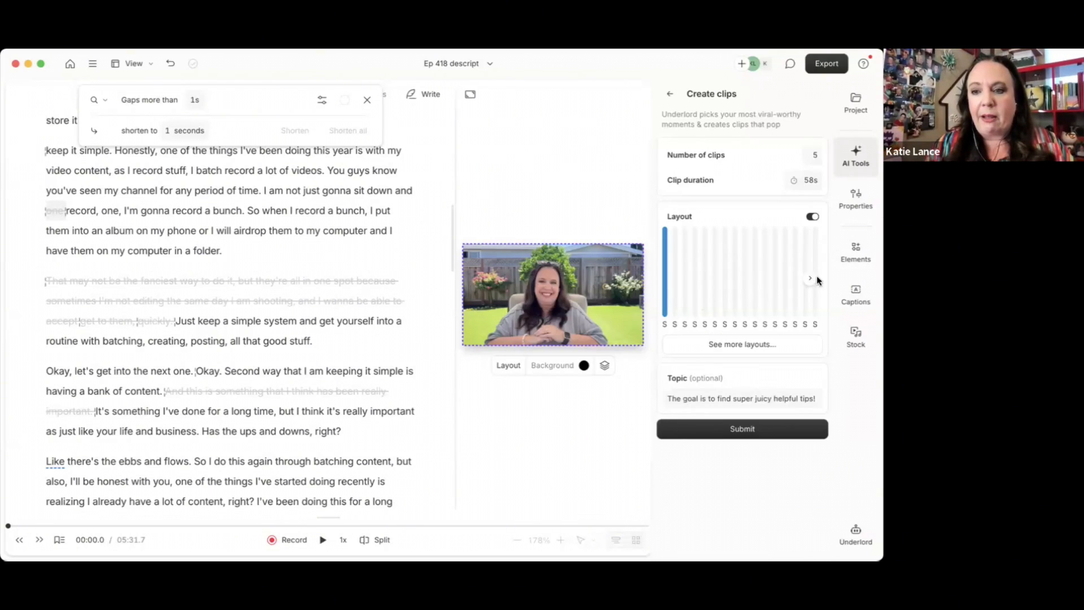
mouse_move(676, 281)
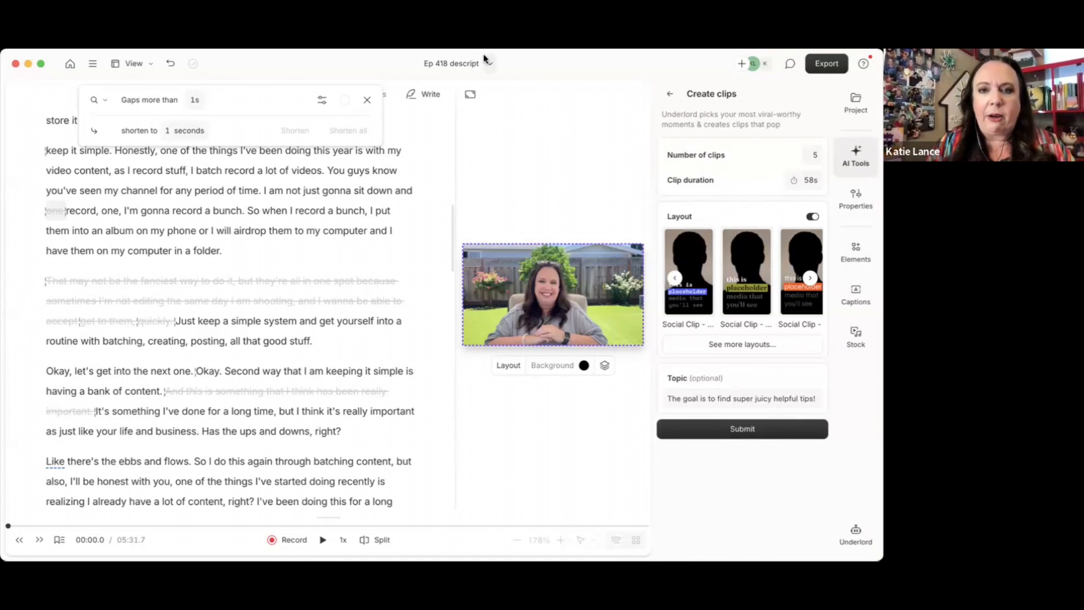
left_click(488, 63)
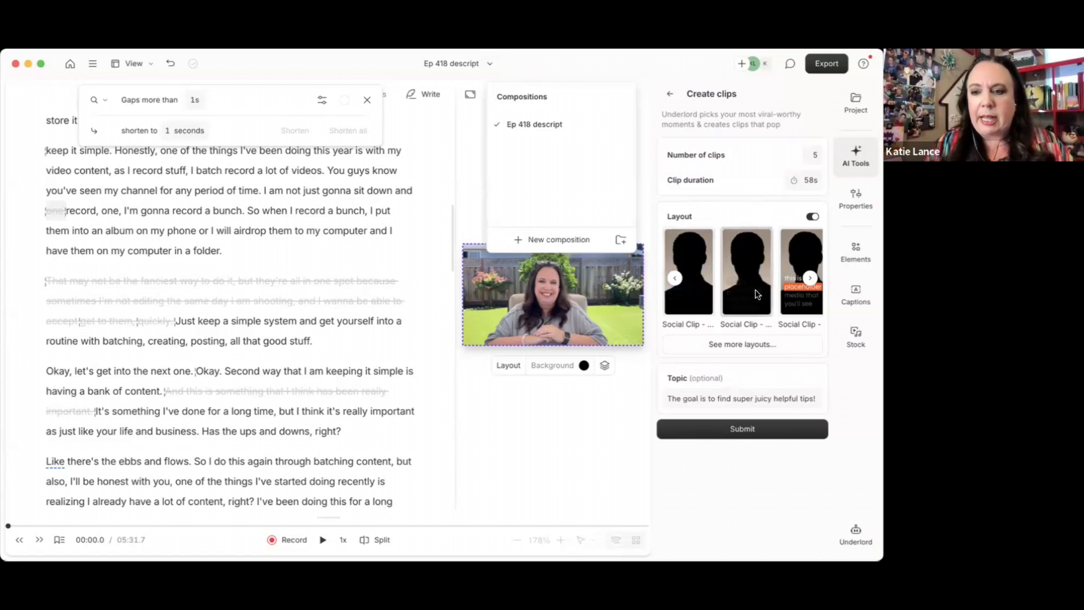
left_click(746, 272)
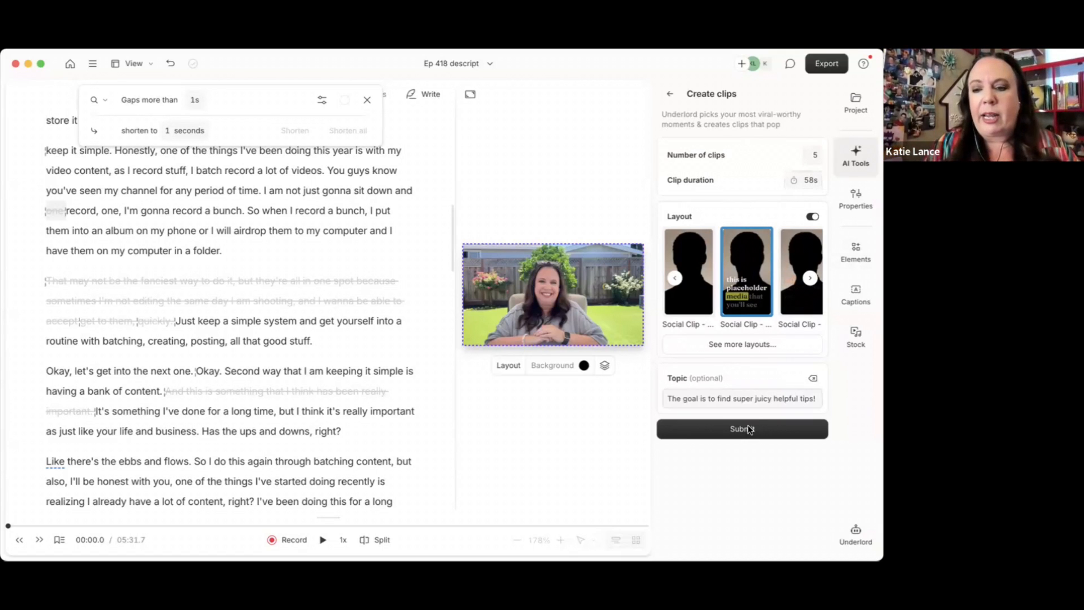
Step: Generate the clips, preview Maximizing Old Content, then open Repurpose Your Old Content: A Smart Strategy!
left_click(742, 429)
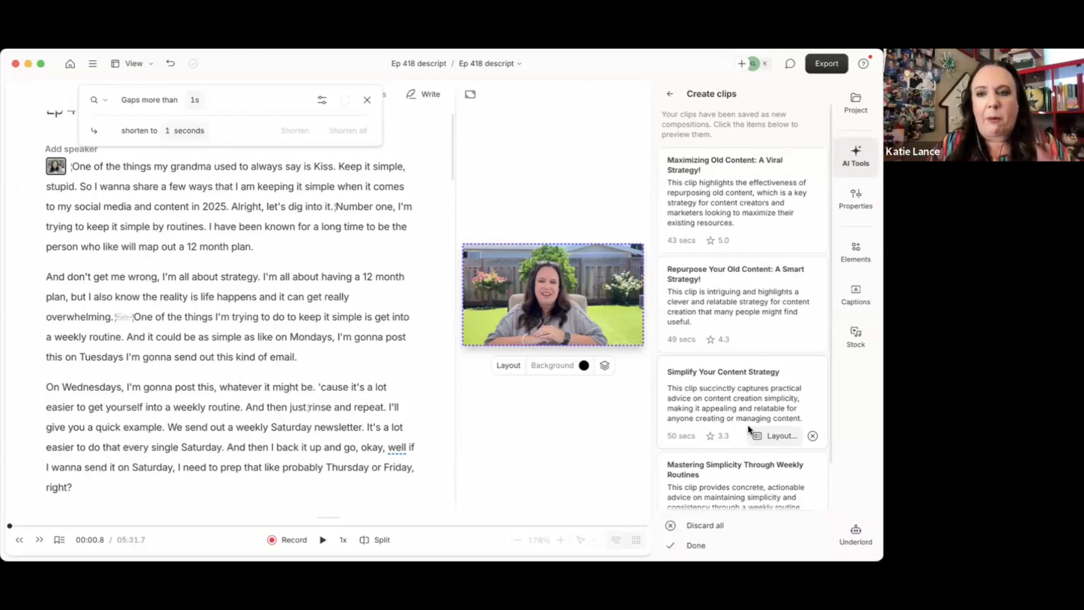
mouse_move(755, 205)
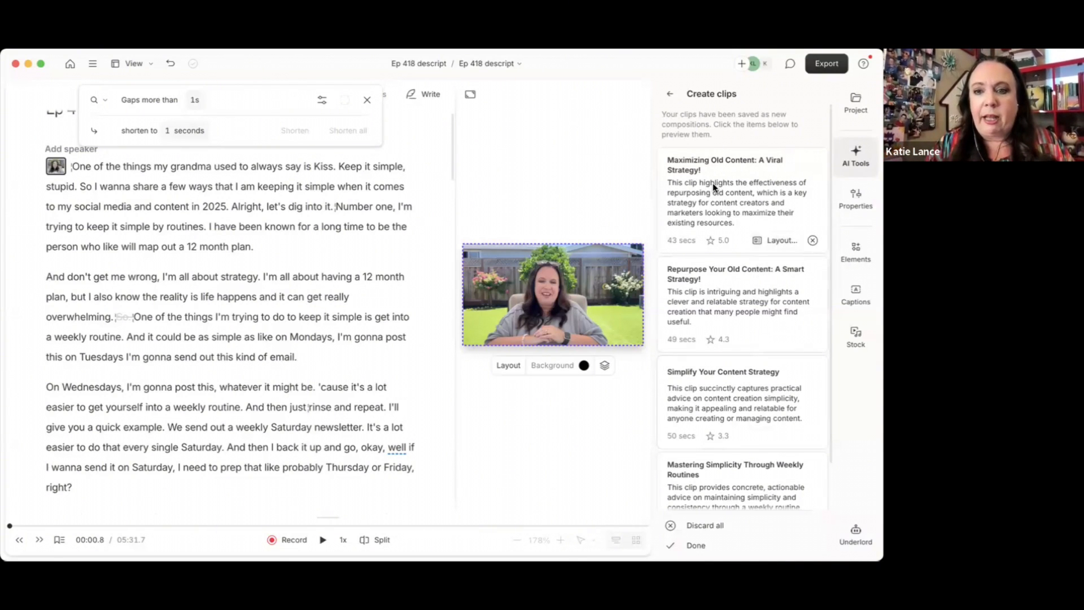
left_click(724, 192)
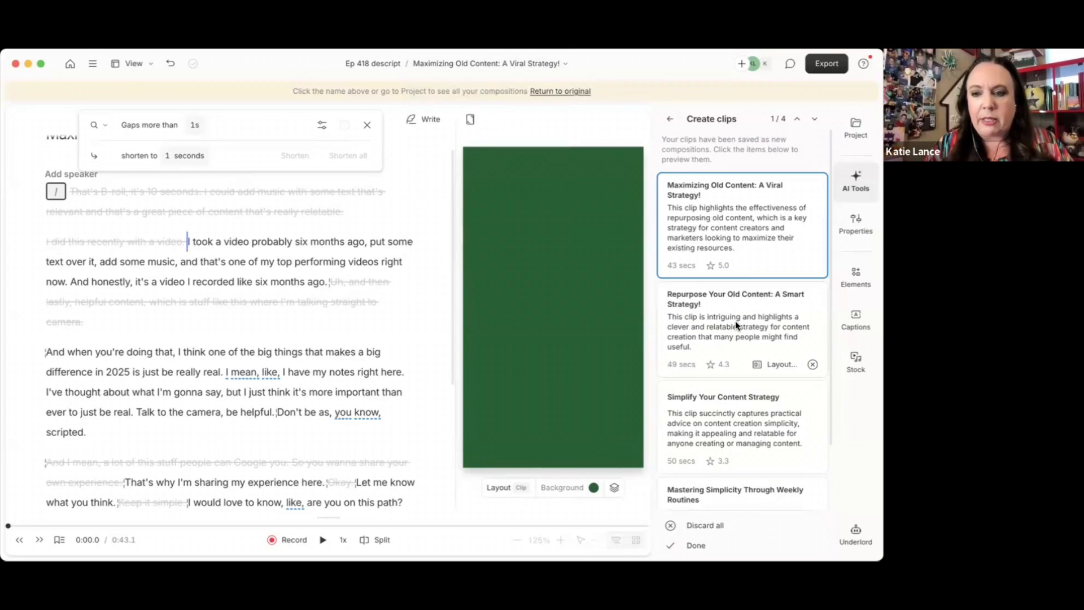
left_click(737, 325)
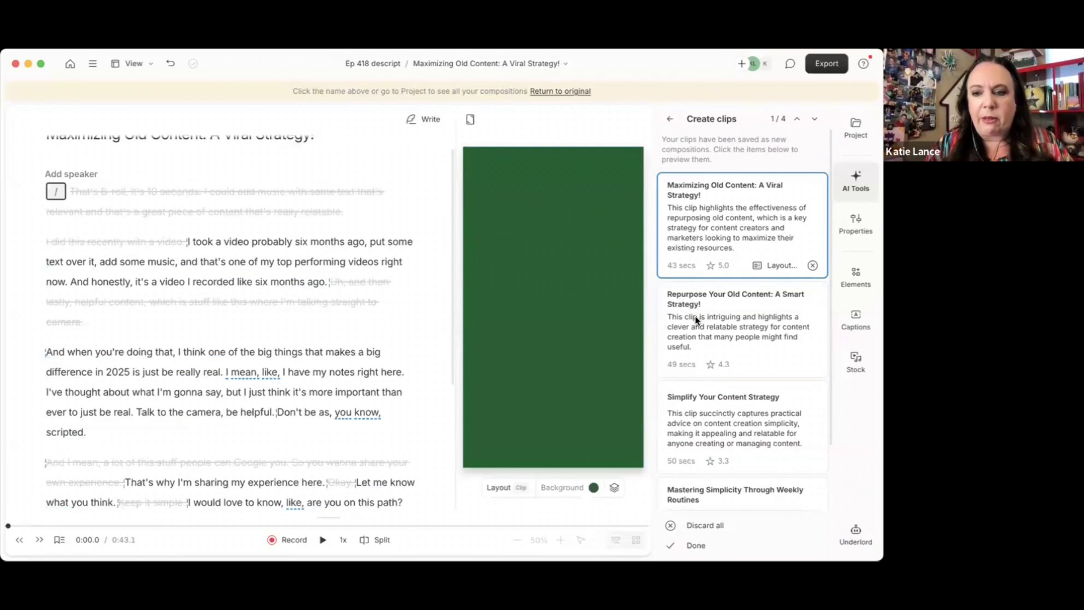
left_click(737, 327)
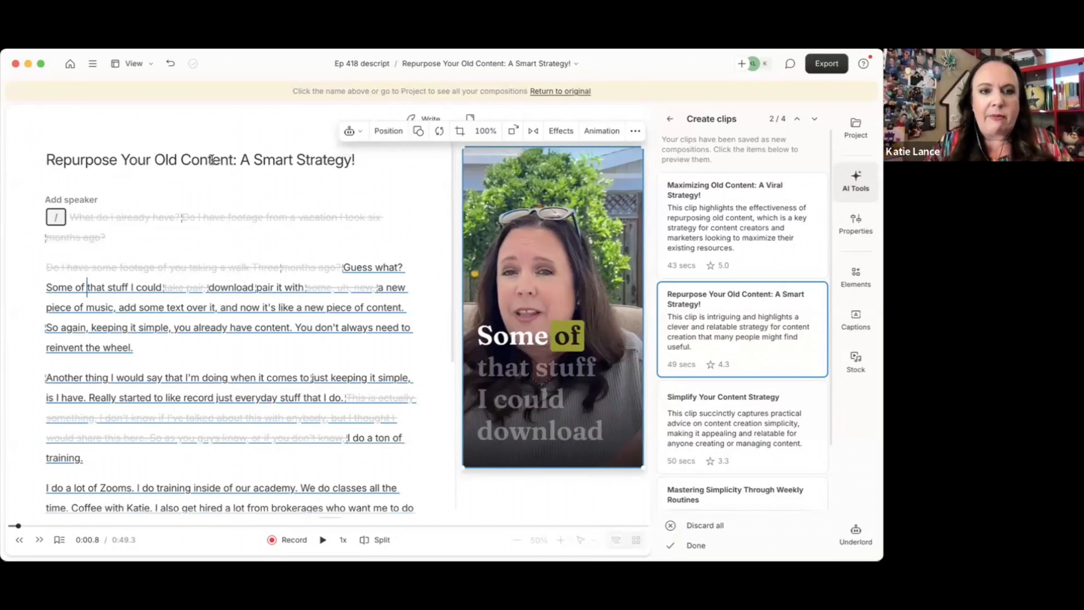
mouse_move(269, 151)
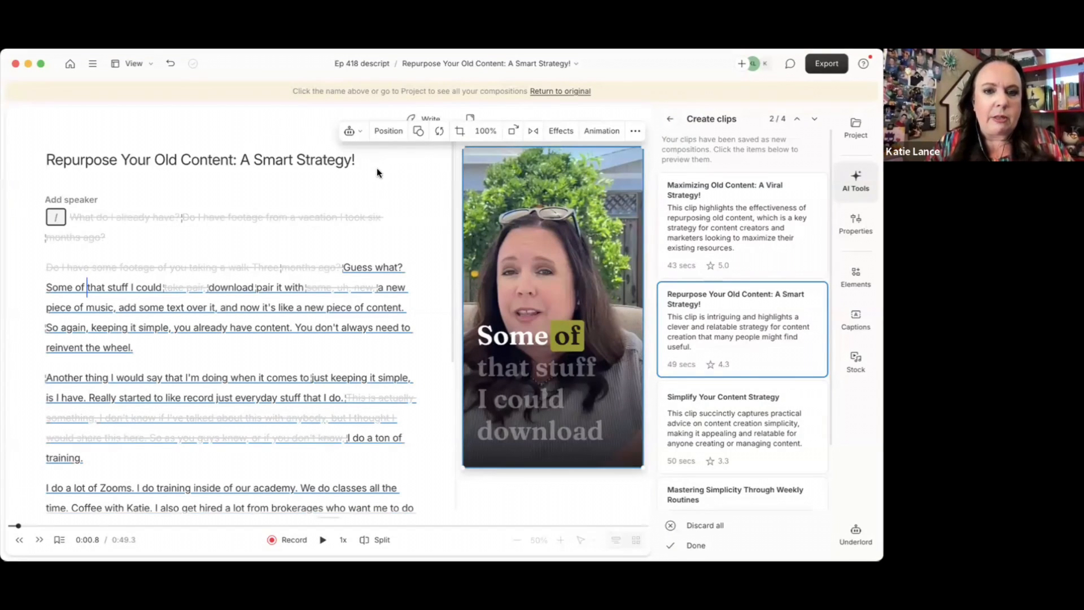
Step: Recolor the Repurpose clip's caption highlight, trying yellow and red before settling on light blue
left_click(540, 392)
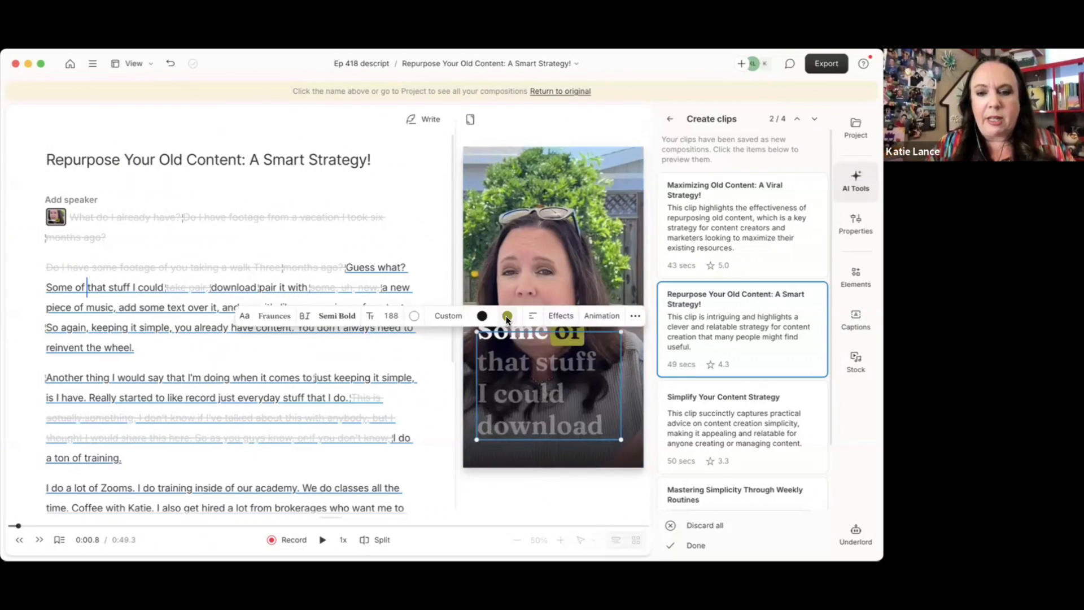
left_click(507, 315)
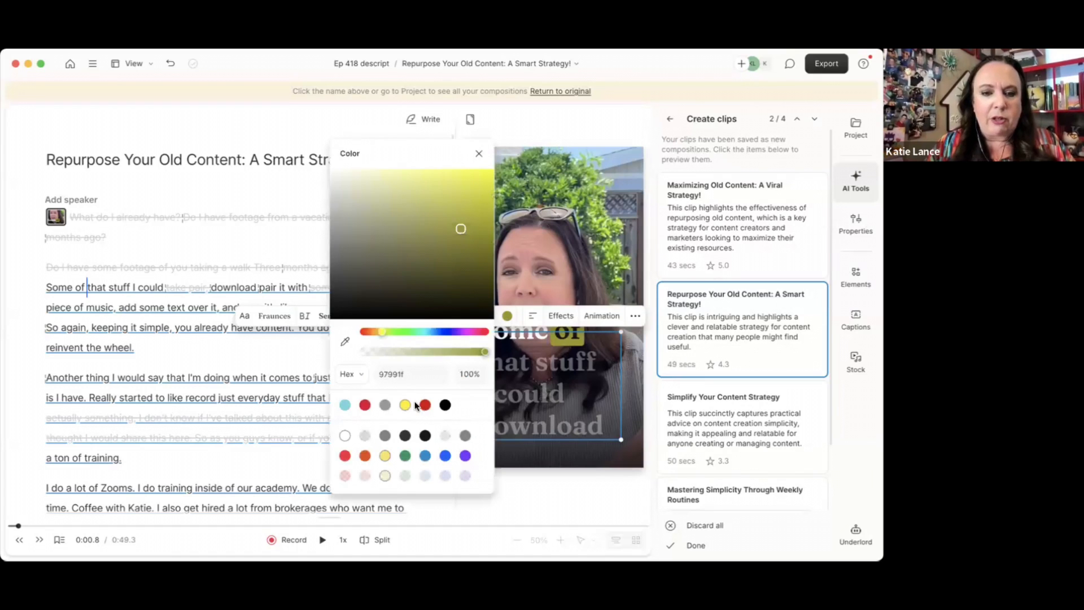
left_click(404, 405)
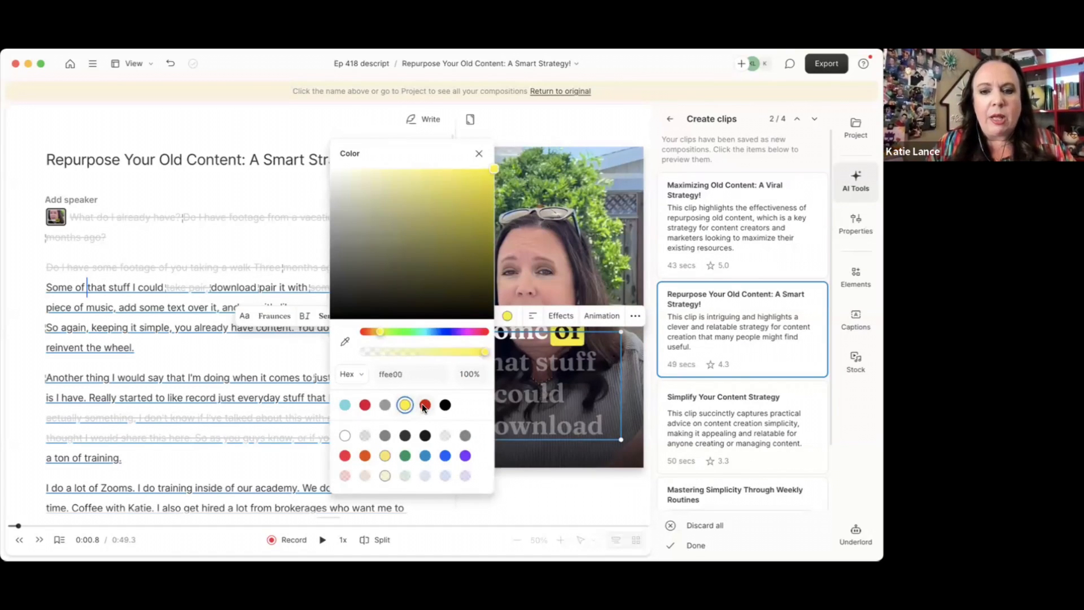
left_click(425, 404)
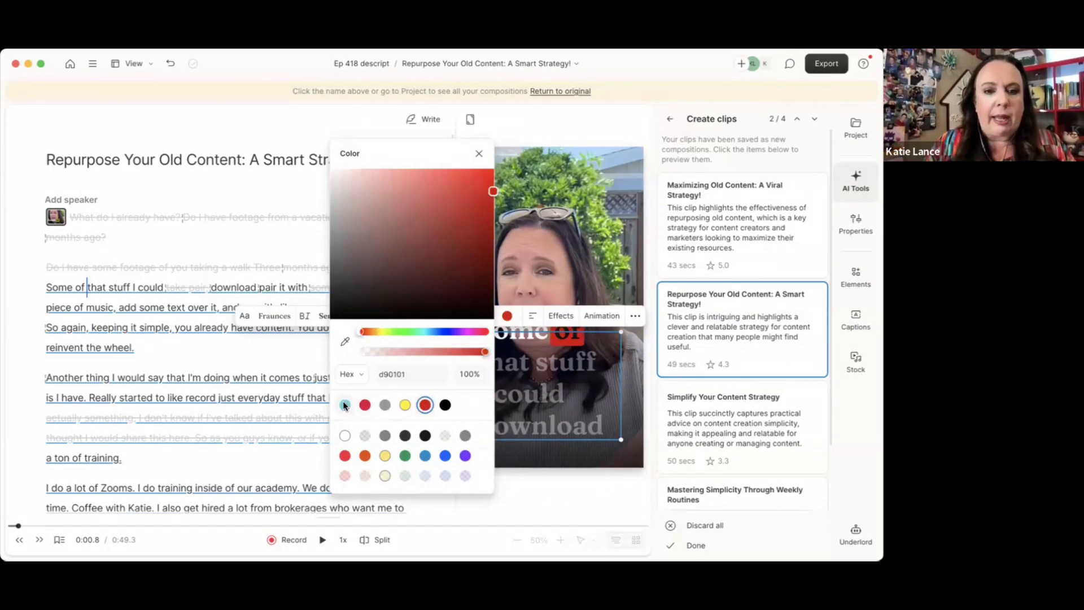
left_click(344, 405)
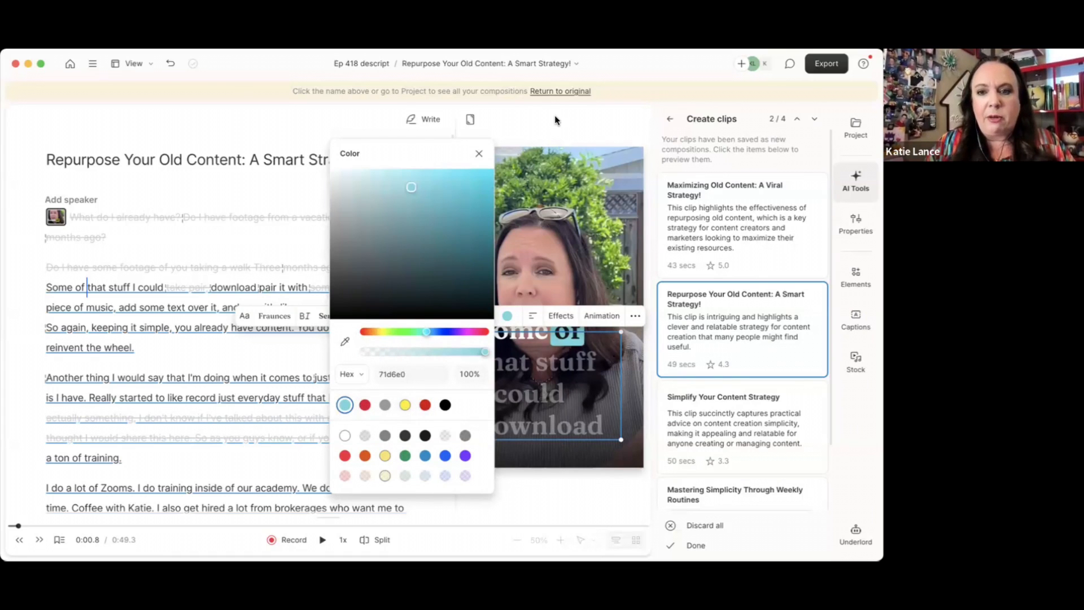
left_click(479, 153)
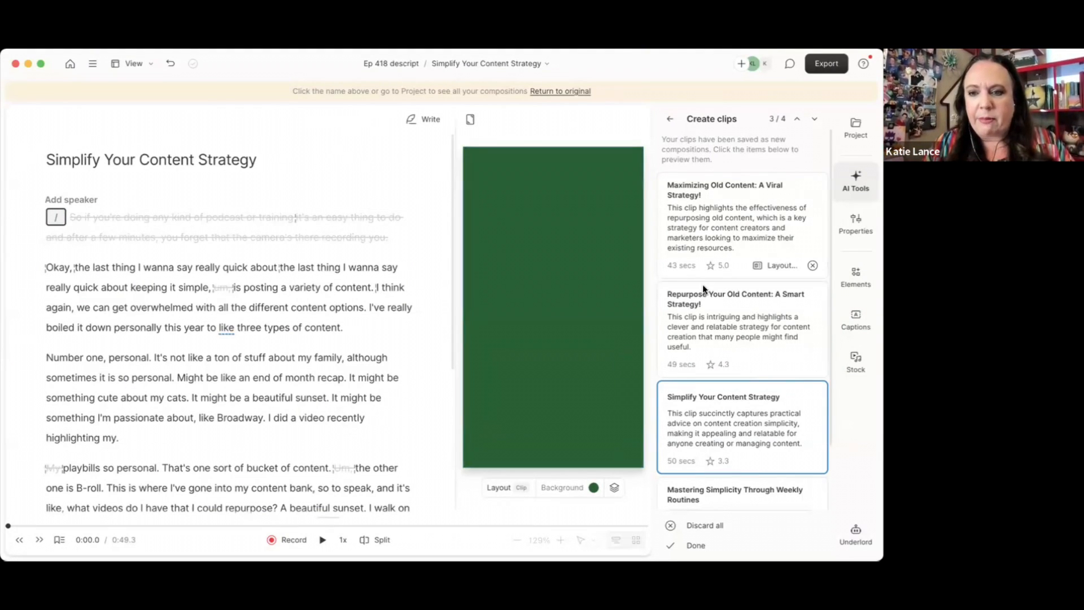
Step: Review the Repurpose, Simplify and Mastering Simplicity clips, ending back on Maximizing Old Content
left_click(740, 328)
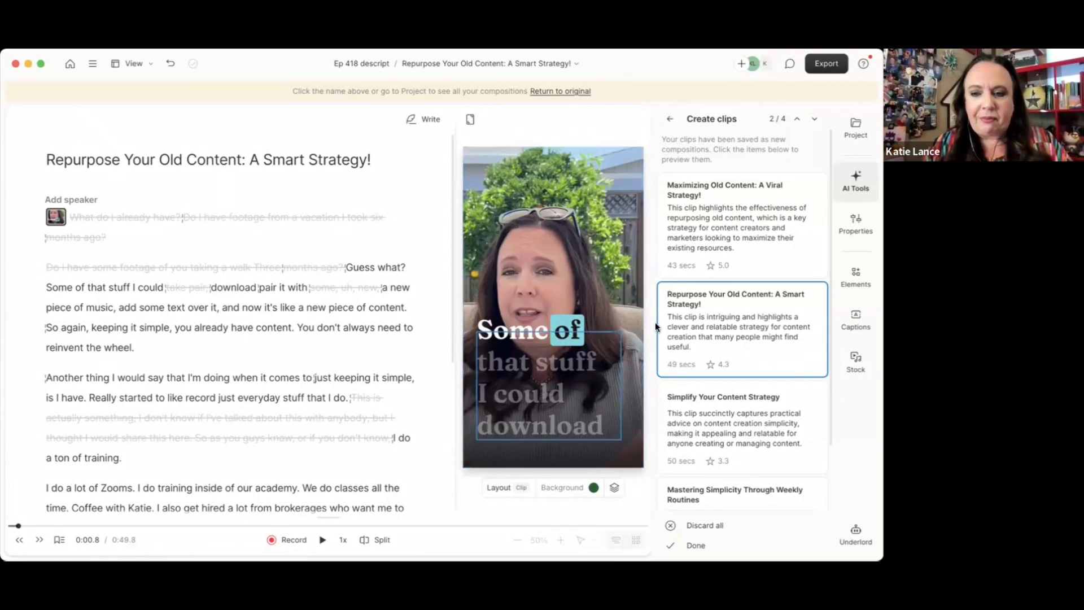
scroll("down", 3)
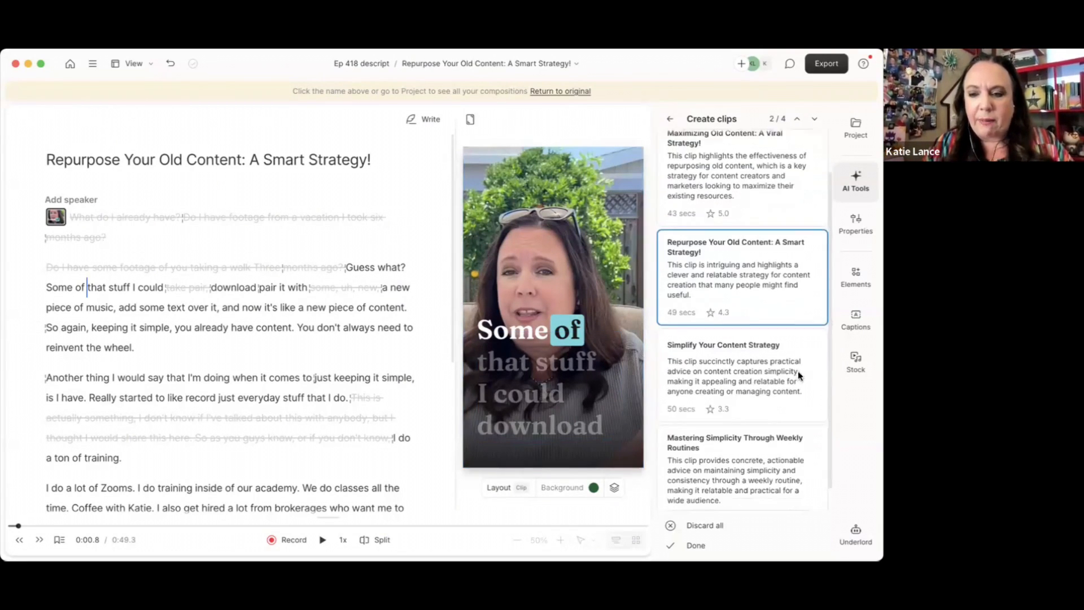
left_click(741, 468)
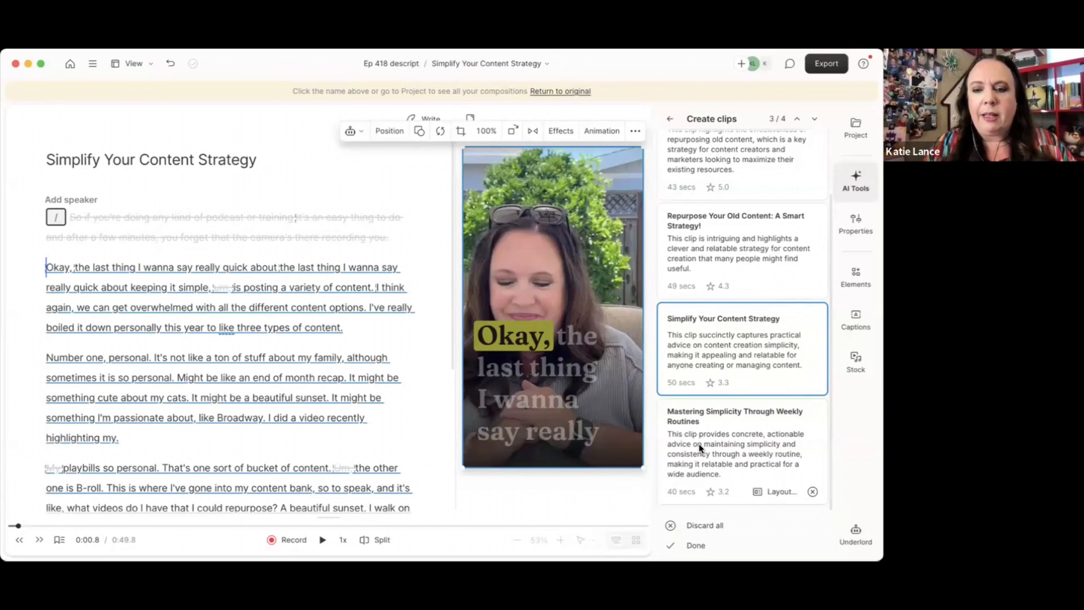
left_click(734, 443)
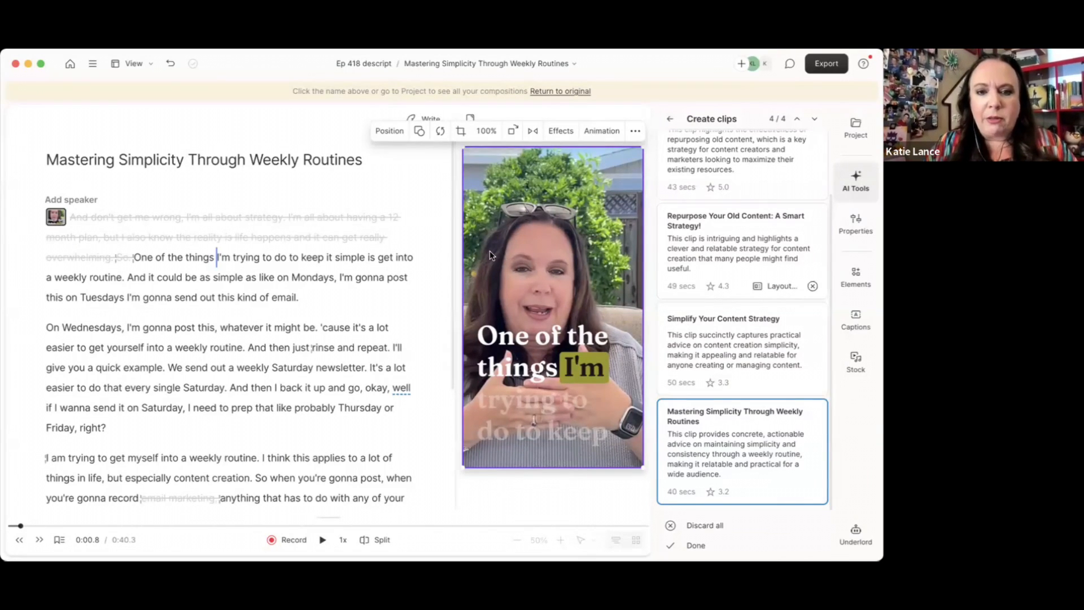
left_click(737, 246)
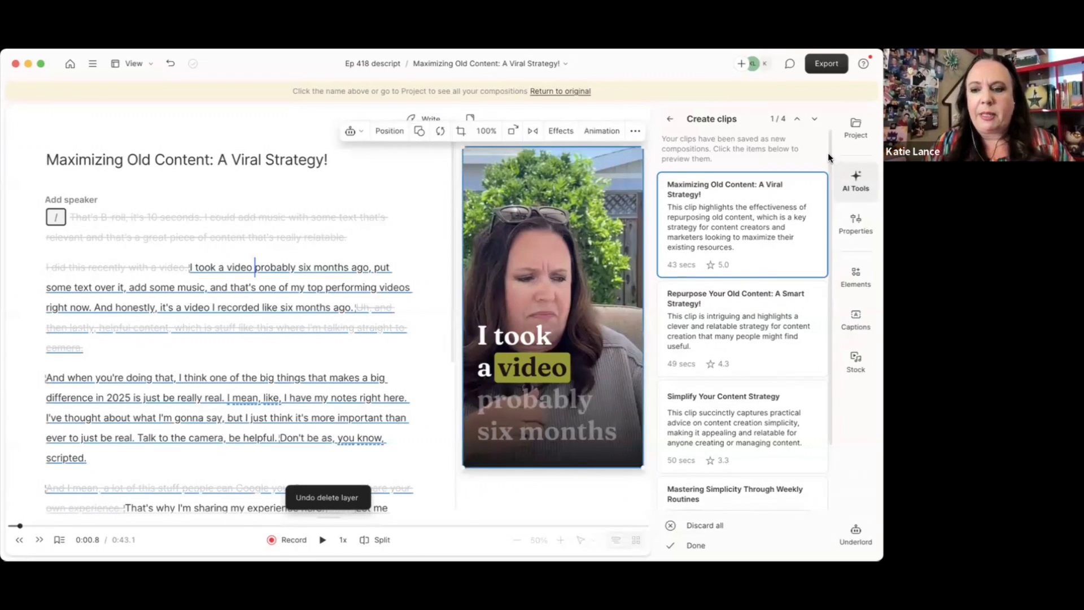
Step: Download the Maximizing Old Content clip as a 1080p video and return to Descript Home
scroll("down", 3)
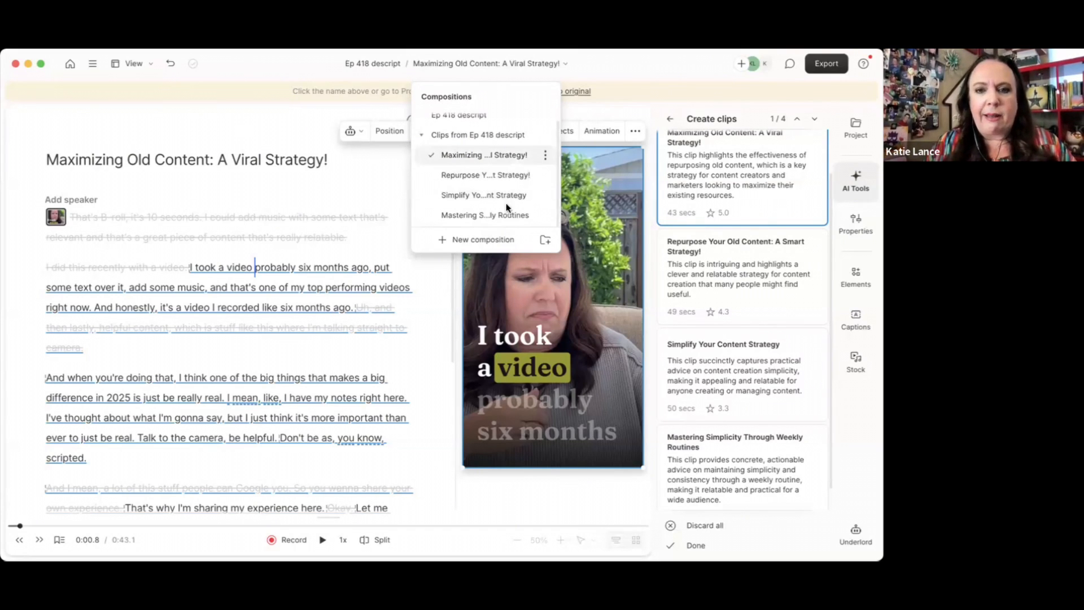
mouse_move(485, 215)
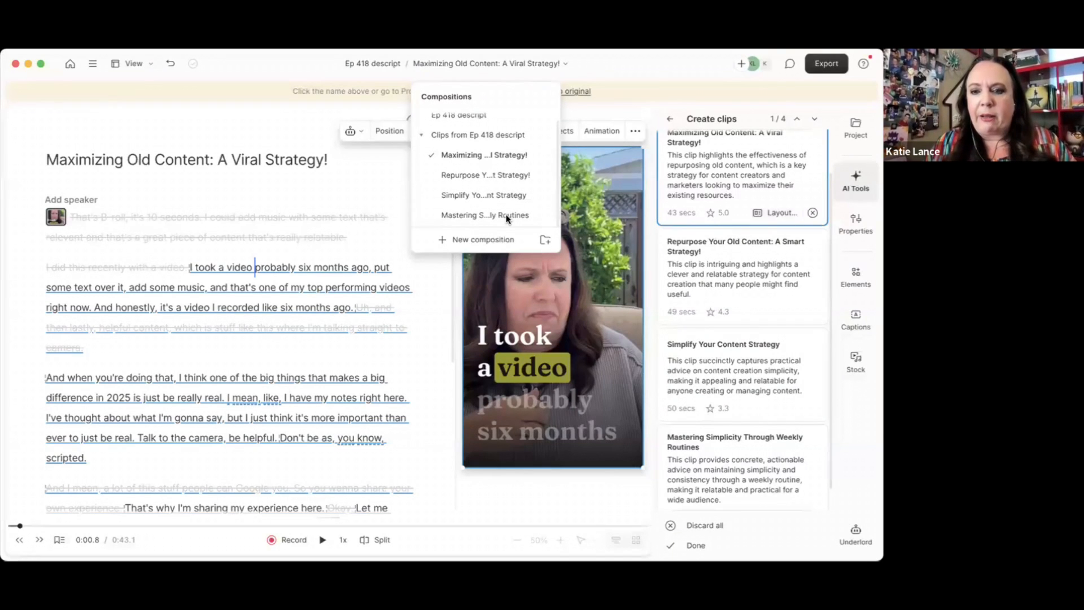
mouse_move(590, 285)
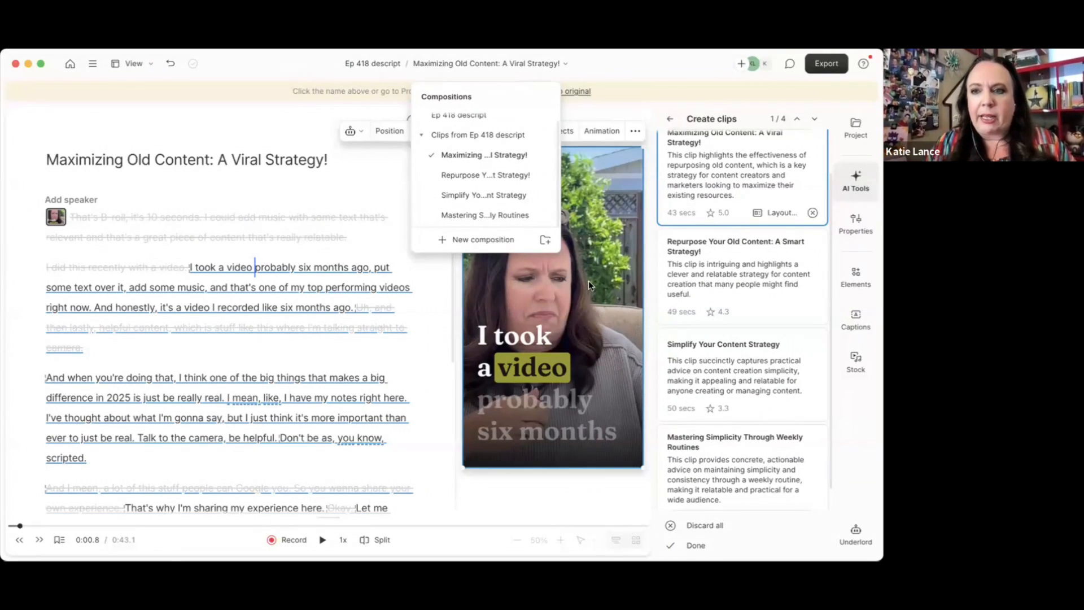
left_click(827, 63)
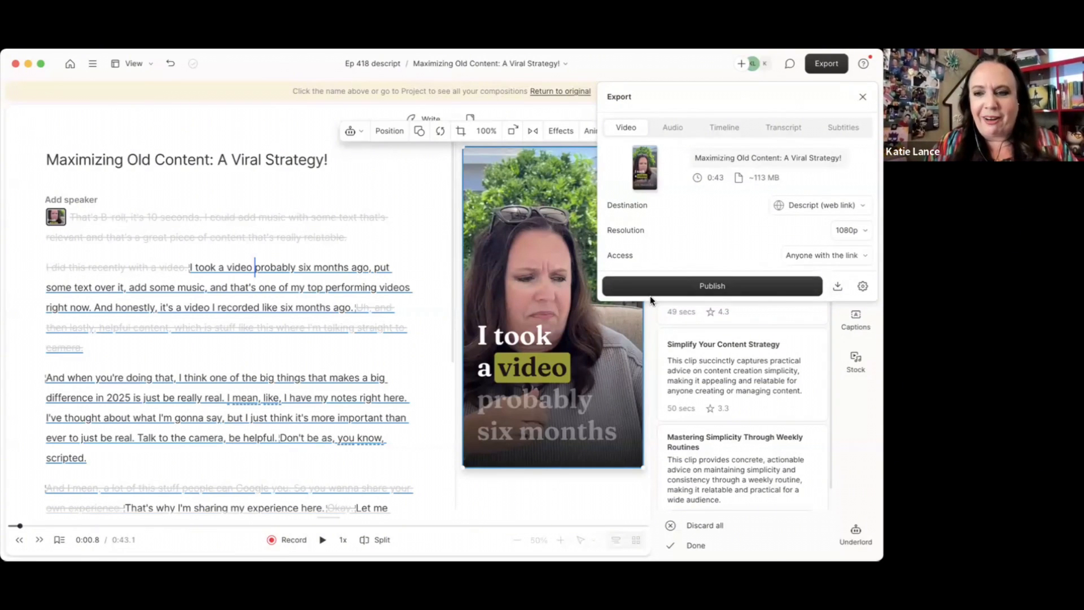
mouse_move(838, 286)
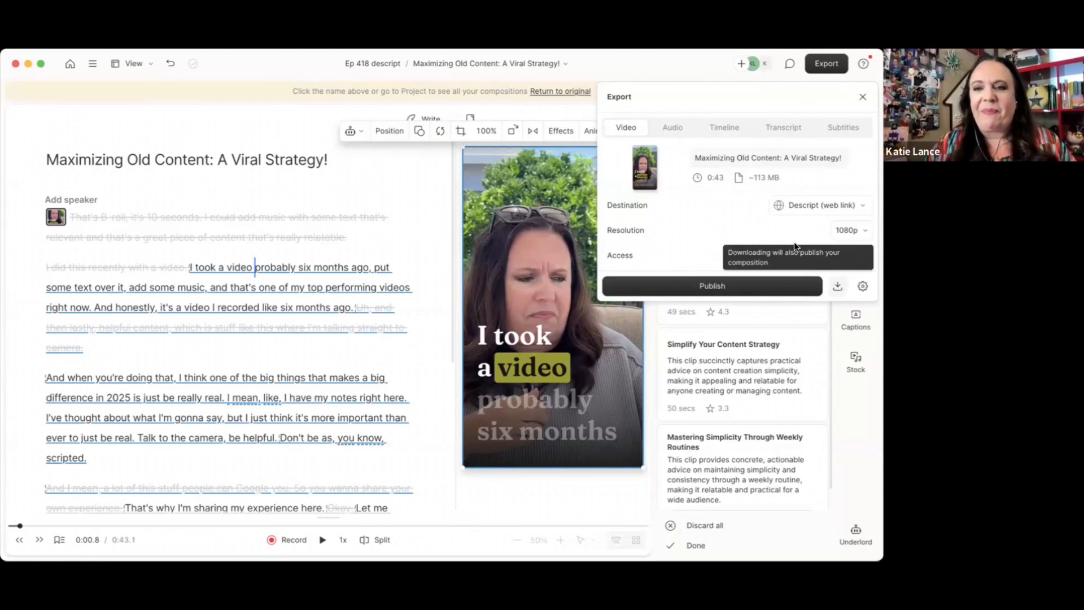
left_click(863, 96)
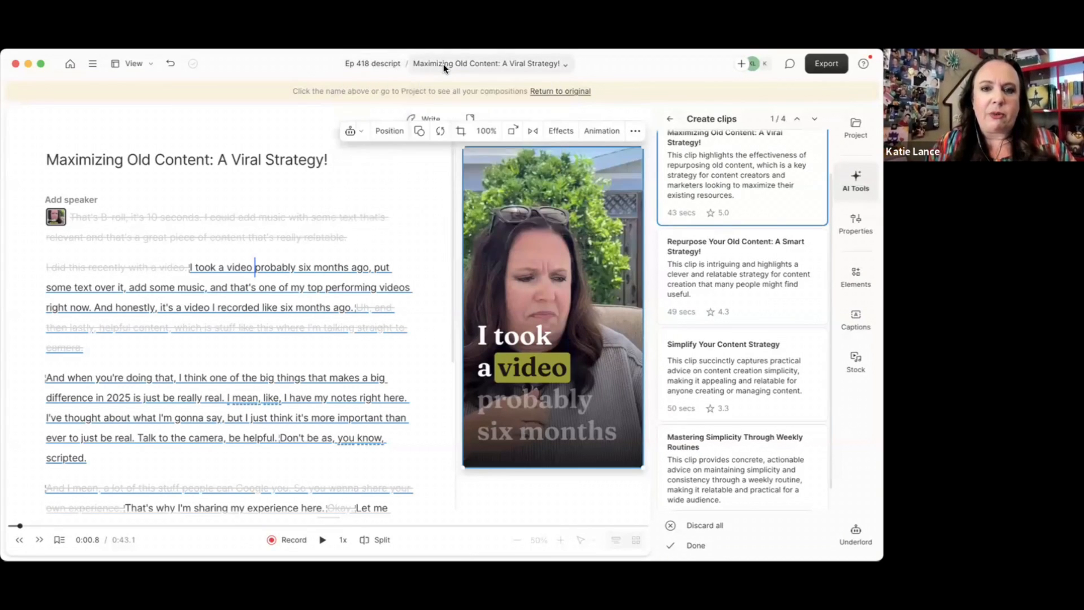
left_click(372, 63)
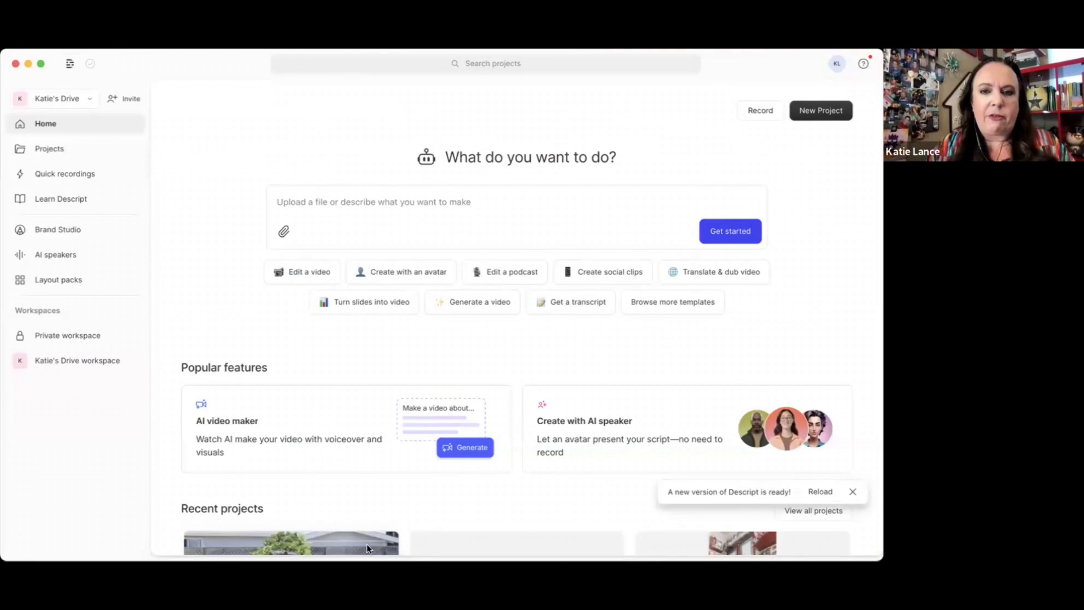
Step: Reopen the full Ep 418 descript project and bring up its Max (1080p) export settings
left_click(820, 491)
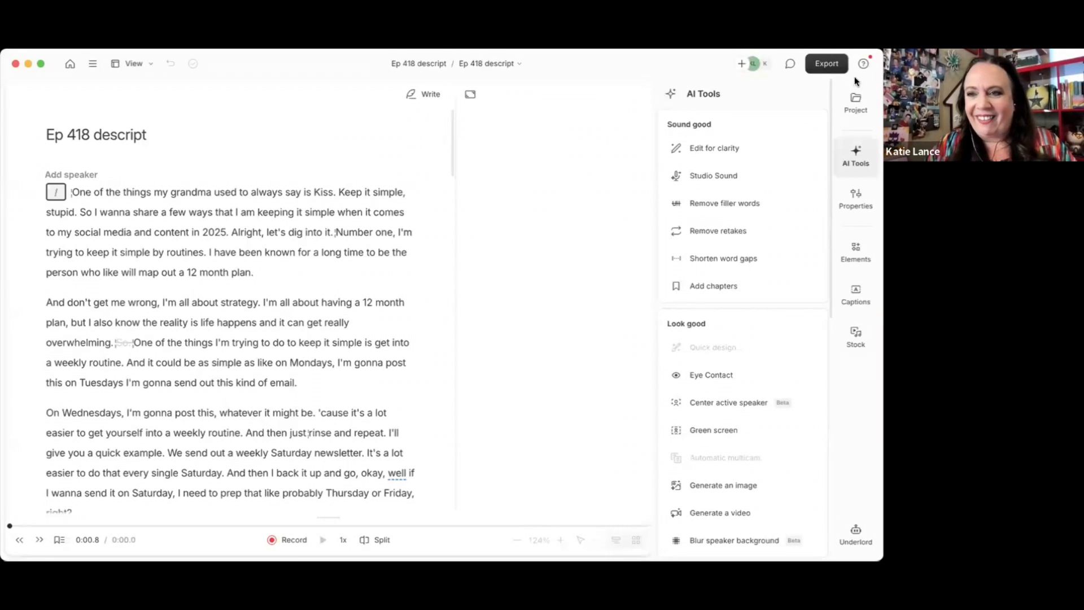
left_click(826, 63)
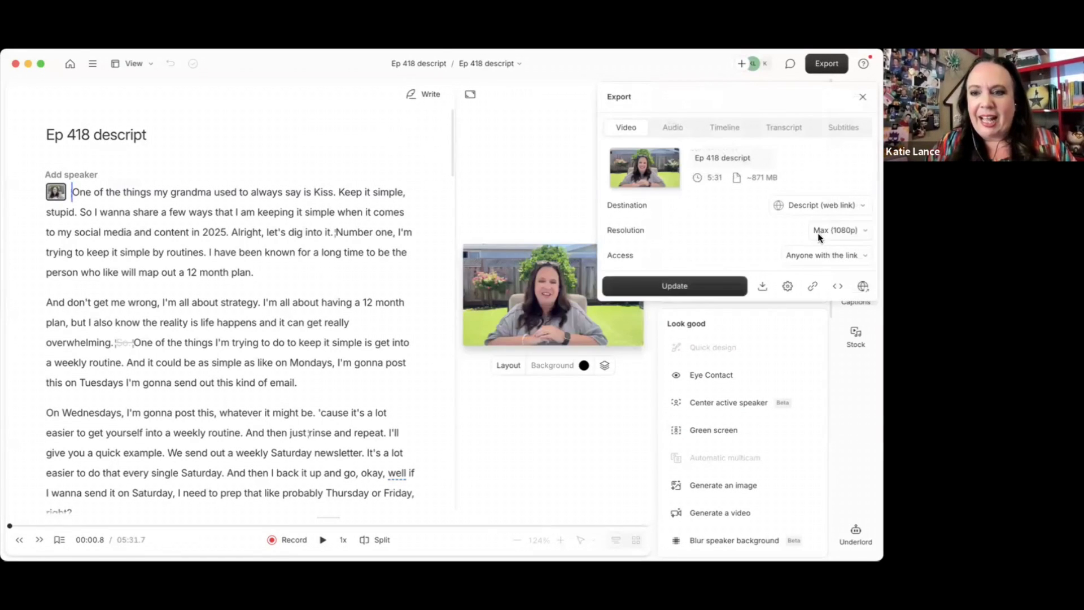
mouse_move(762, 286)
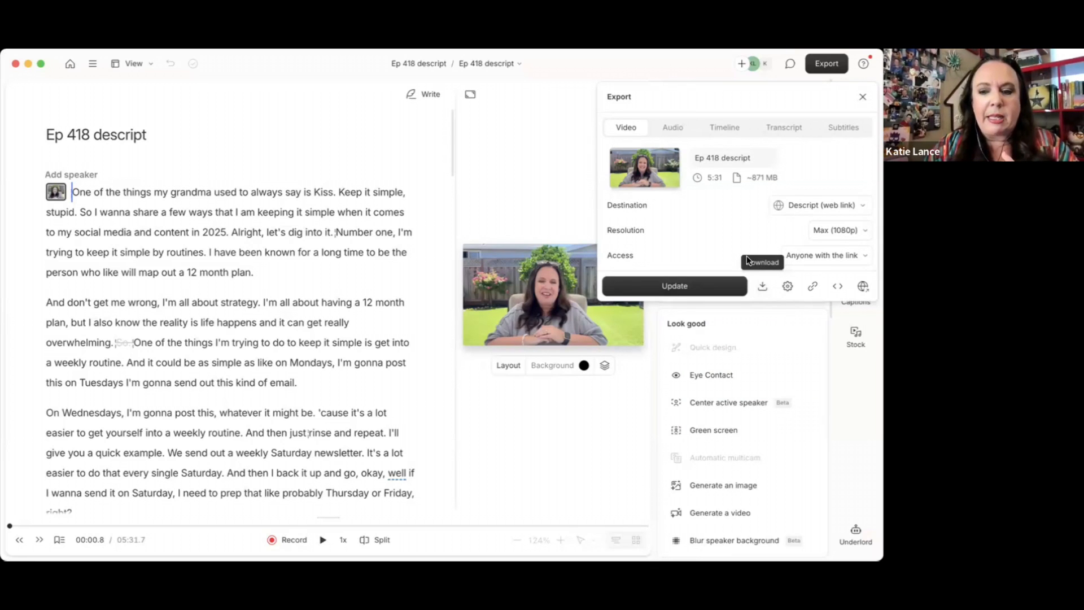
mouse_move(763, 285)
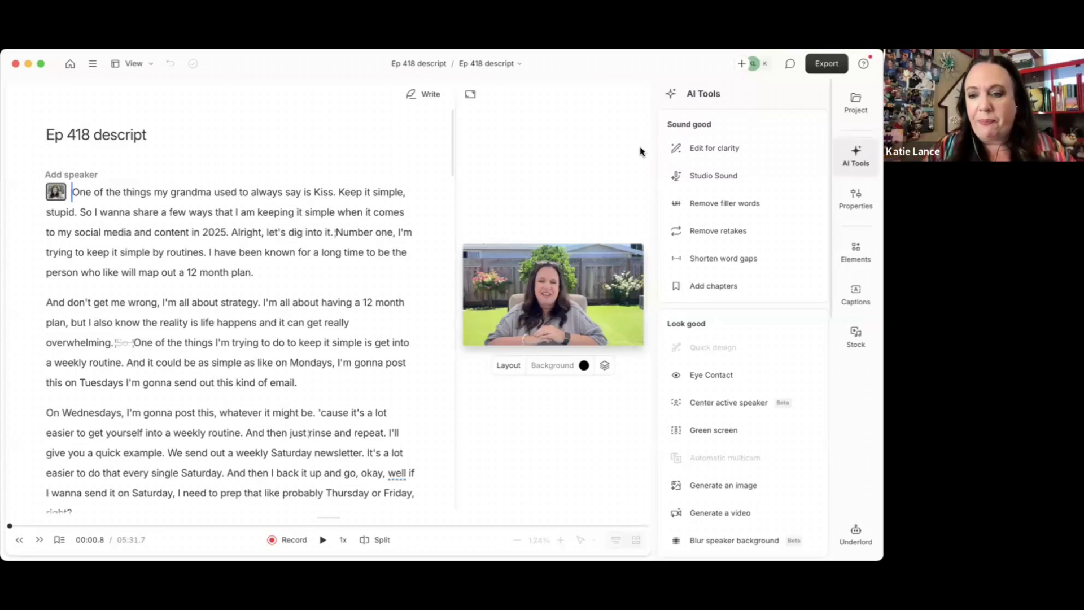
mouse_move(810, 71)
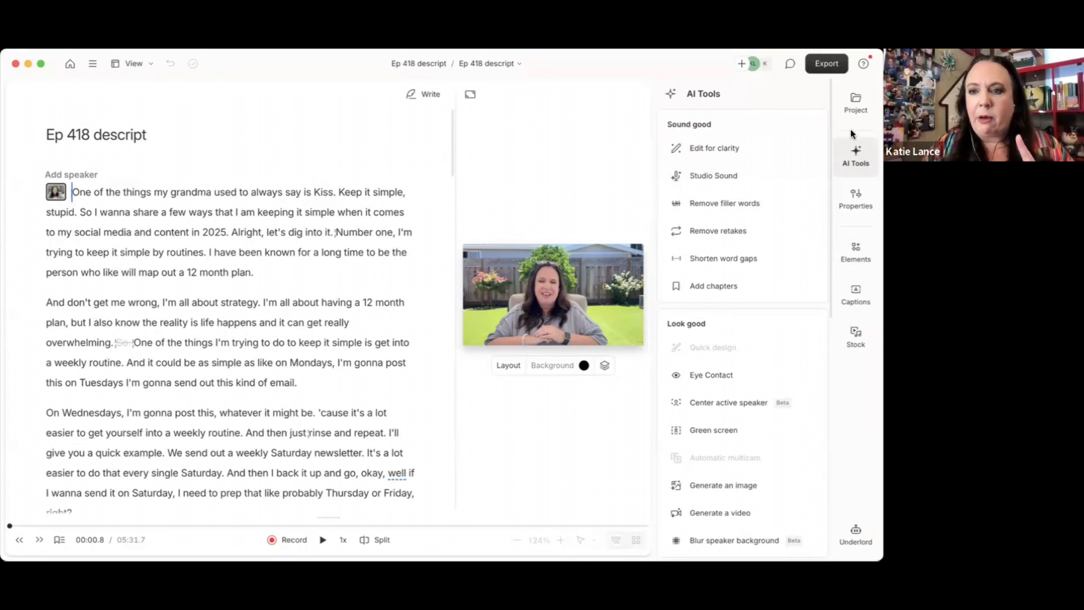
Step: Copy the Ep 418 transcript to the clipboard as plain text from the Export dialog
left_click(855, 155)
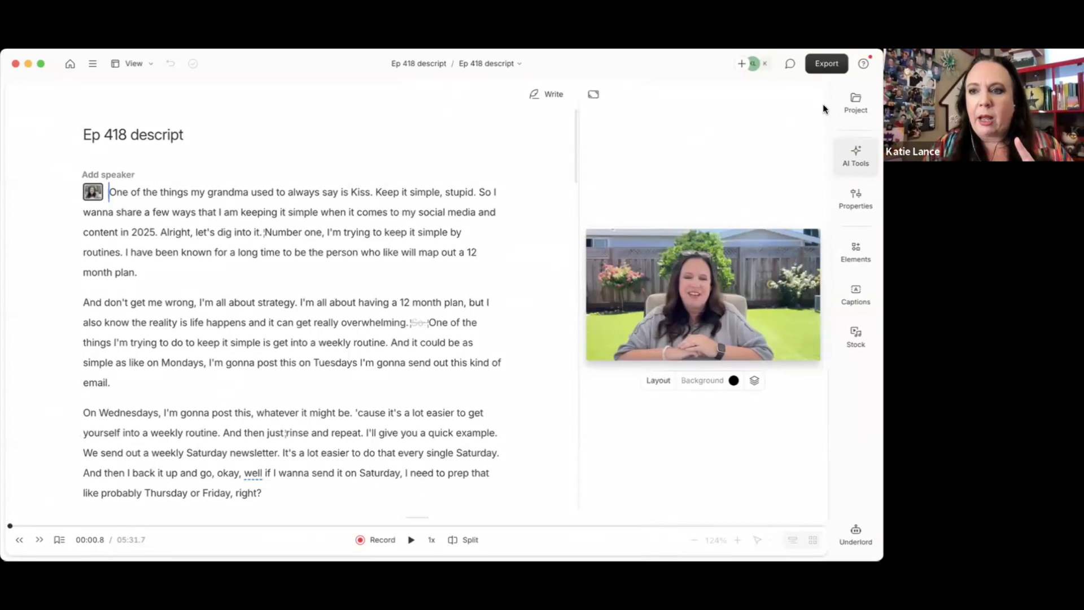
left_click(826, 63)
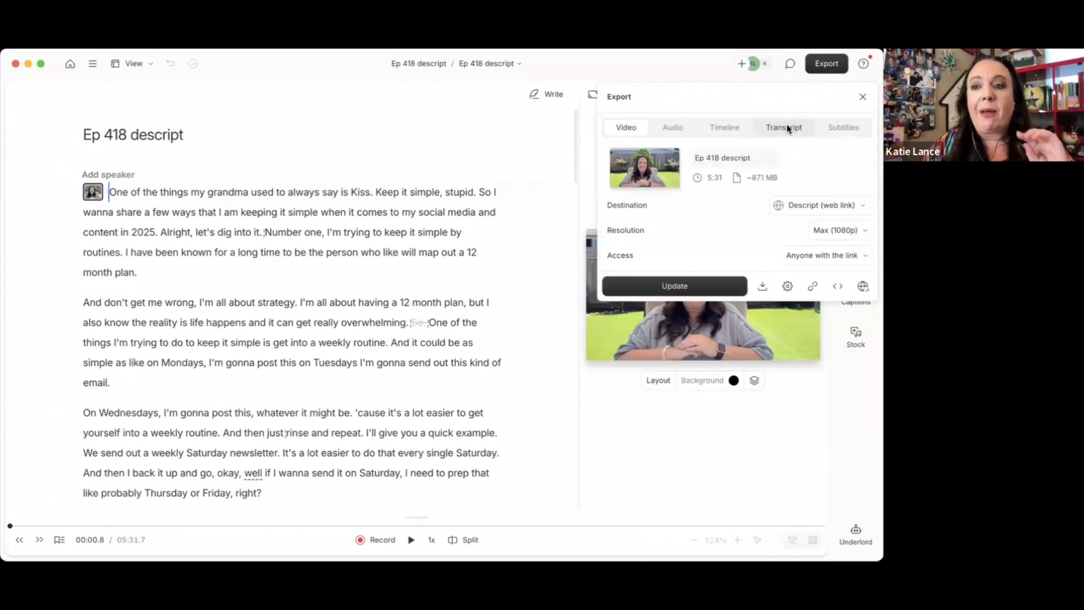
left_click(784, 127)
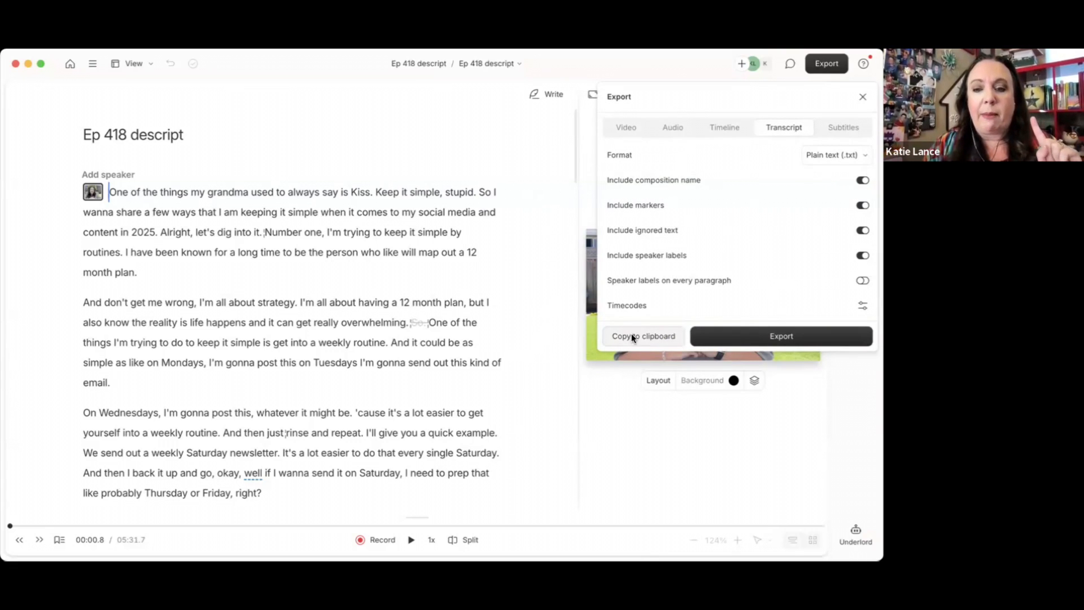
left_click(644, 336)
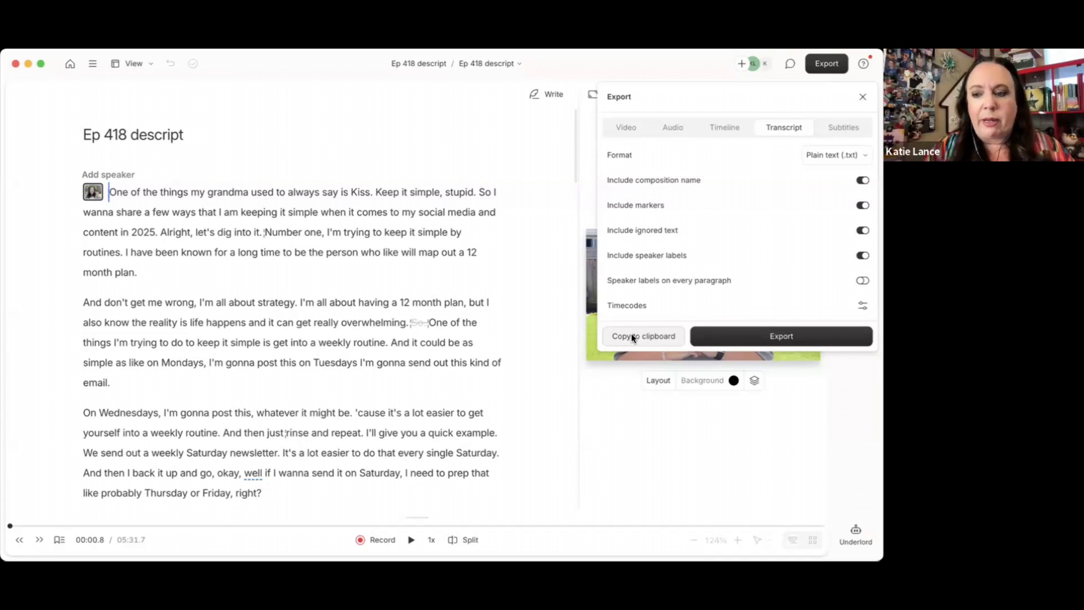
mouse_move(619, 281)
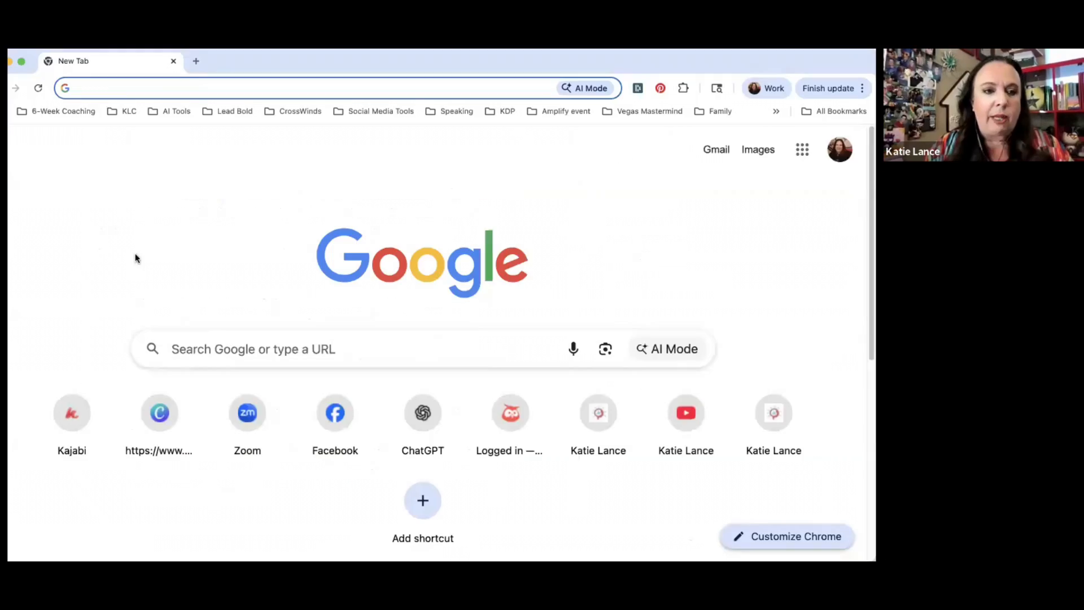
Step: At chatgpt.com, send a prompt asking for SEO-optimized content with the pasted transcript
type("chatgpt.com")
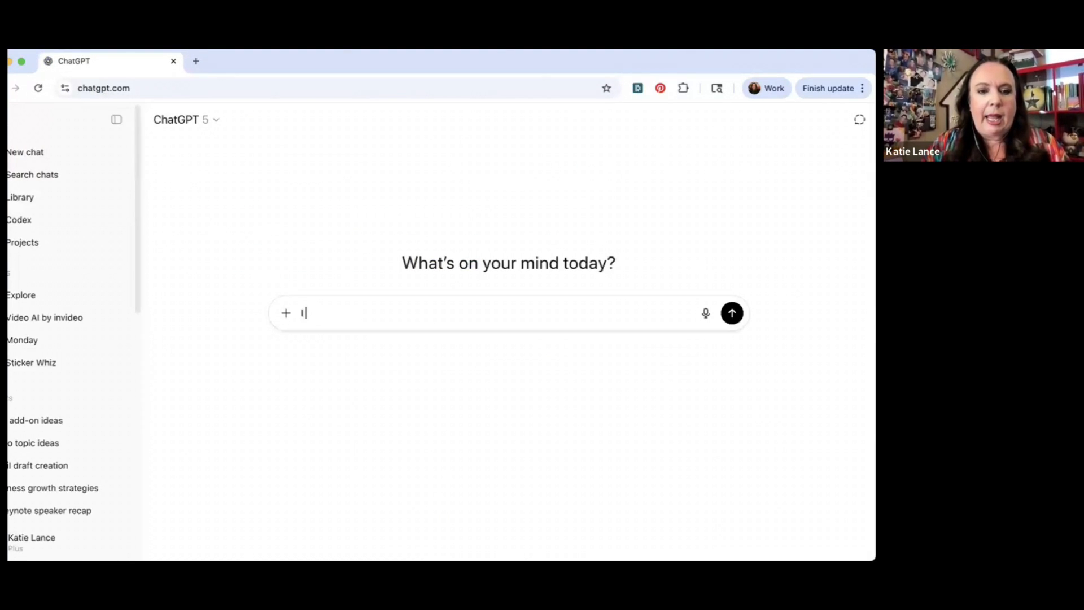
type("I am going to")
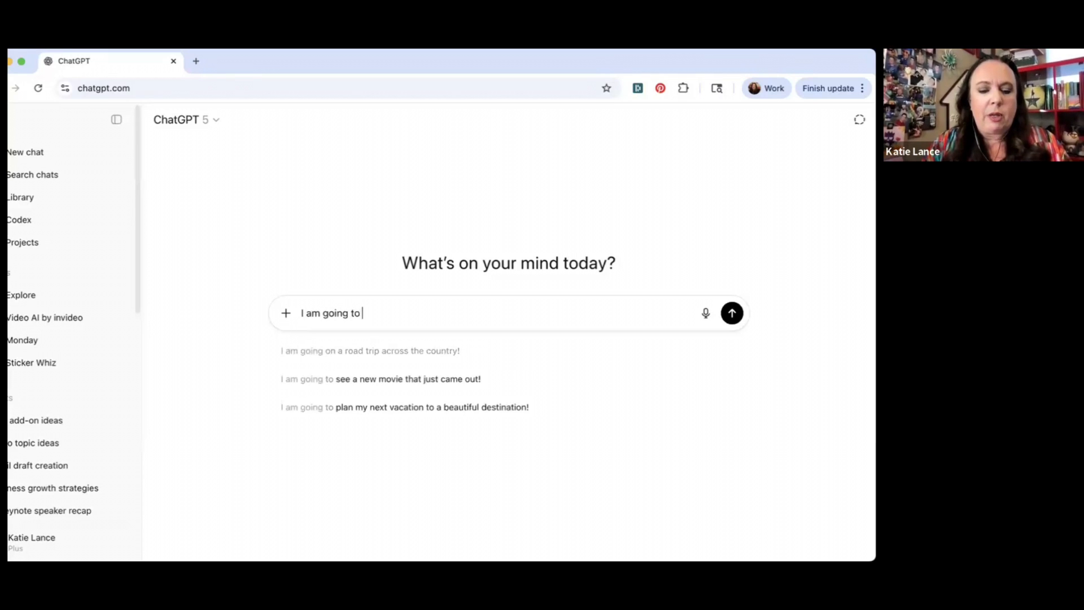
type("paste the transcript of a youtube video")
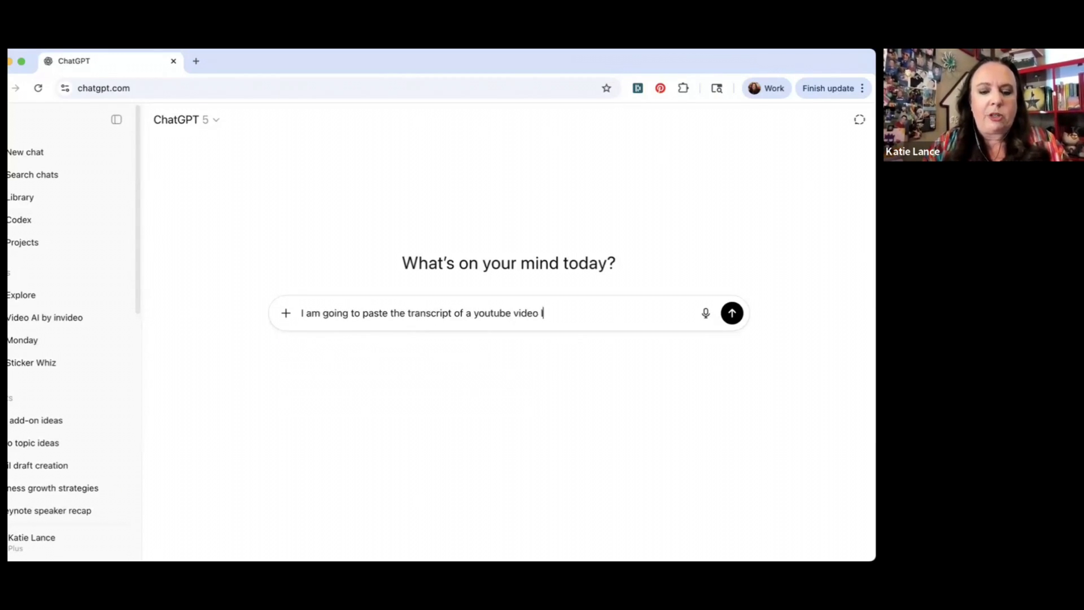
type("I just recorded - please f")
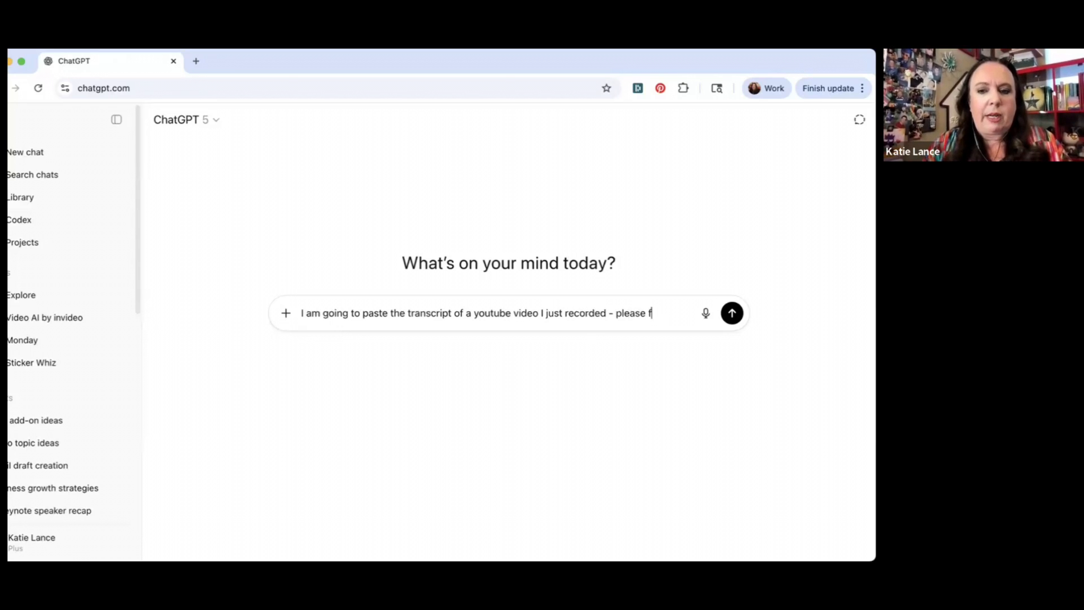
type("create an")
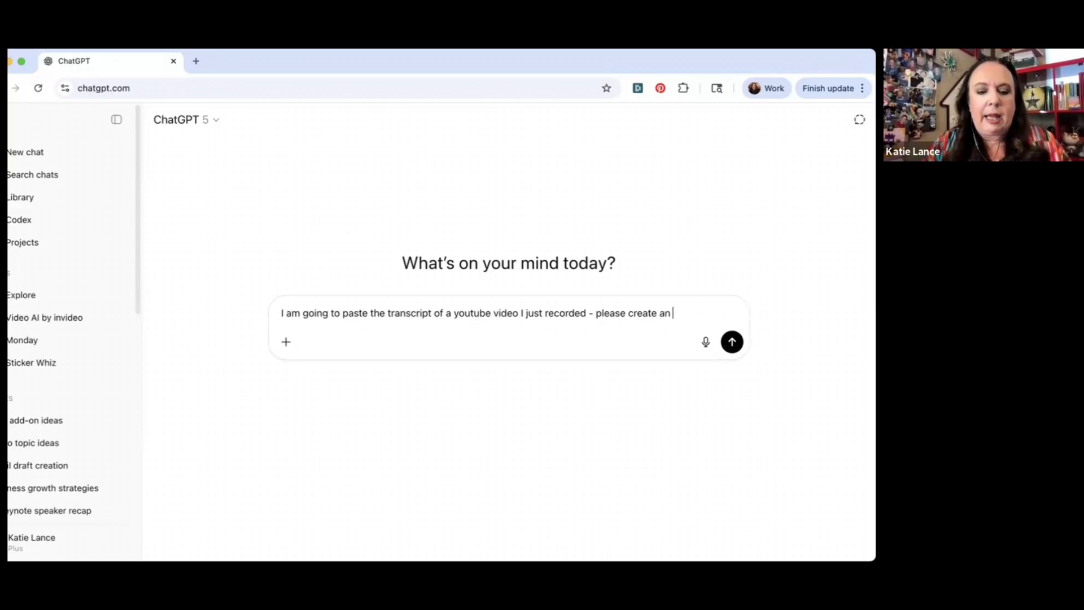
type("SEO optimiz")
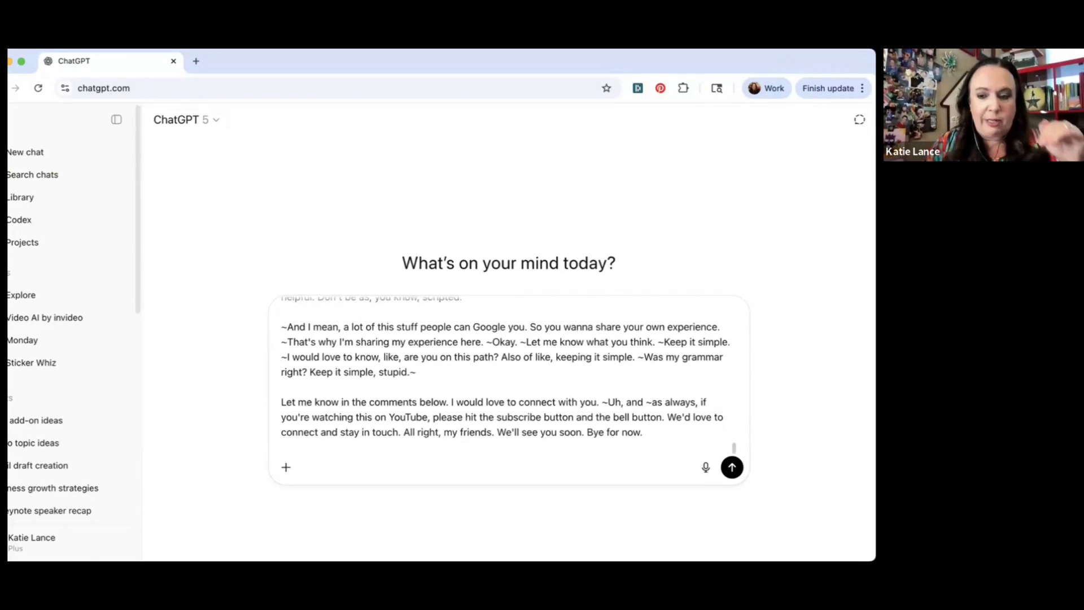
left_click(731, 468)
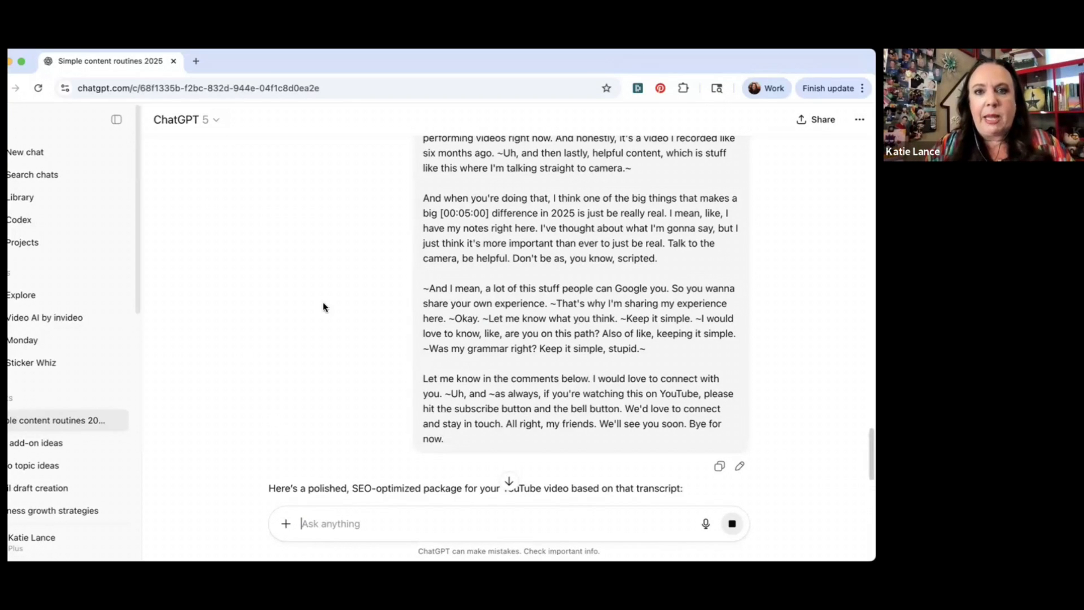
Step: Read through ChatGPT's SEO title options, video description and keyword tags as they generate
scroll("down", 3)
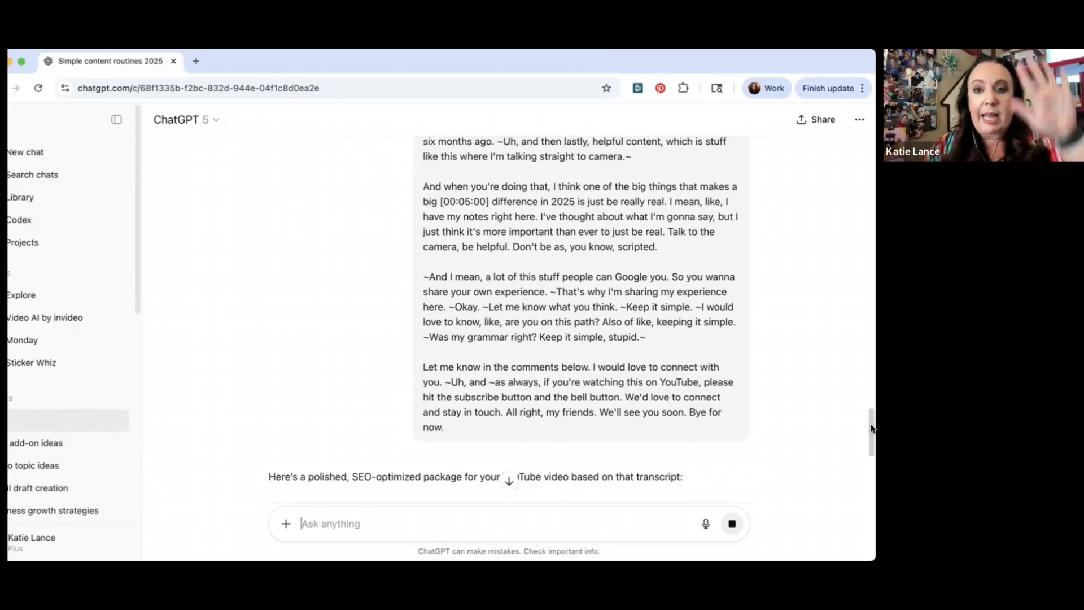
scroll("down", 3)
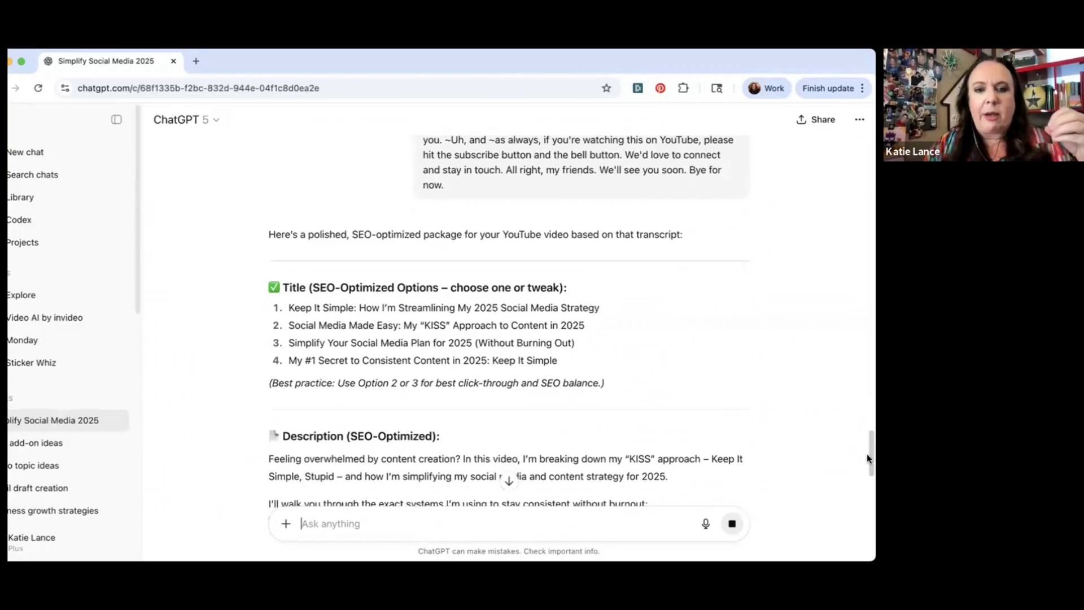
scroll("down", 3)
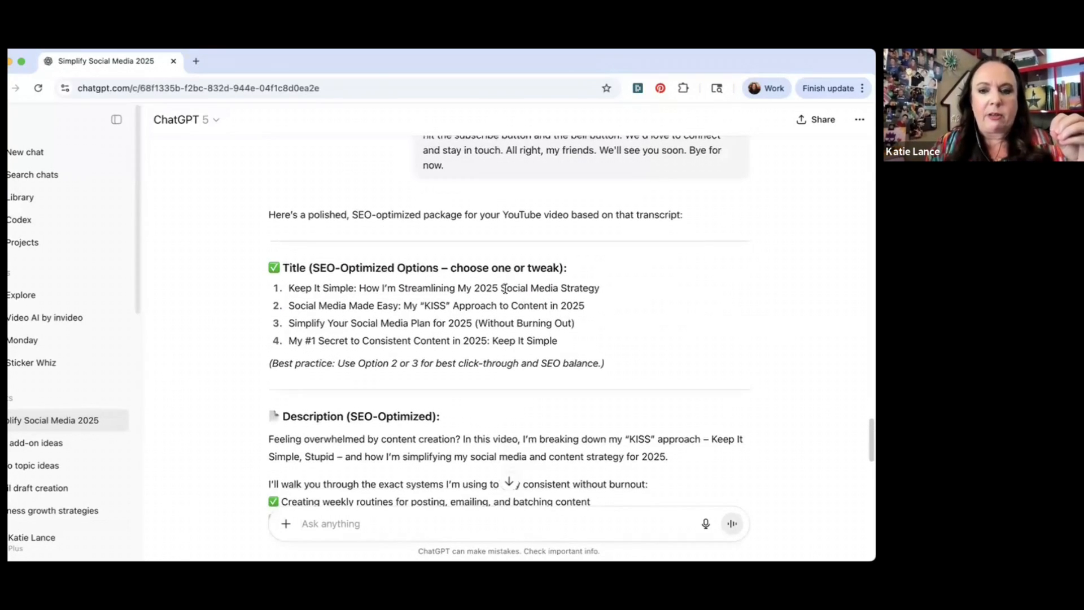
scroll("down", 3)
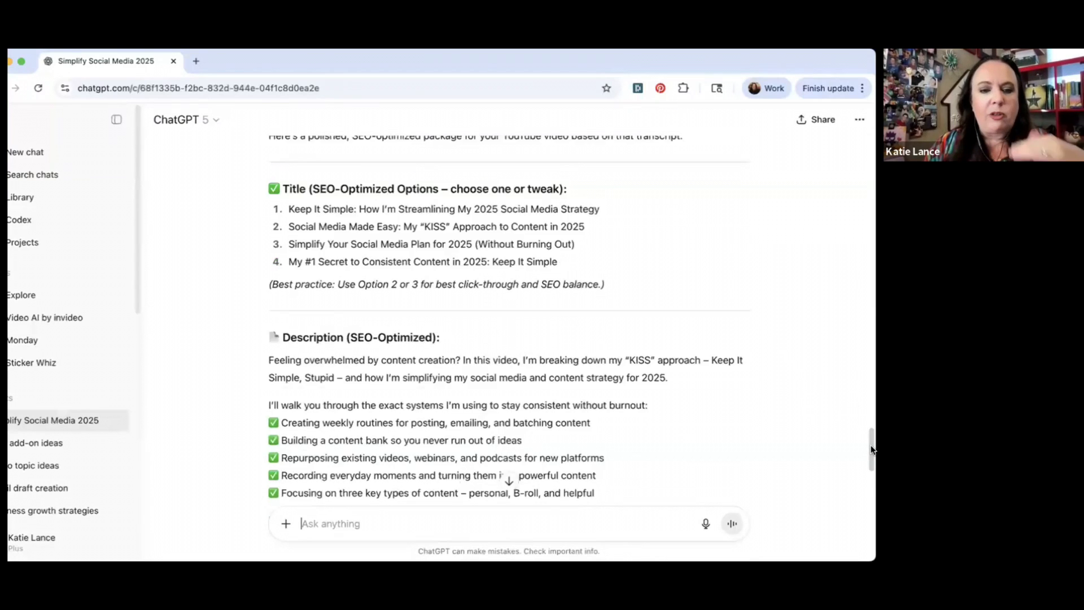
scroll("down", 3)
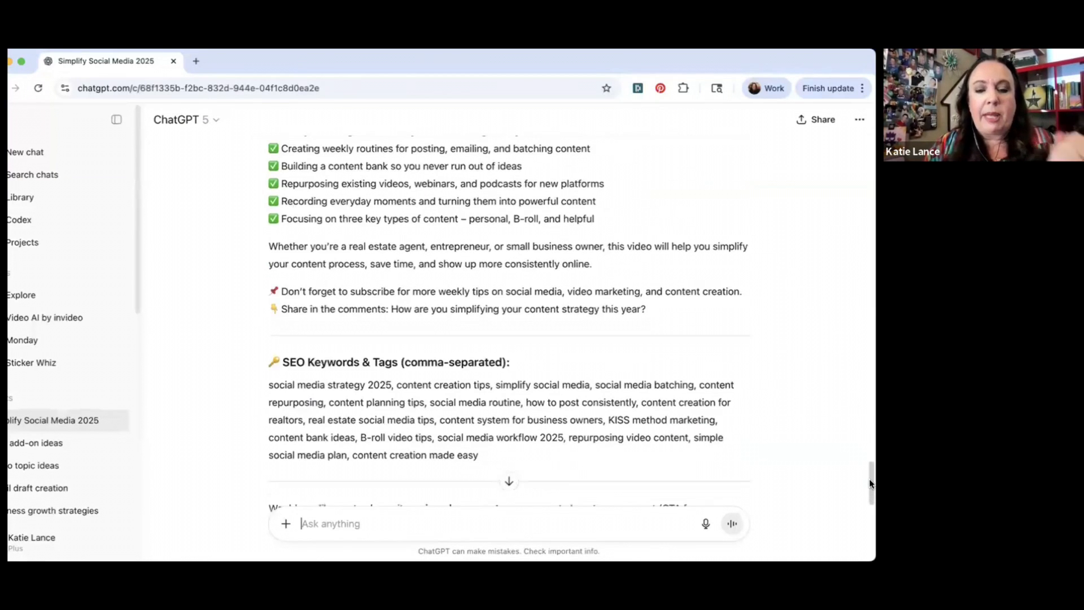
scroll("down", 3)
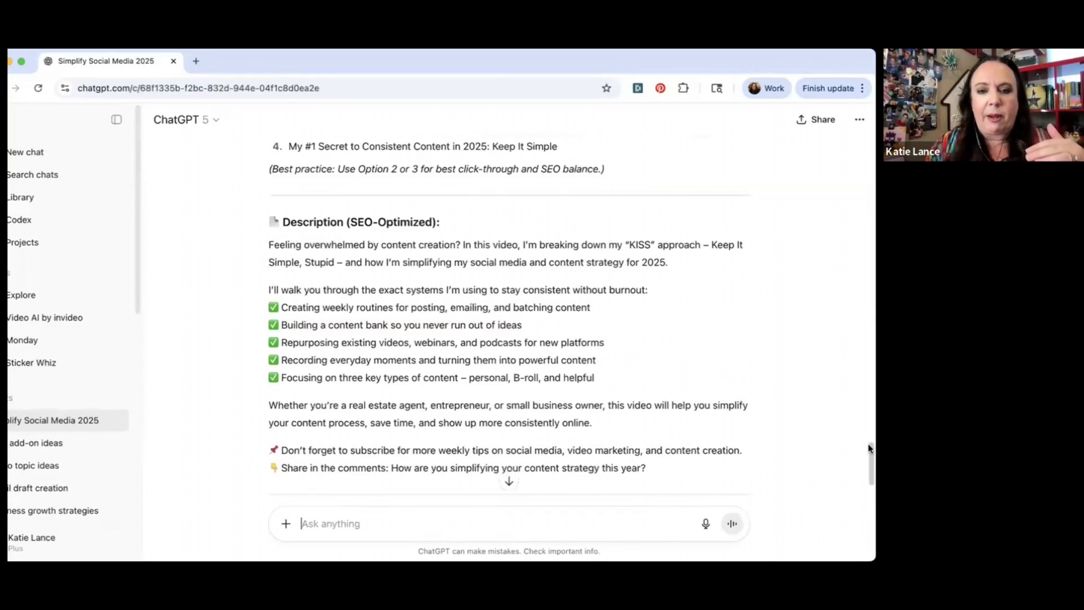
scroll("down", 3)
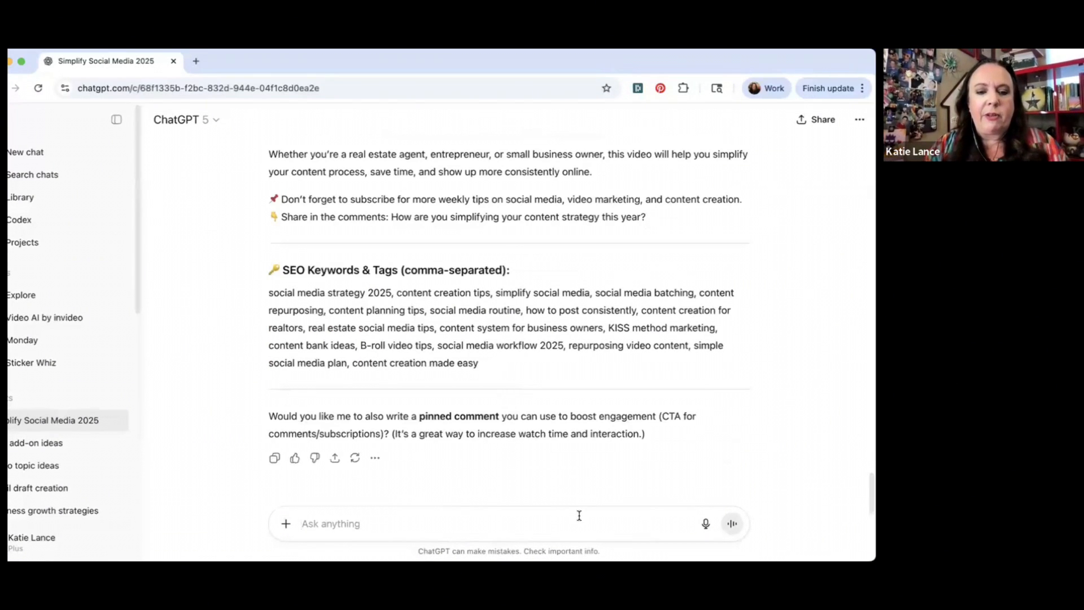
Step: Send a follow-up asking ChatGPT to turn this into an email newsletter, LinkedIn newsletter and blog post
type("can you")
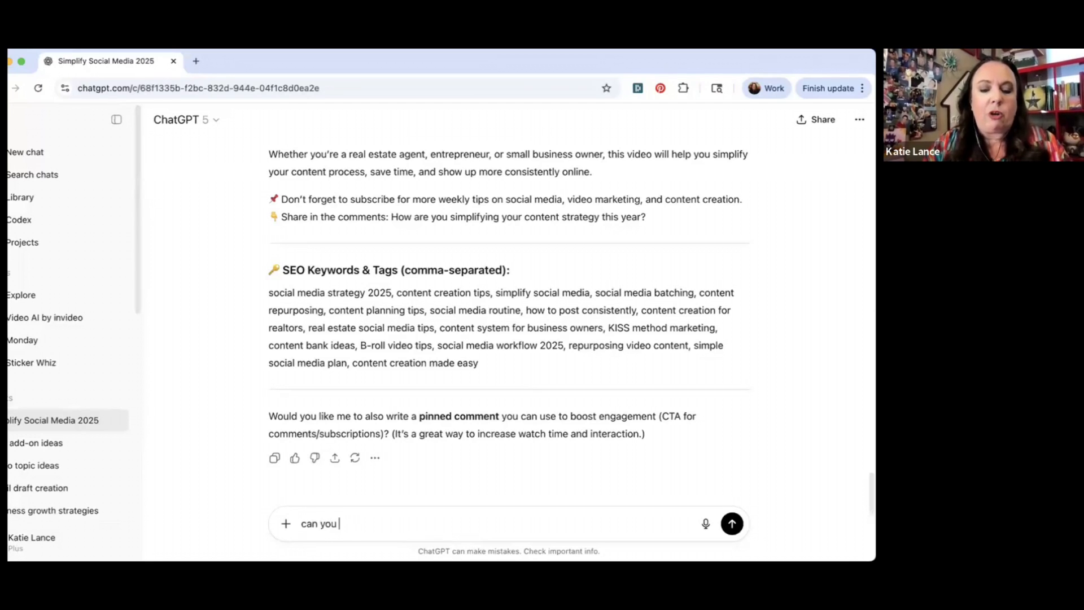
type("turn this into an email newsletter, a linkedin newsletter and")
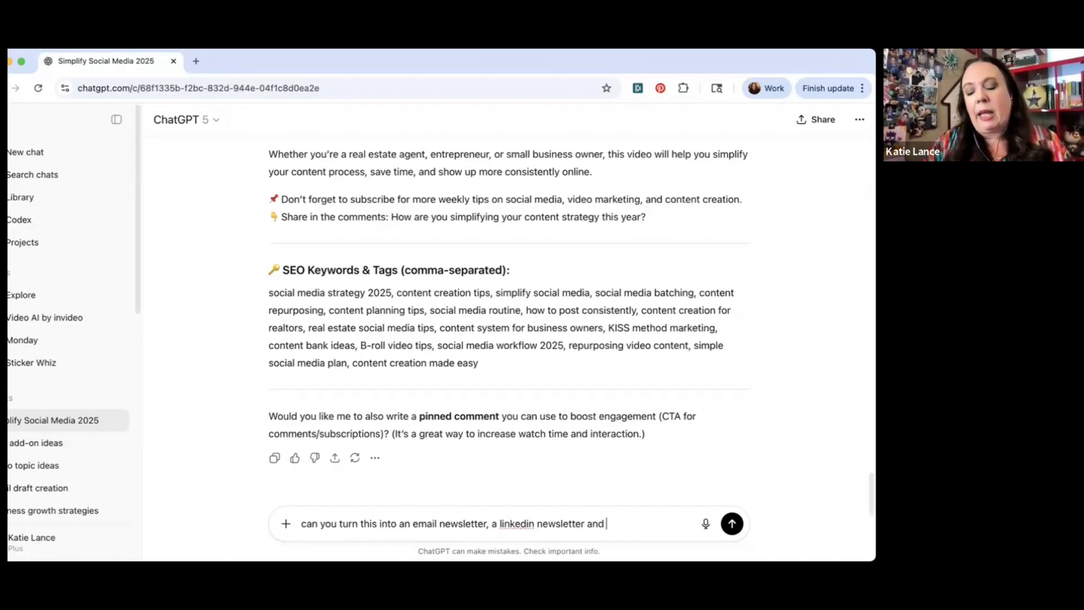
type("a blog post?")
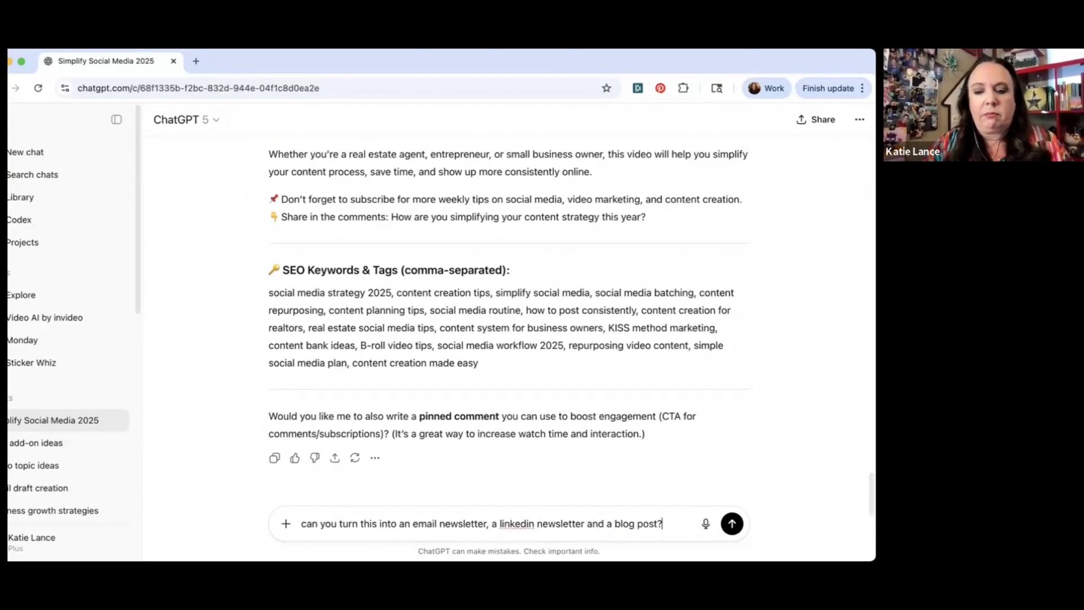
left_click(732, 524)
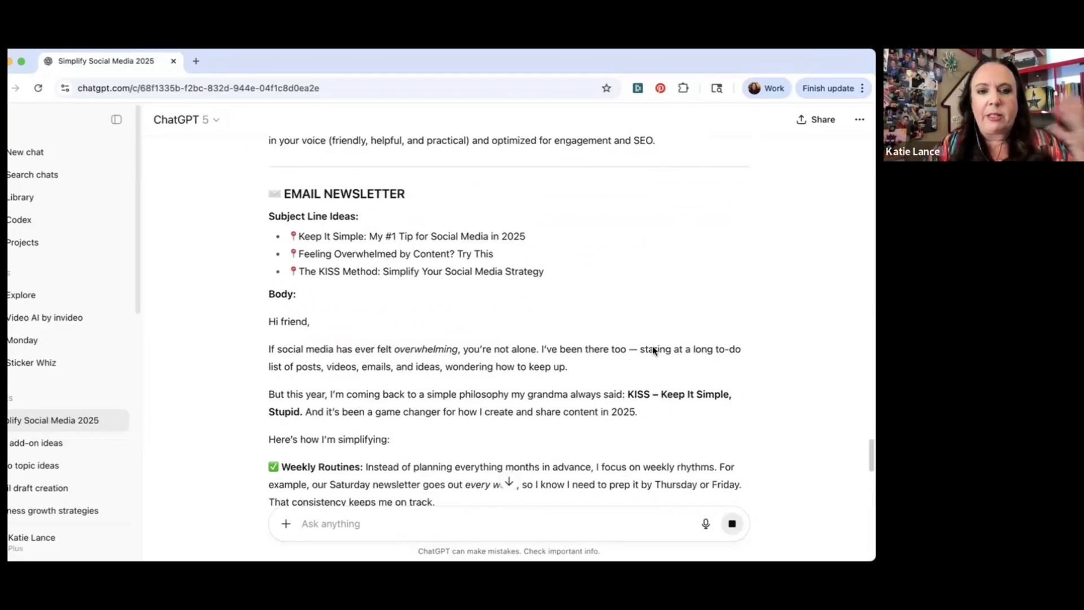
Step: Read through the drafted email newsletter, LinkedIn newsletter and blog post on simplifying social media in 2025
scroll("down", 3)
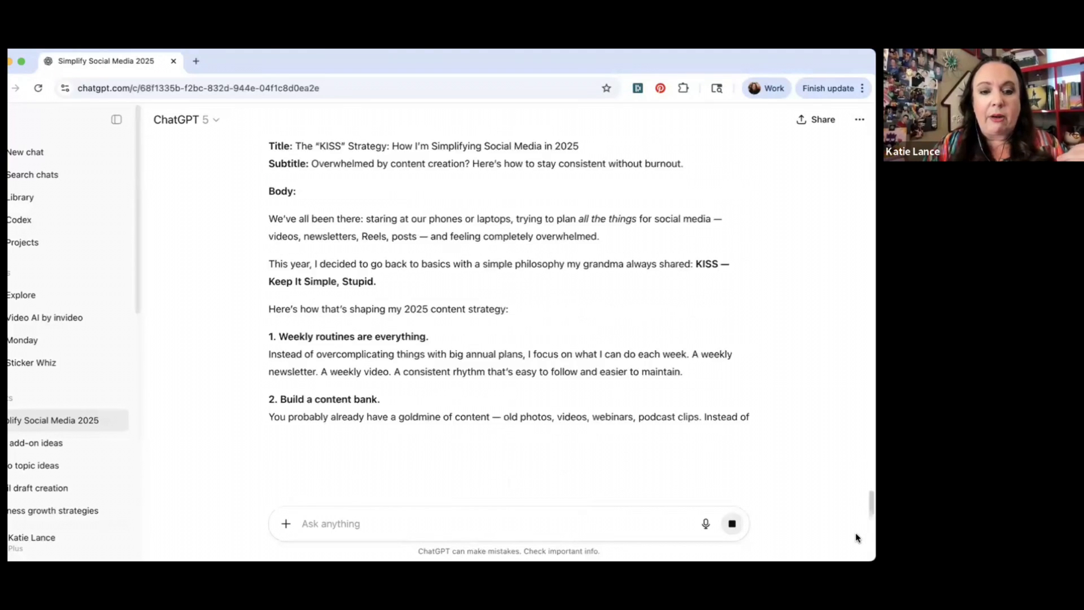
scroll("down", 3)
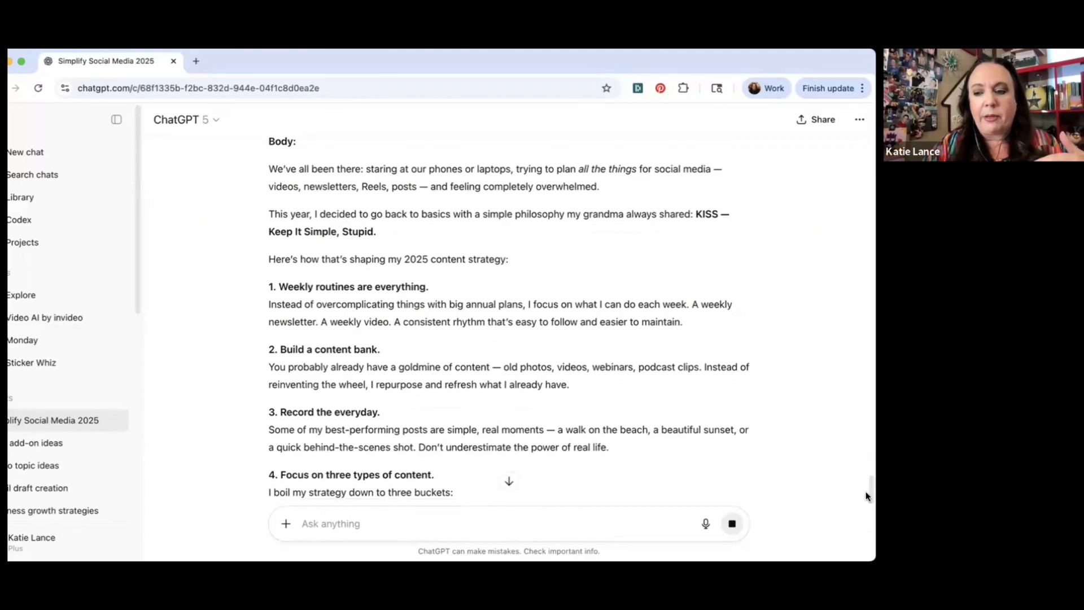
scroll("down", 3)
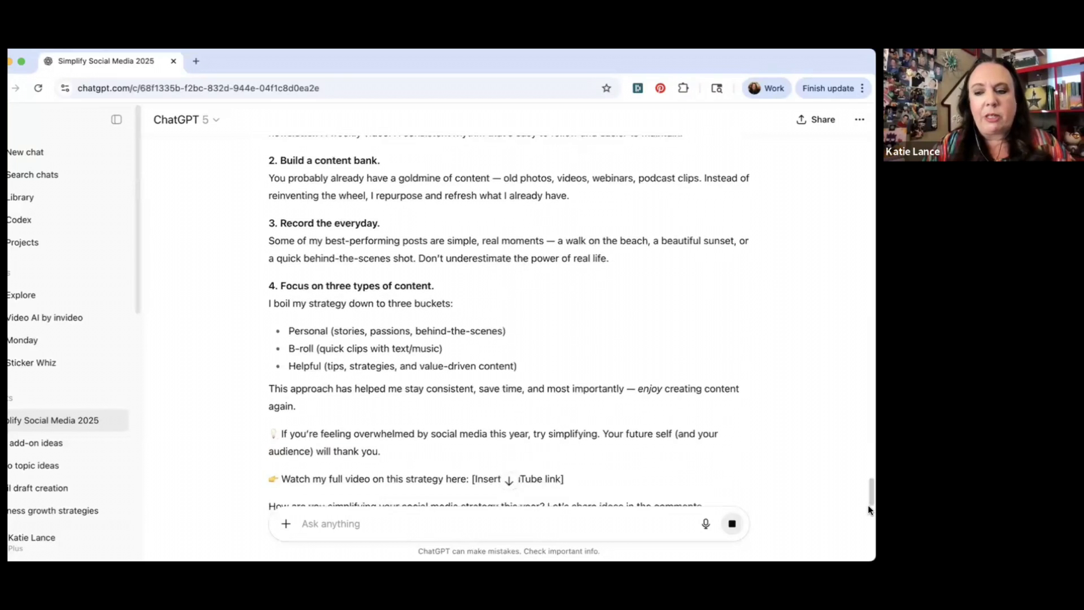
scroll("down", 3)
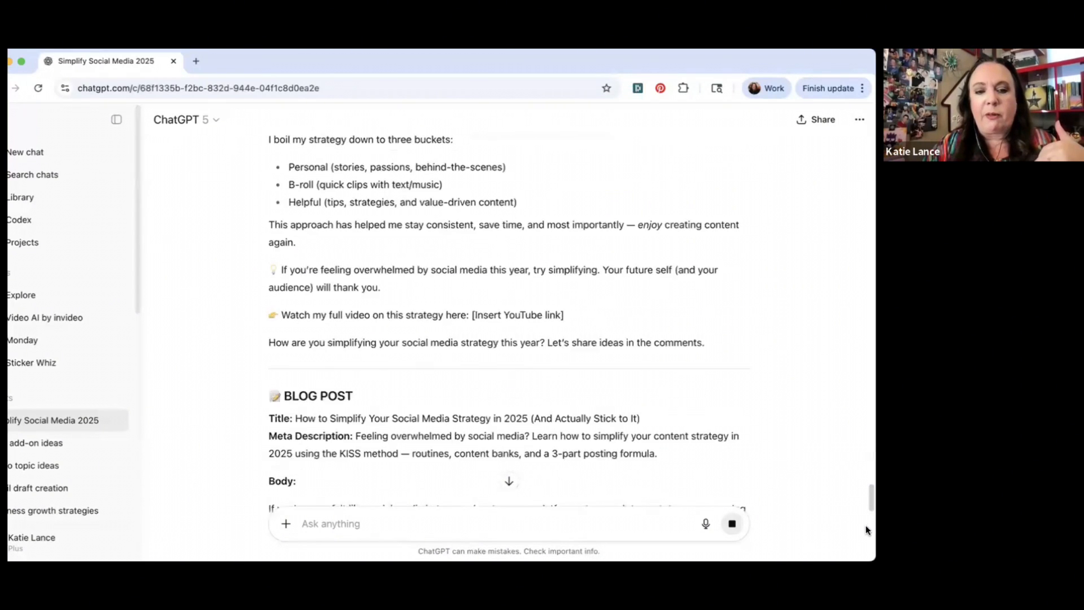
scroll("down", 3)
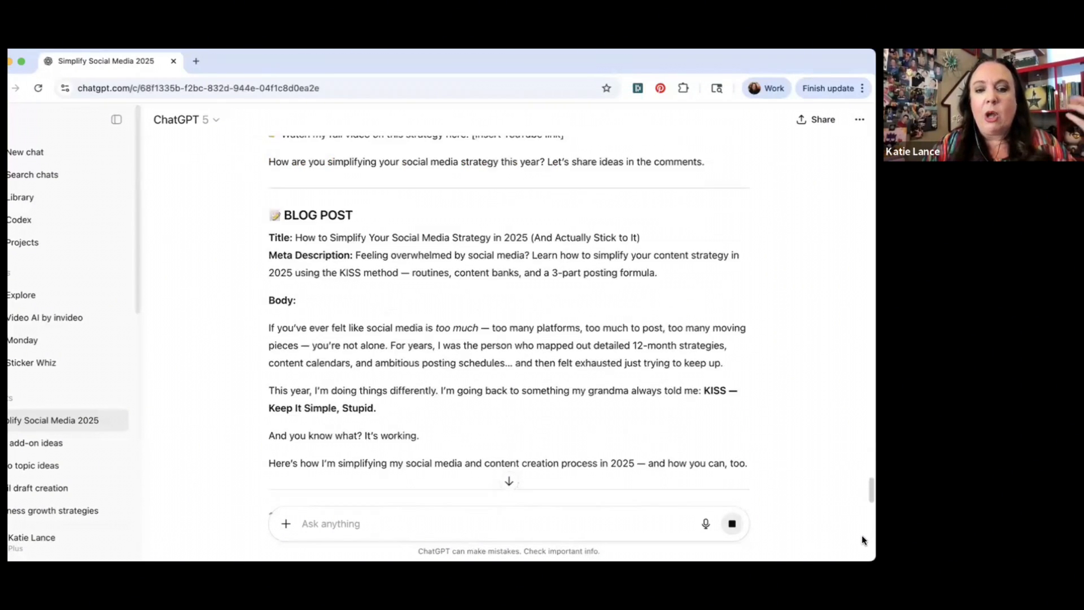
scroll("down", 3)
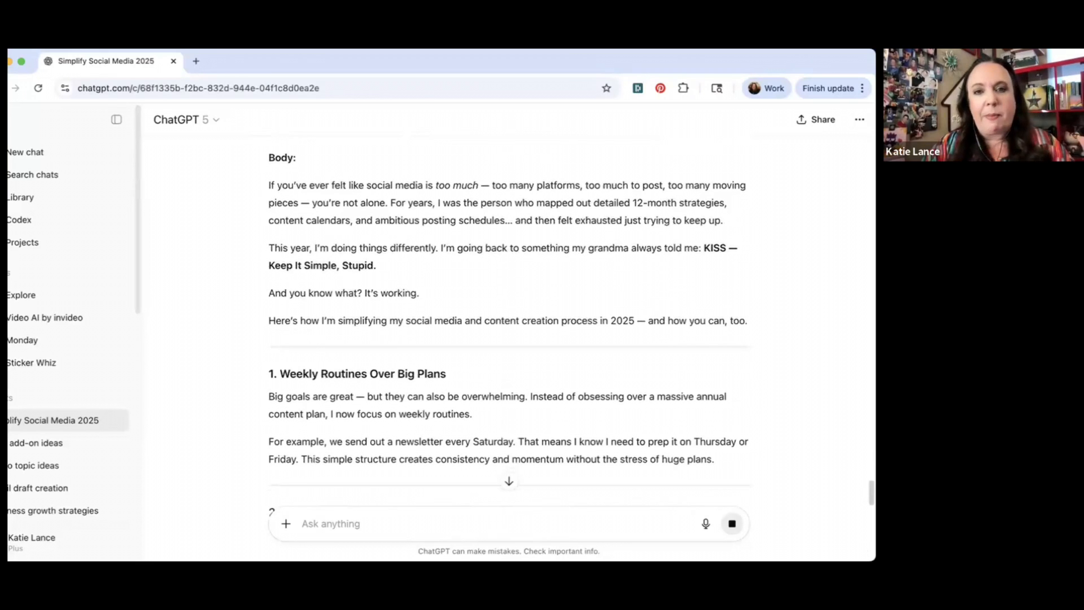
scroll("down", 3)
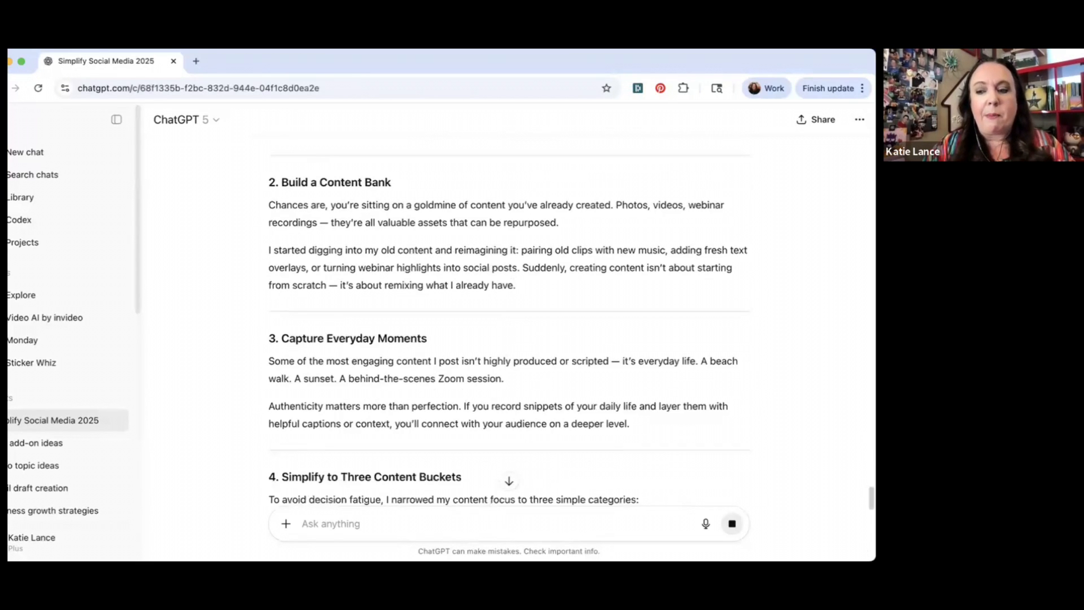
scroll("down", 3)
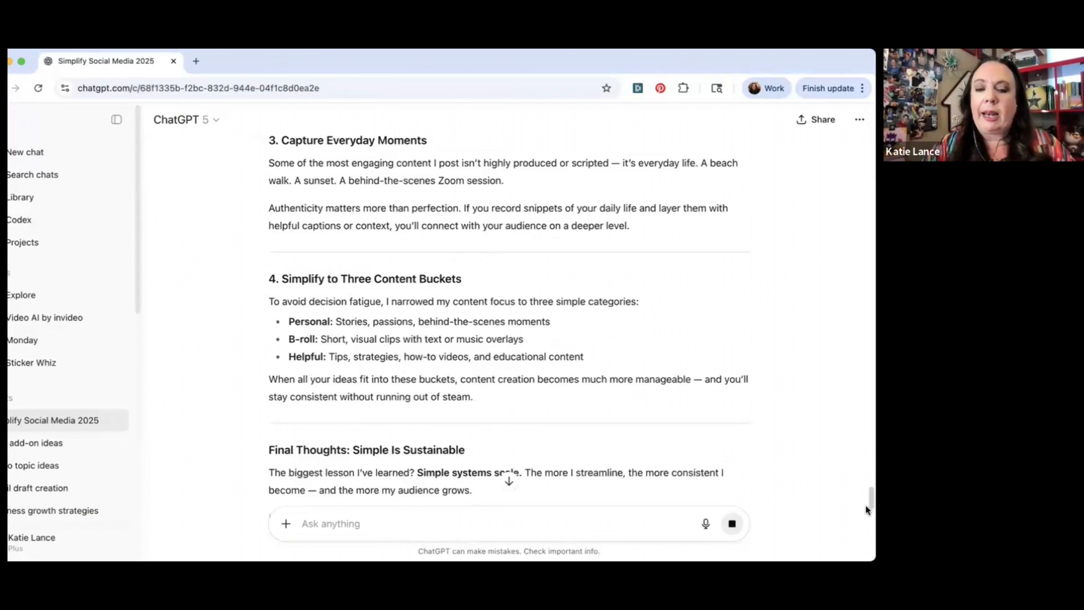